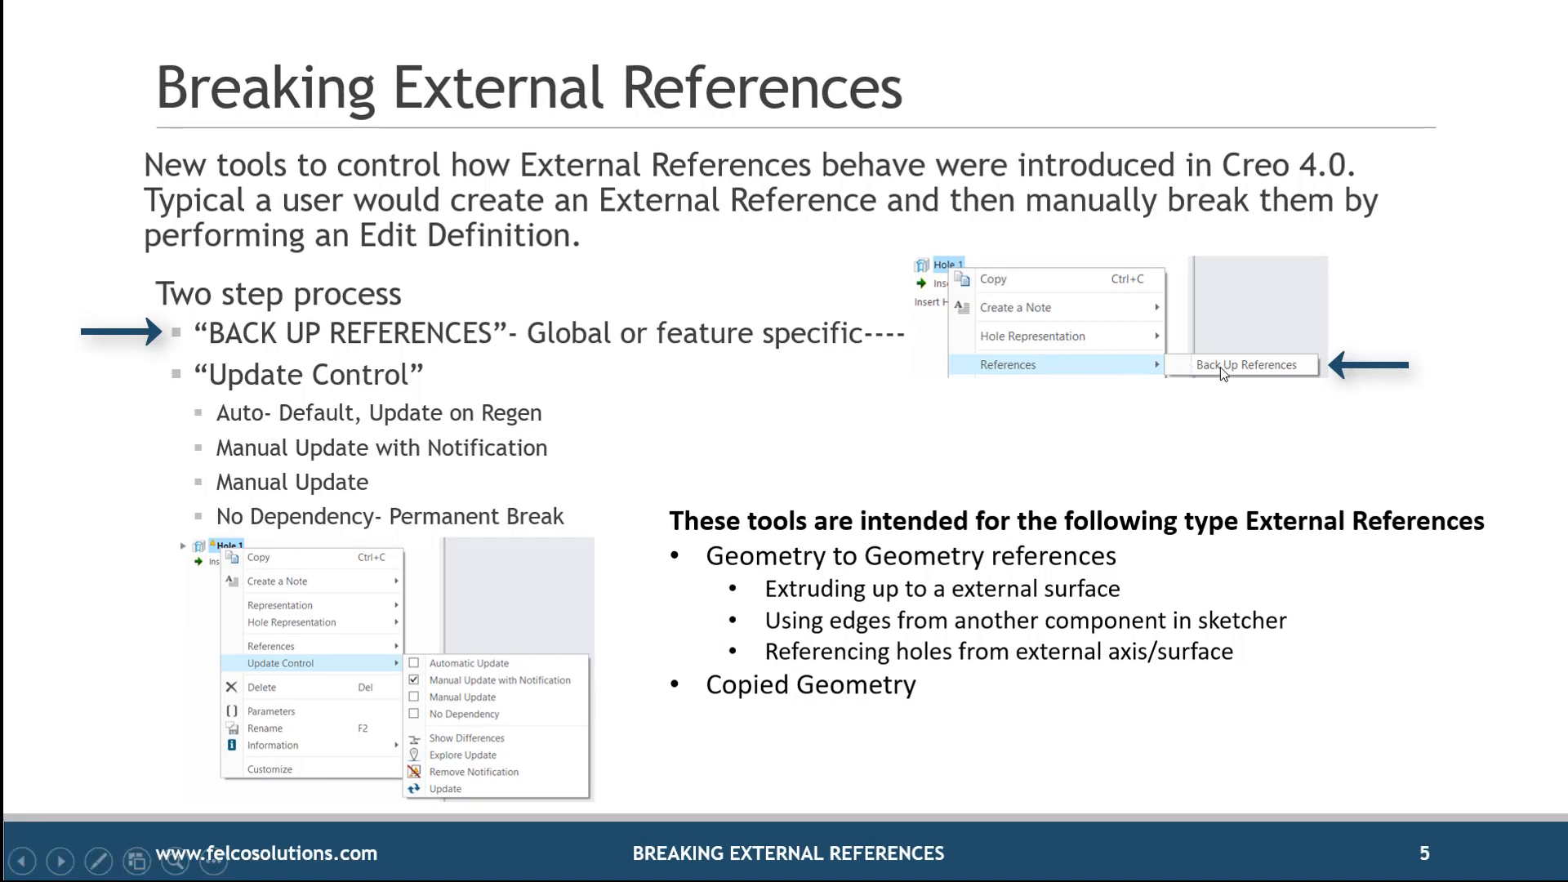
pyautogui.moveTo(1052, 438)
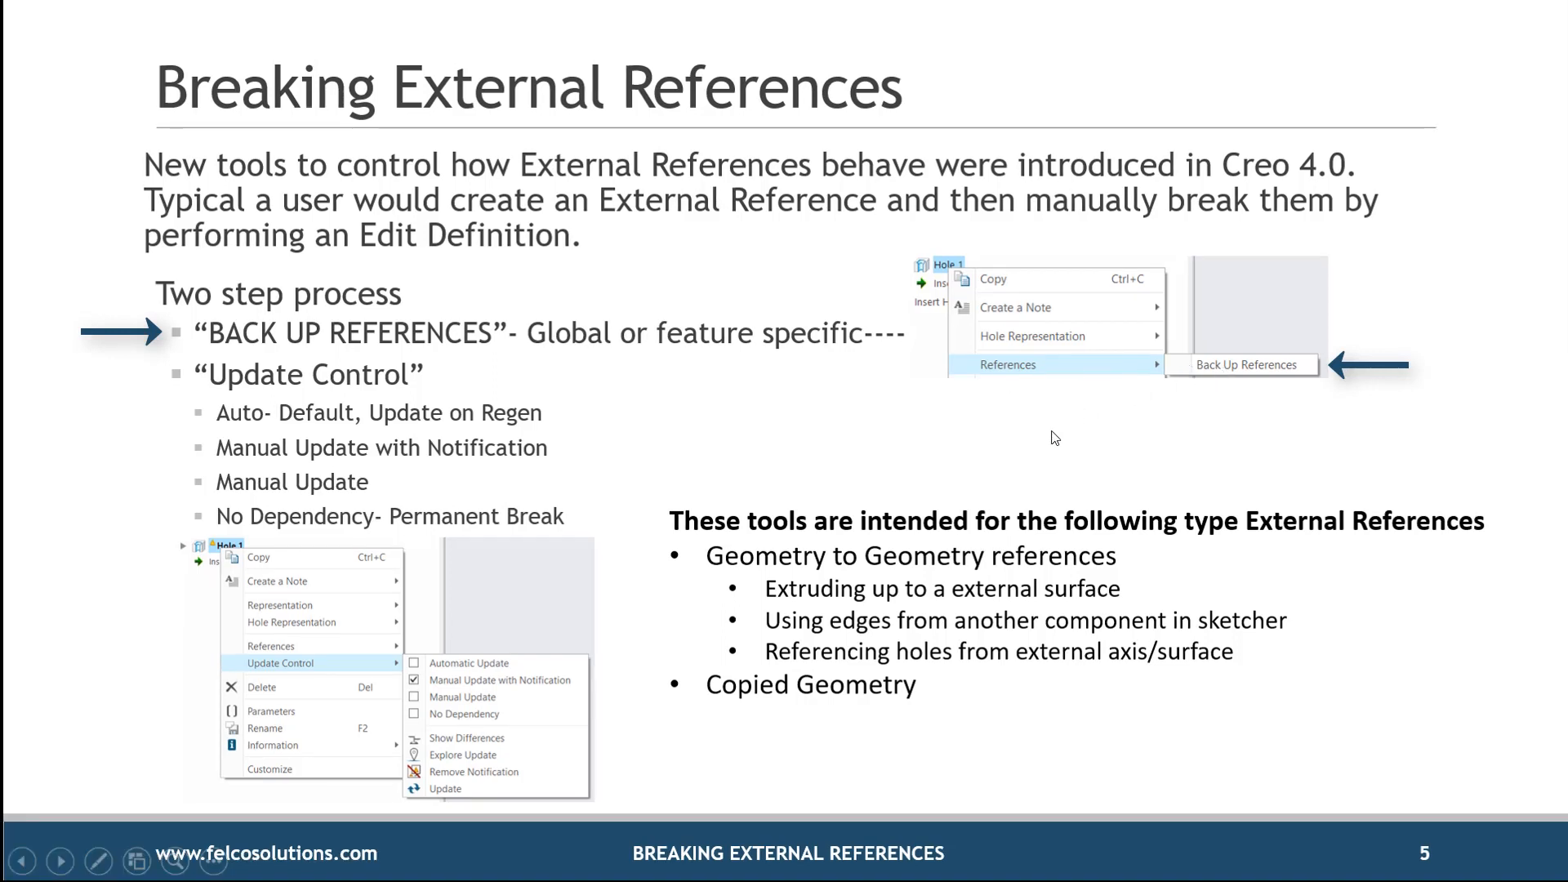
pyautogui.moveTo(818, 464)
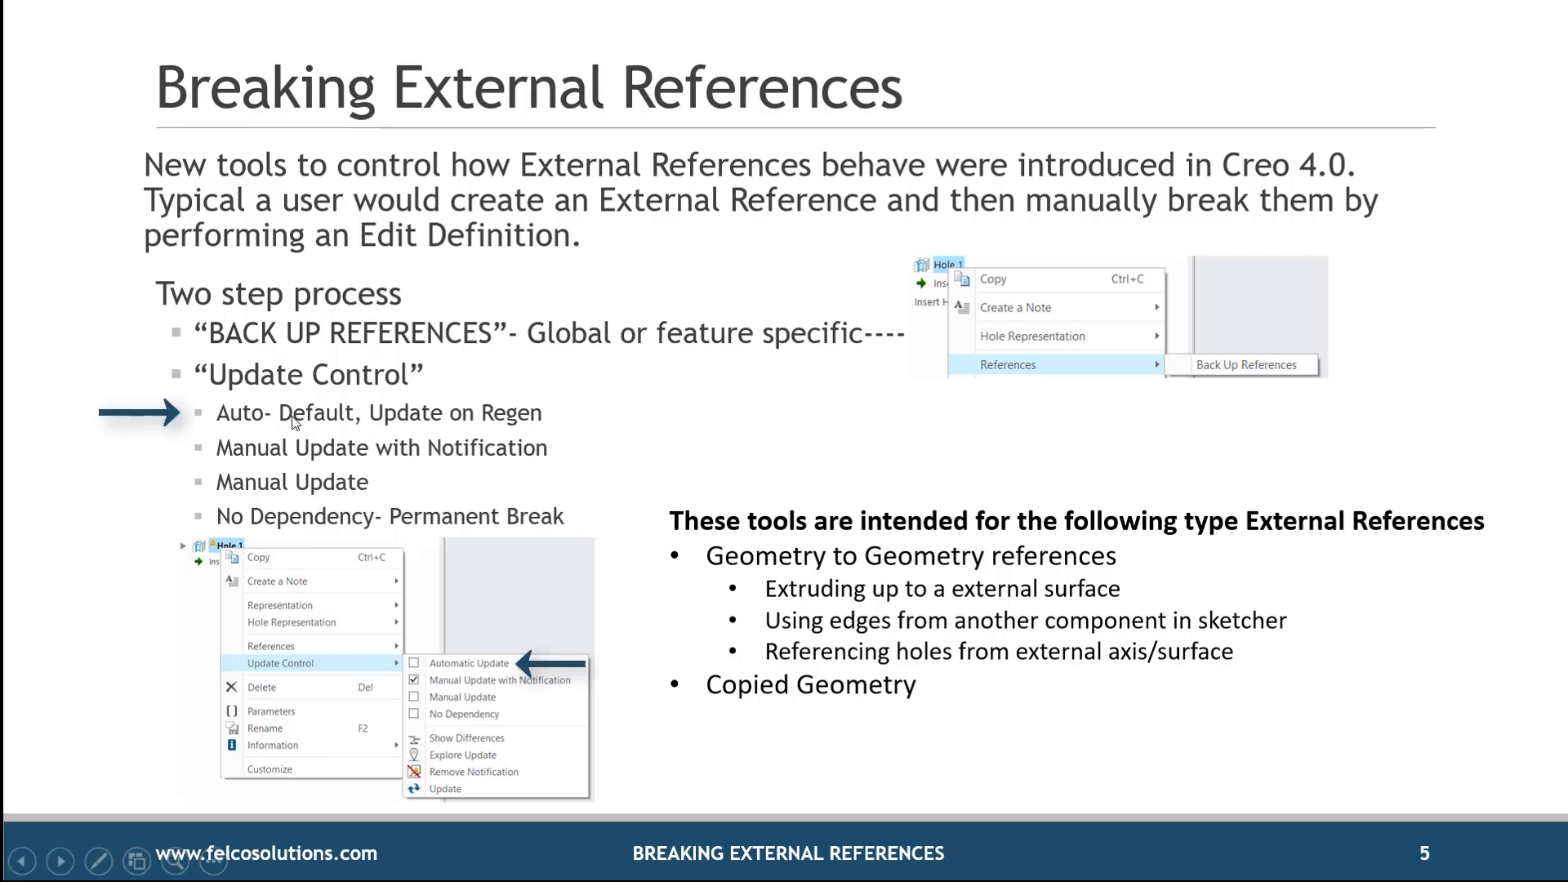
pyautogui.moveTo(445, 431)
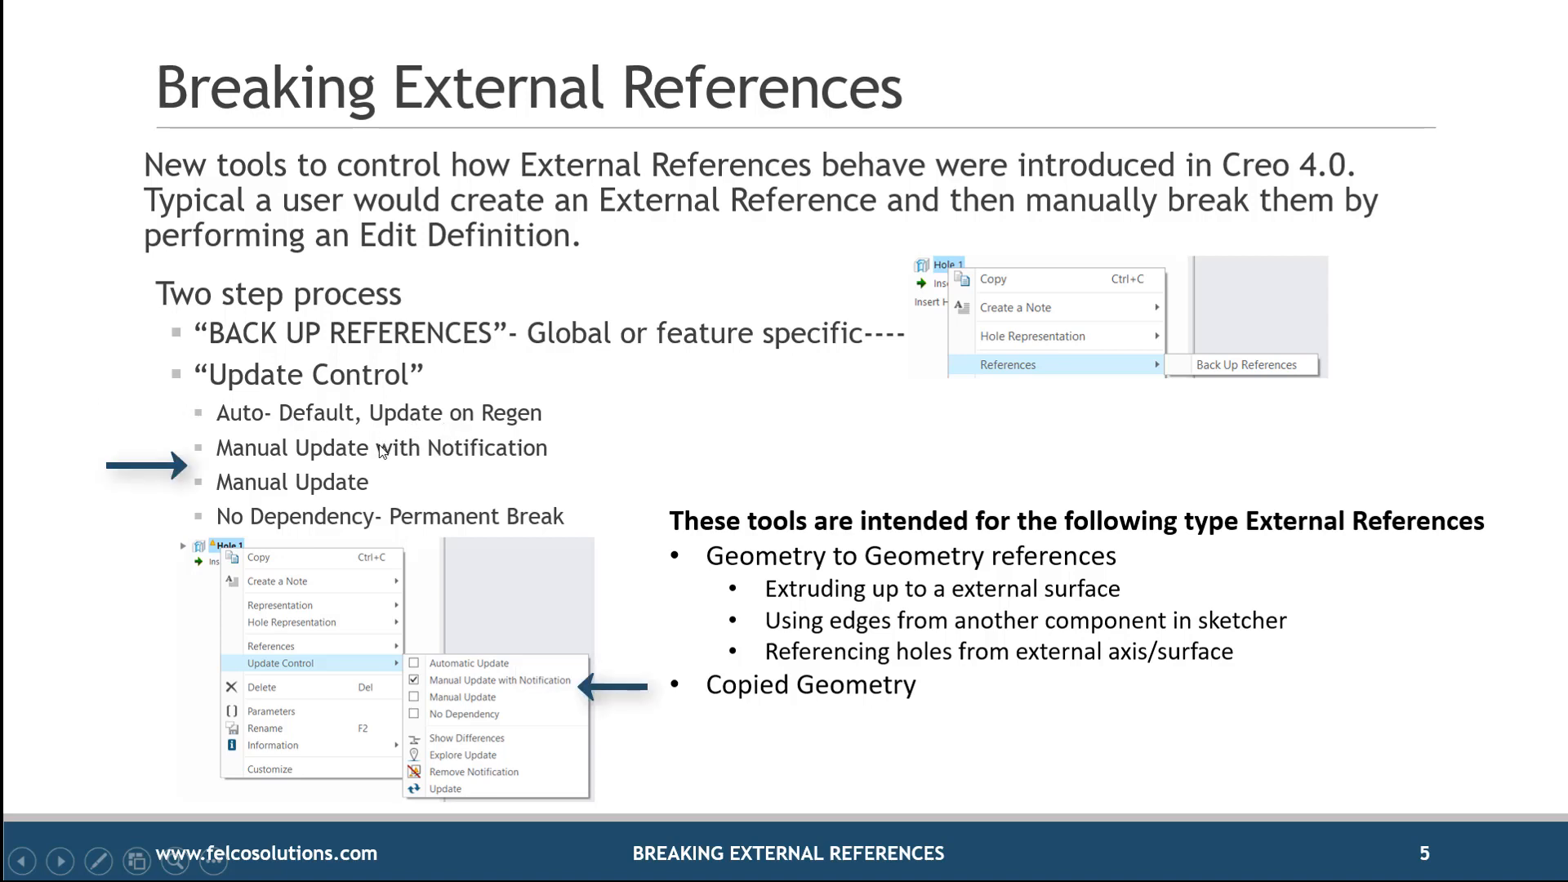
pyautogui.moveTo(508, 471)
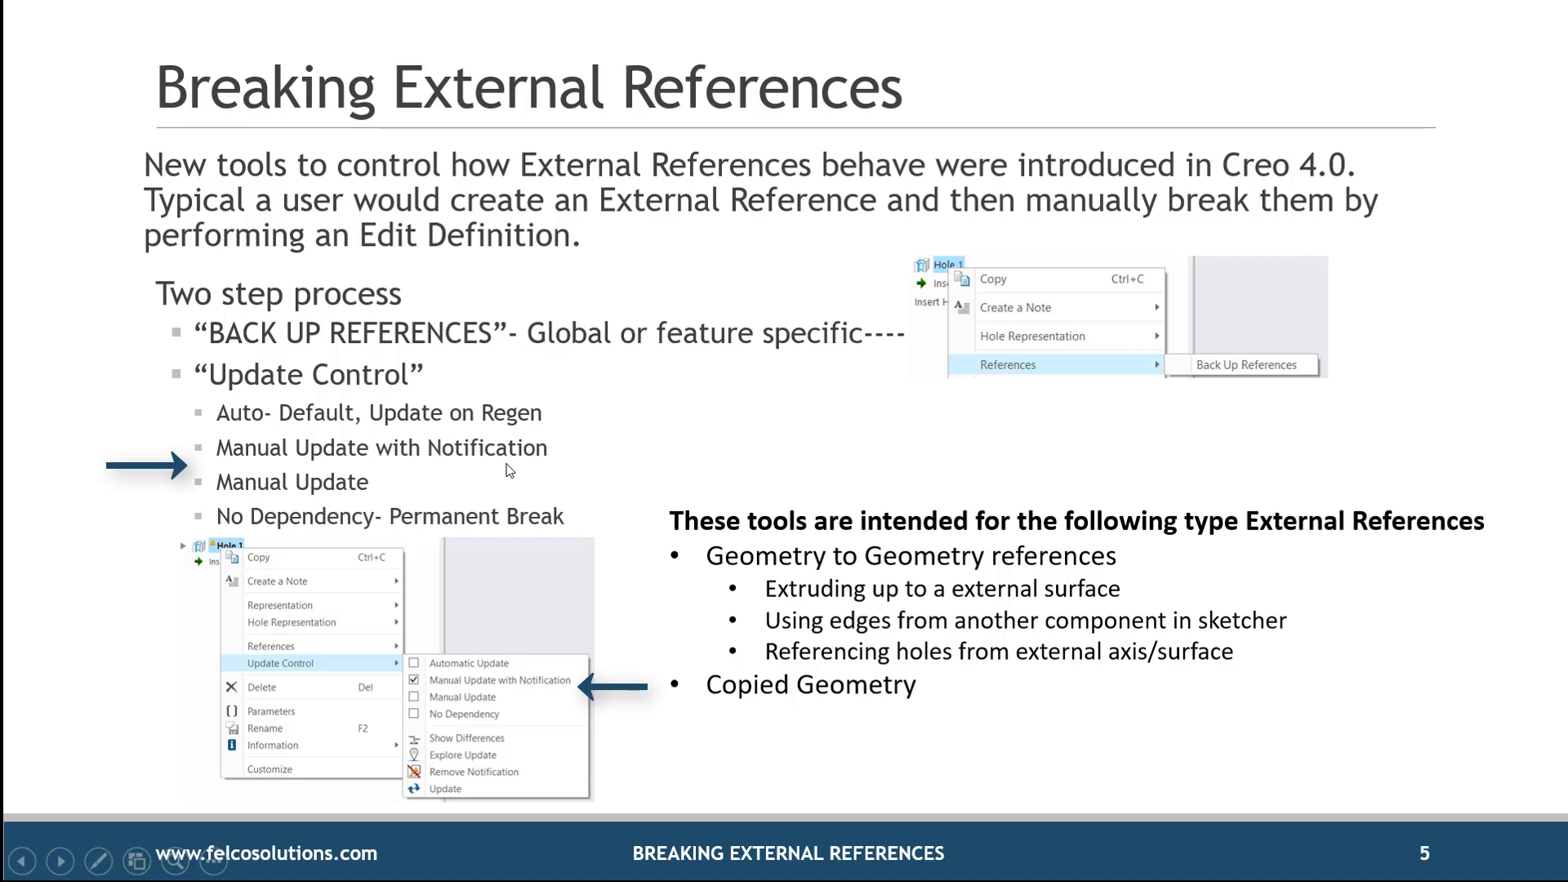
pyautogui.moveTo(351, 500)
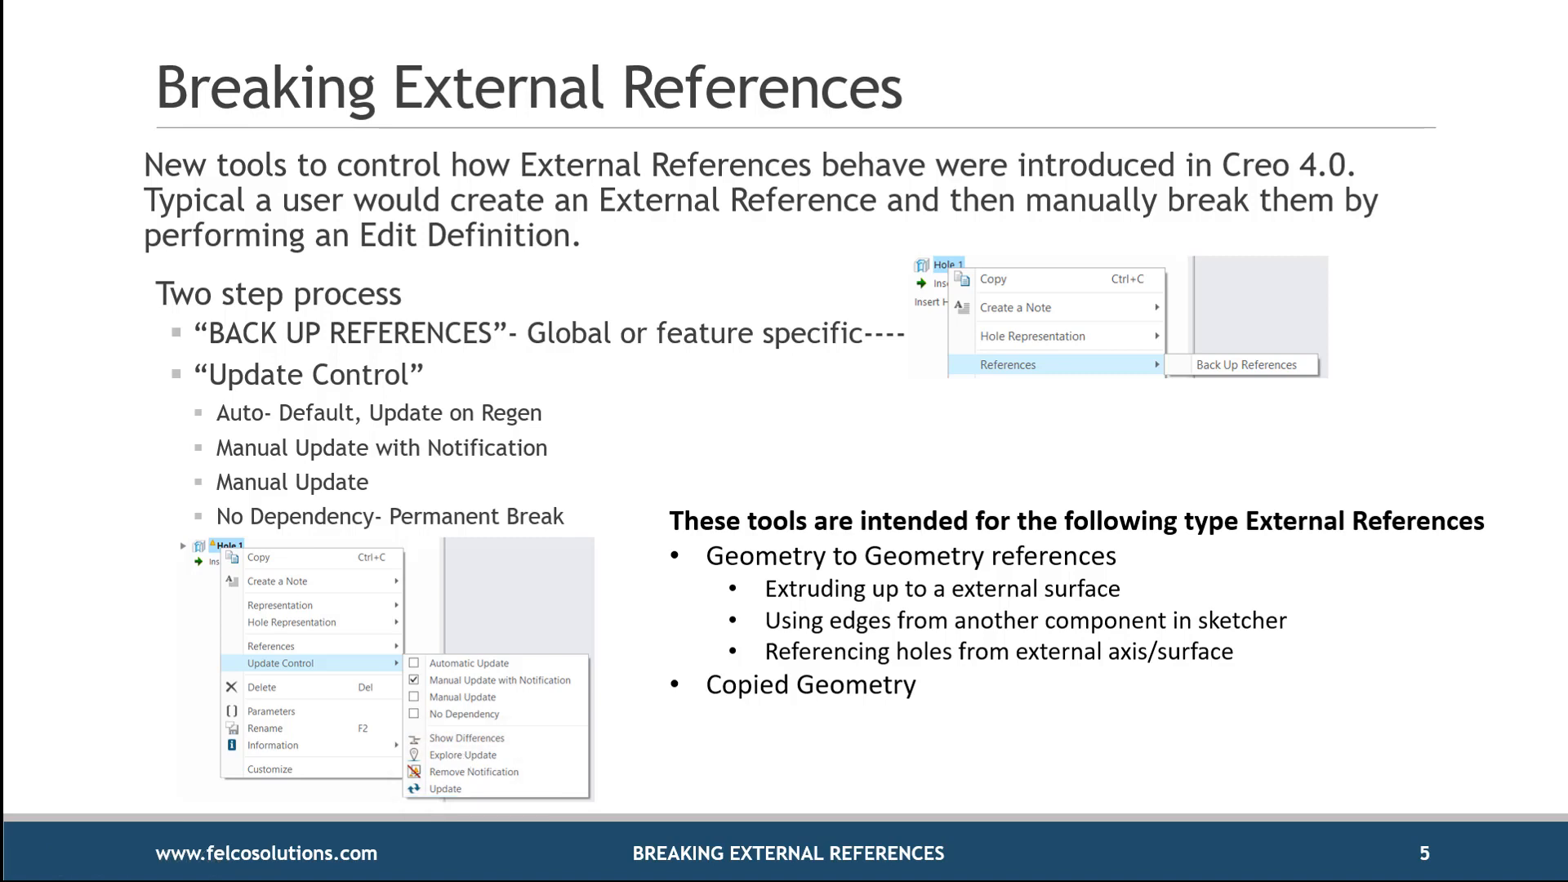
pyautogui.moveTo(344, 390)
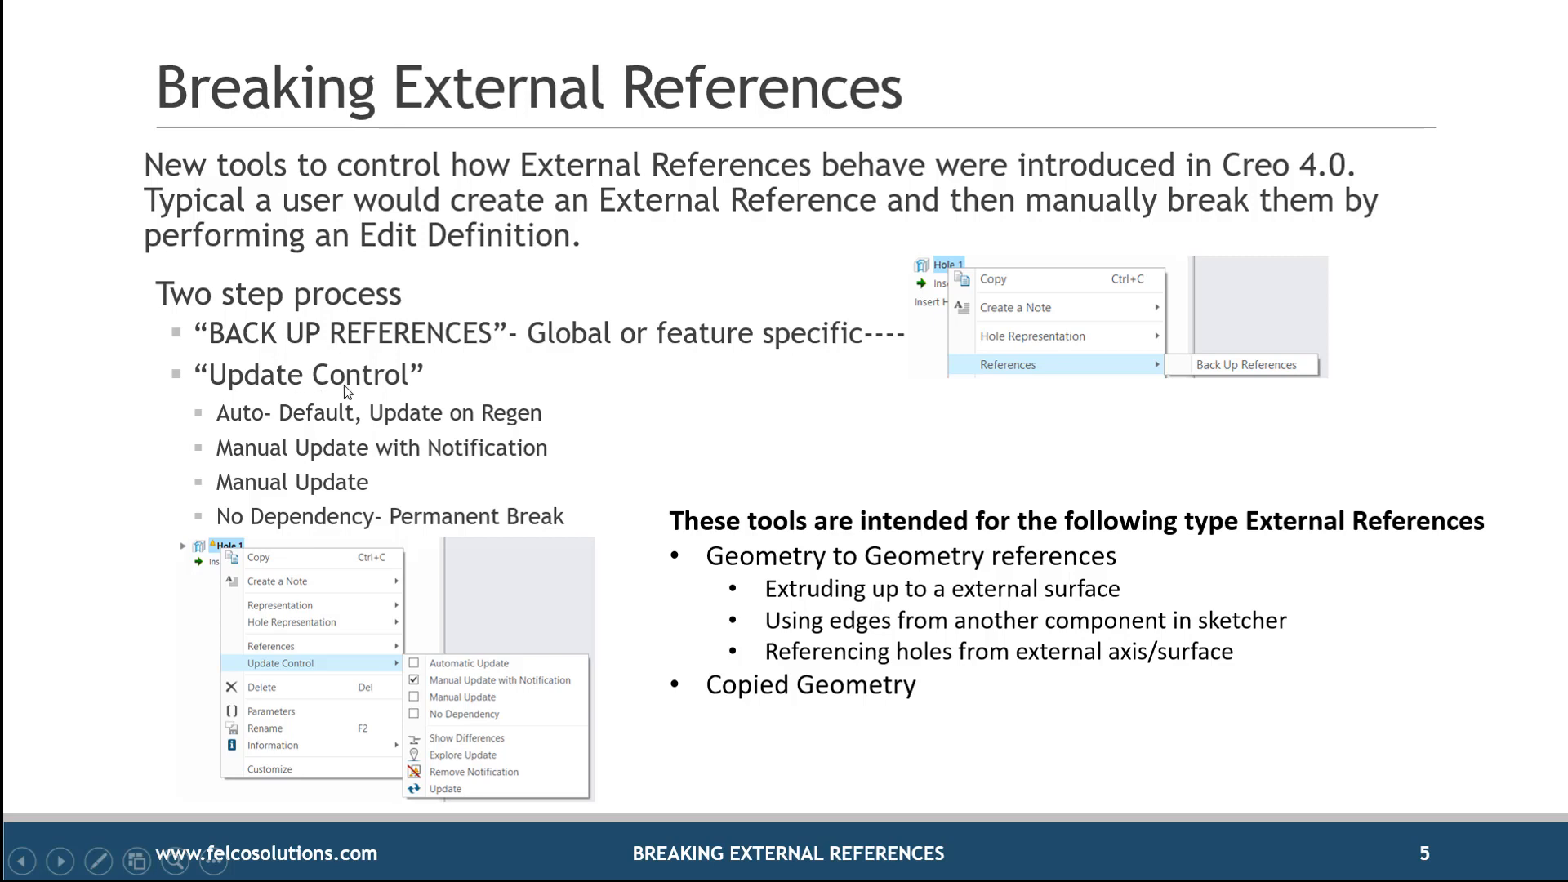
pyautogui.moveTo(471, 387)
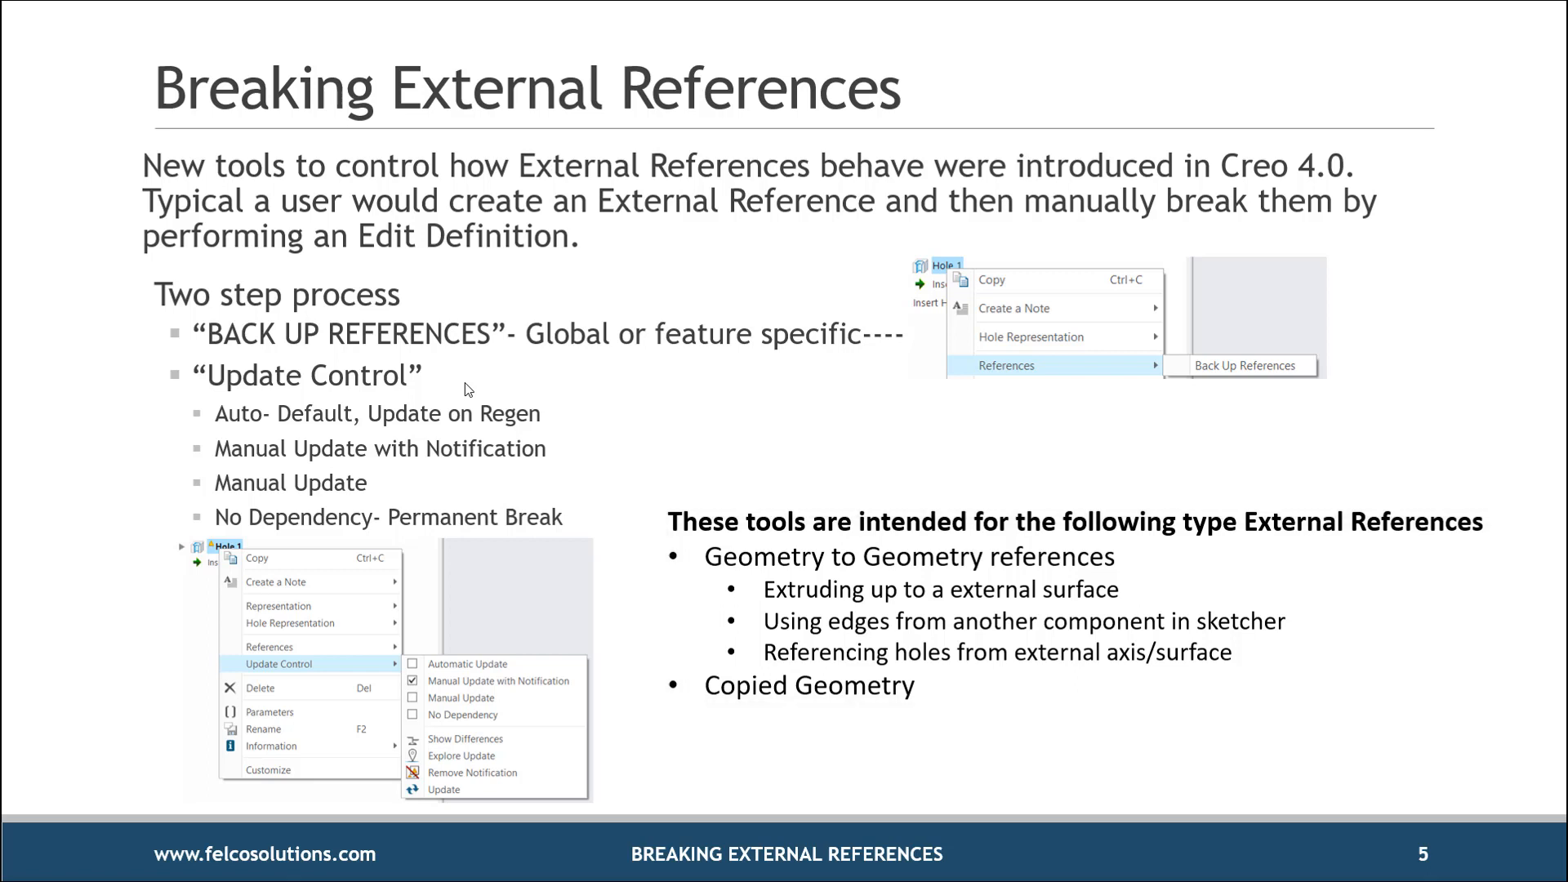
pyautogui.moveTo(100, 533)
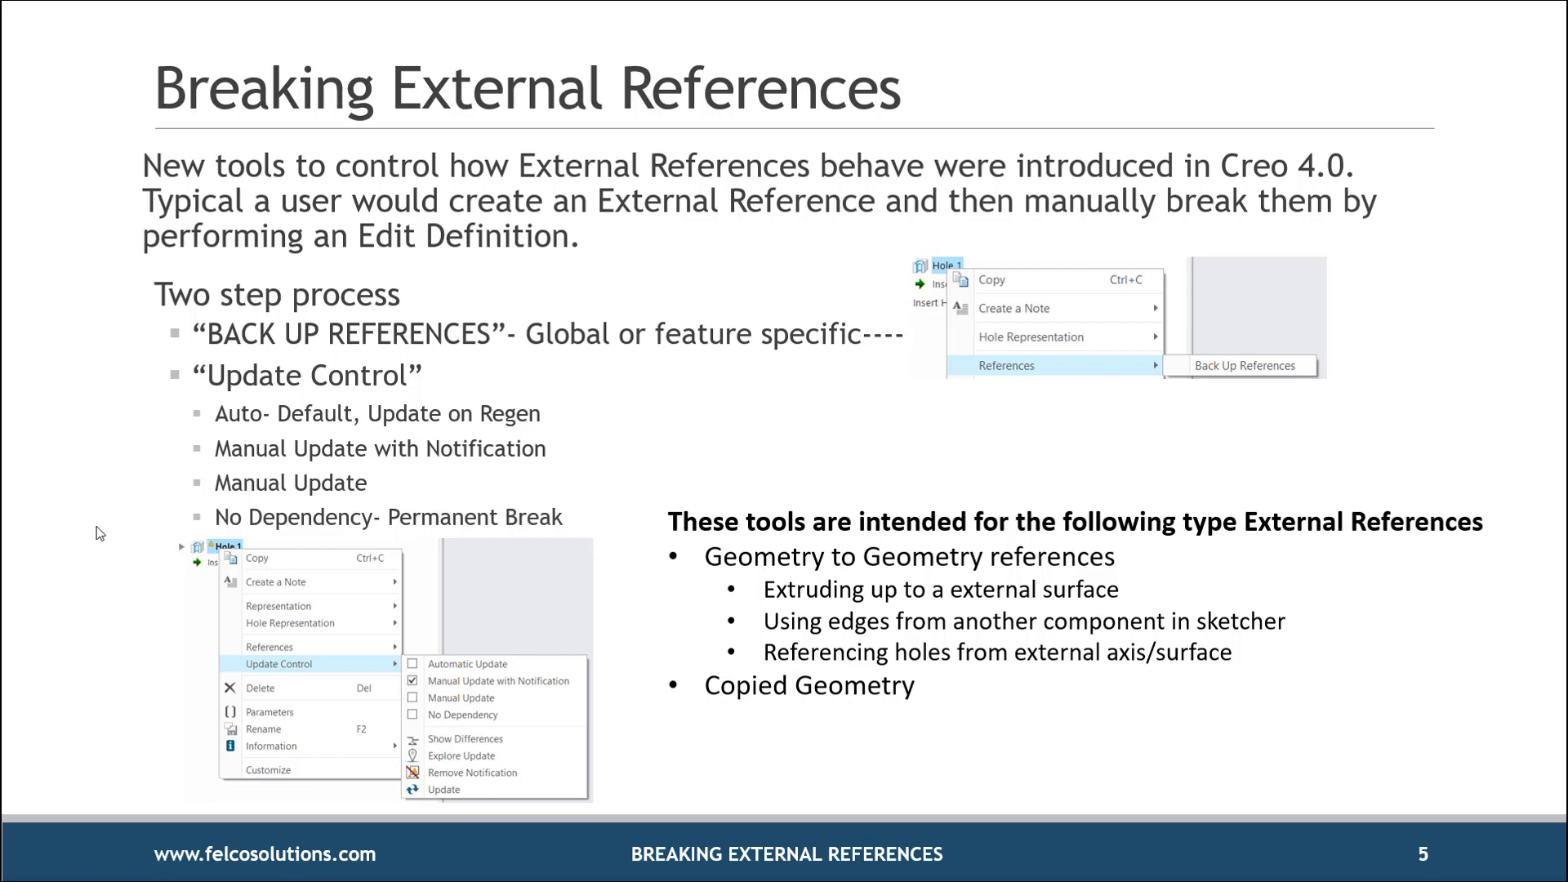
# Switch to Creo Parametric and bring the EXTERNAL_REF_TEST assembly window forward
pyautogui.press('alt+tab')
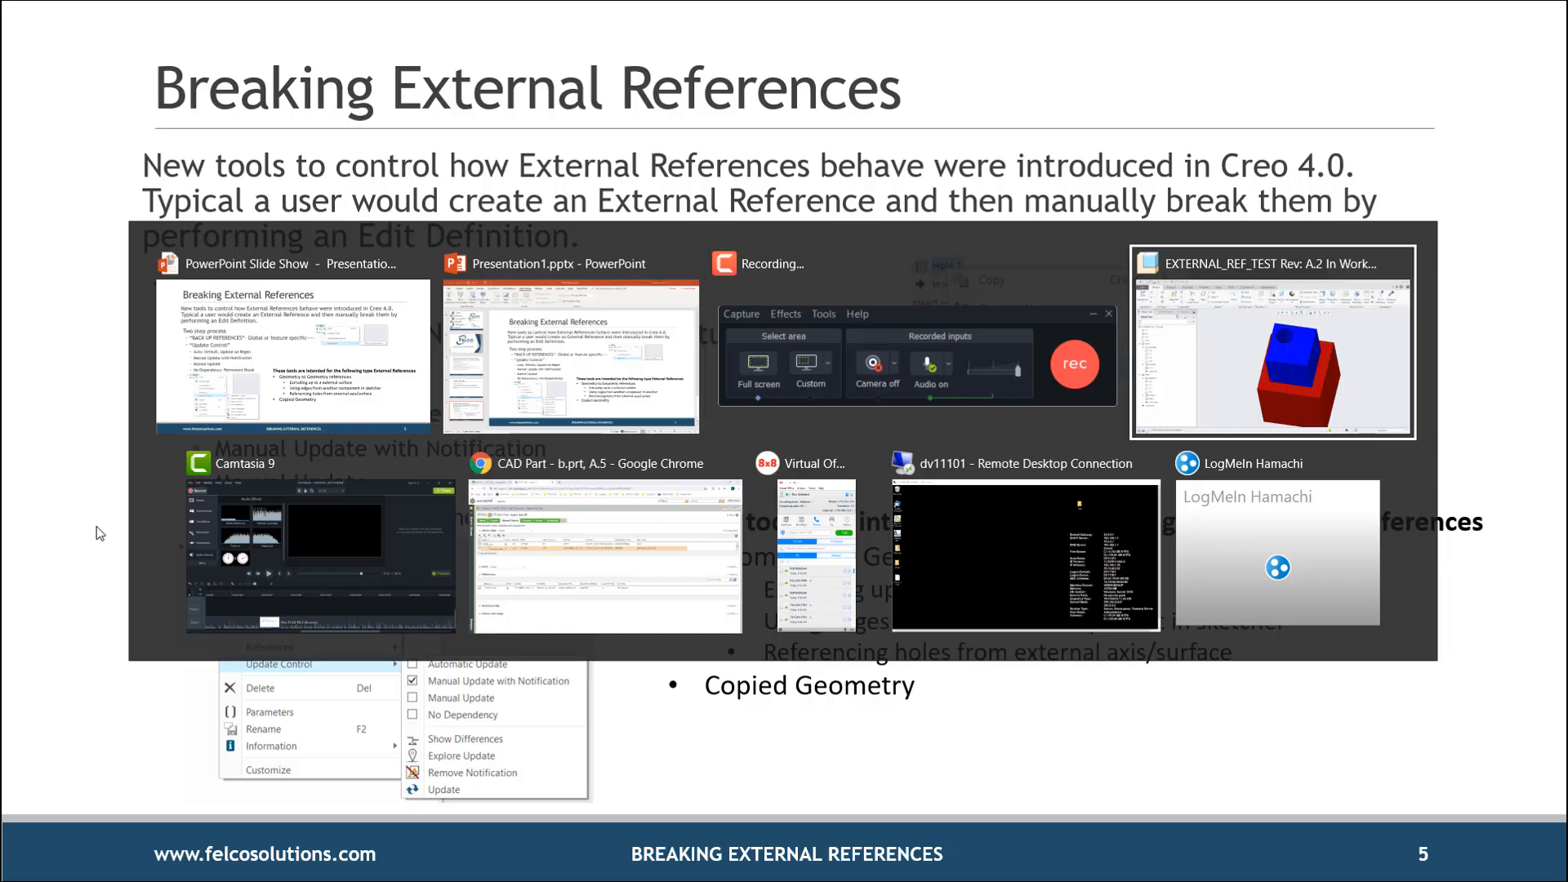
pyautogui.click(1272, 340)
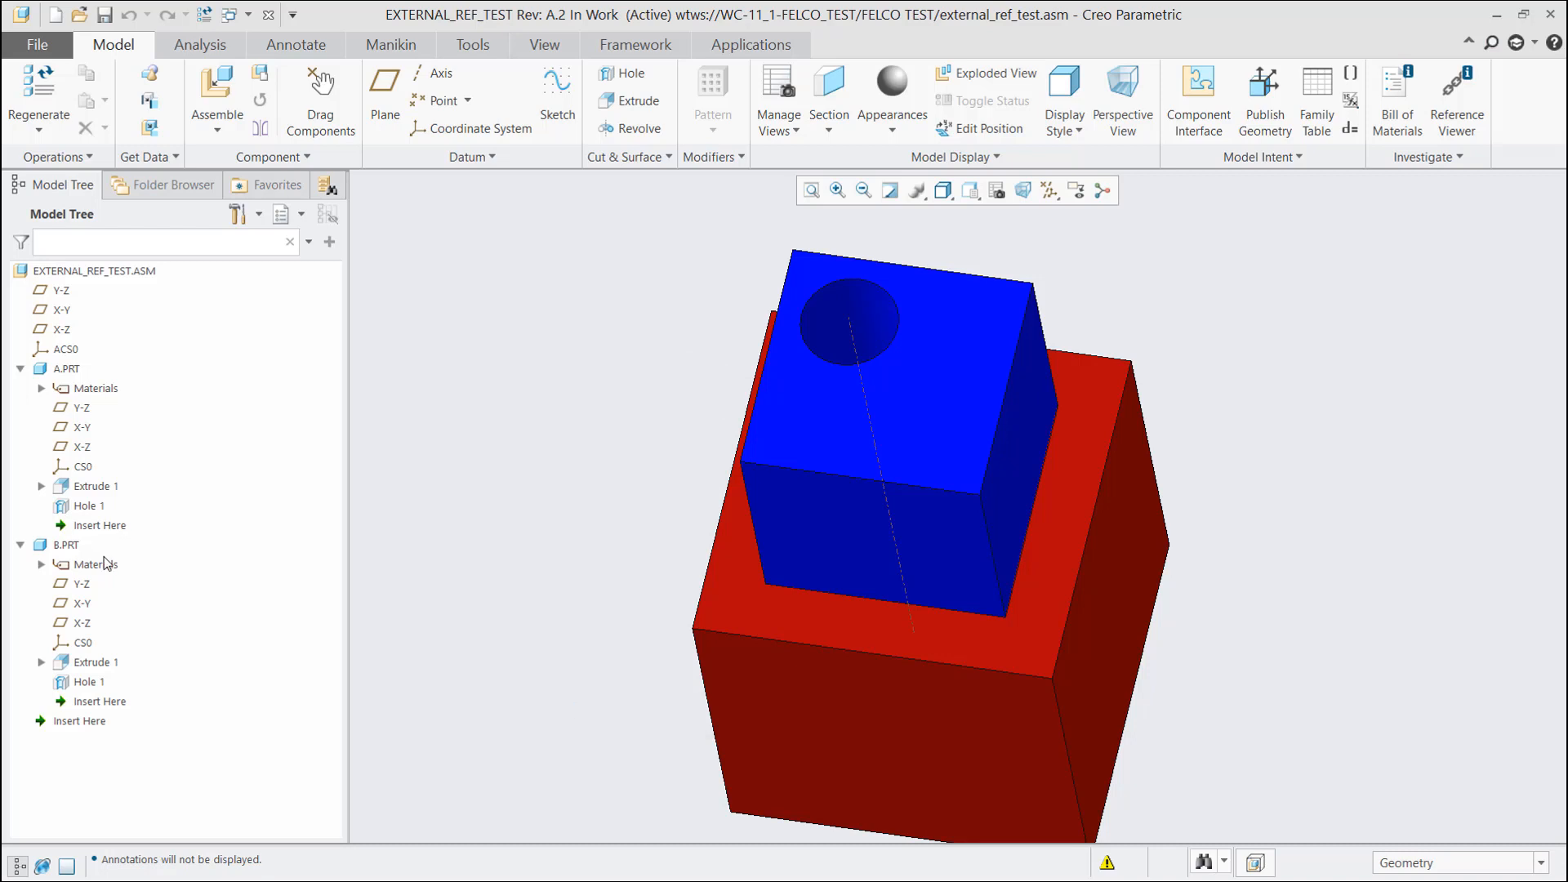
pyautogui.click(90, 682)
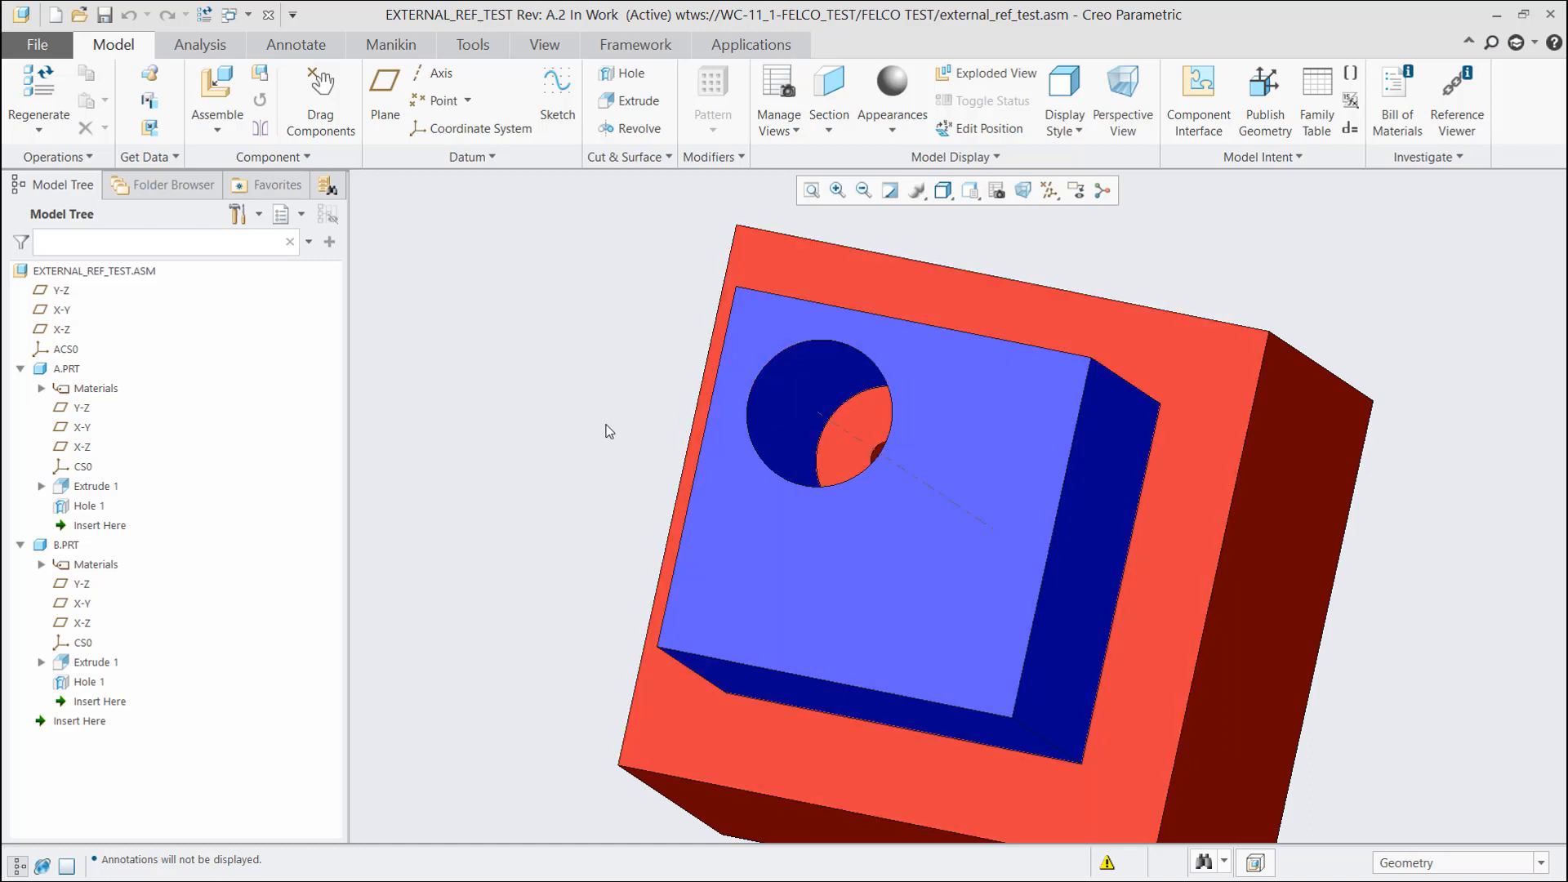
pyautogui.moveTo(636, 498)
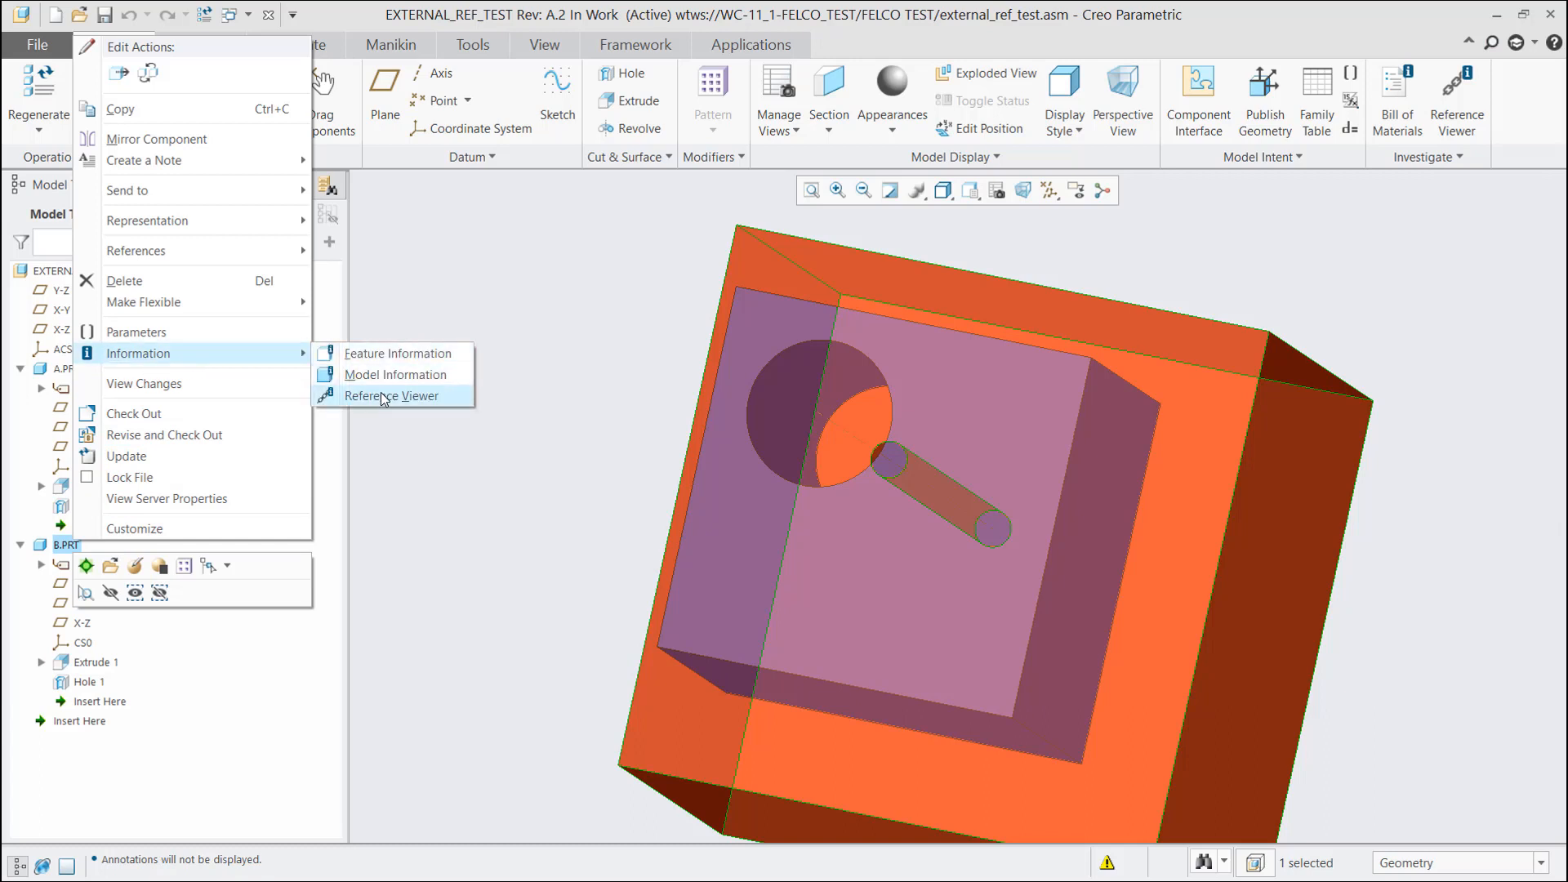
# View the Reference Viewer for B.PRT, then for Hole 1 in B.PRT
pyautogui.click(391, 395)
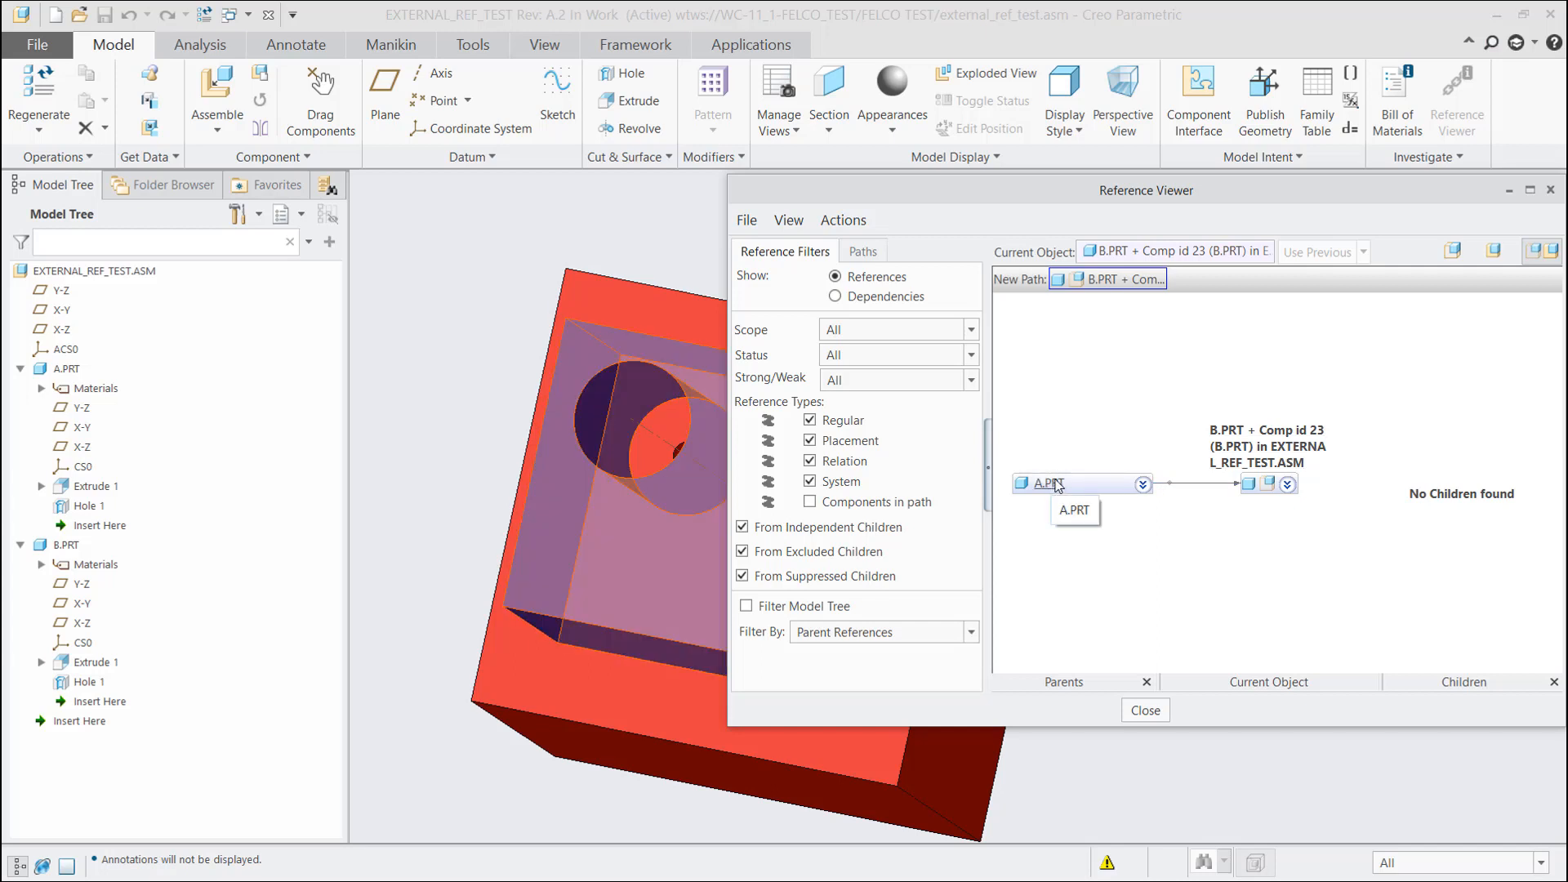
pyautogui.click(1144, 710)
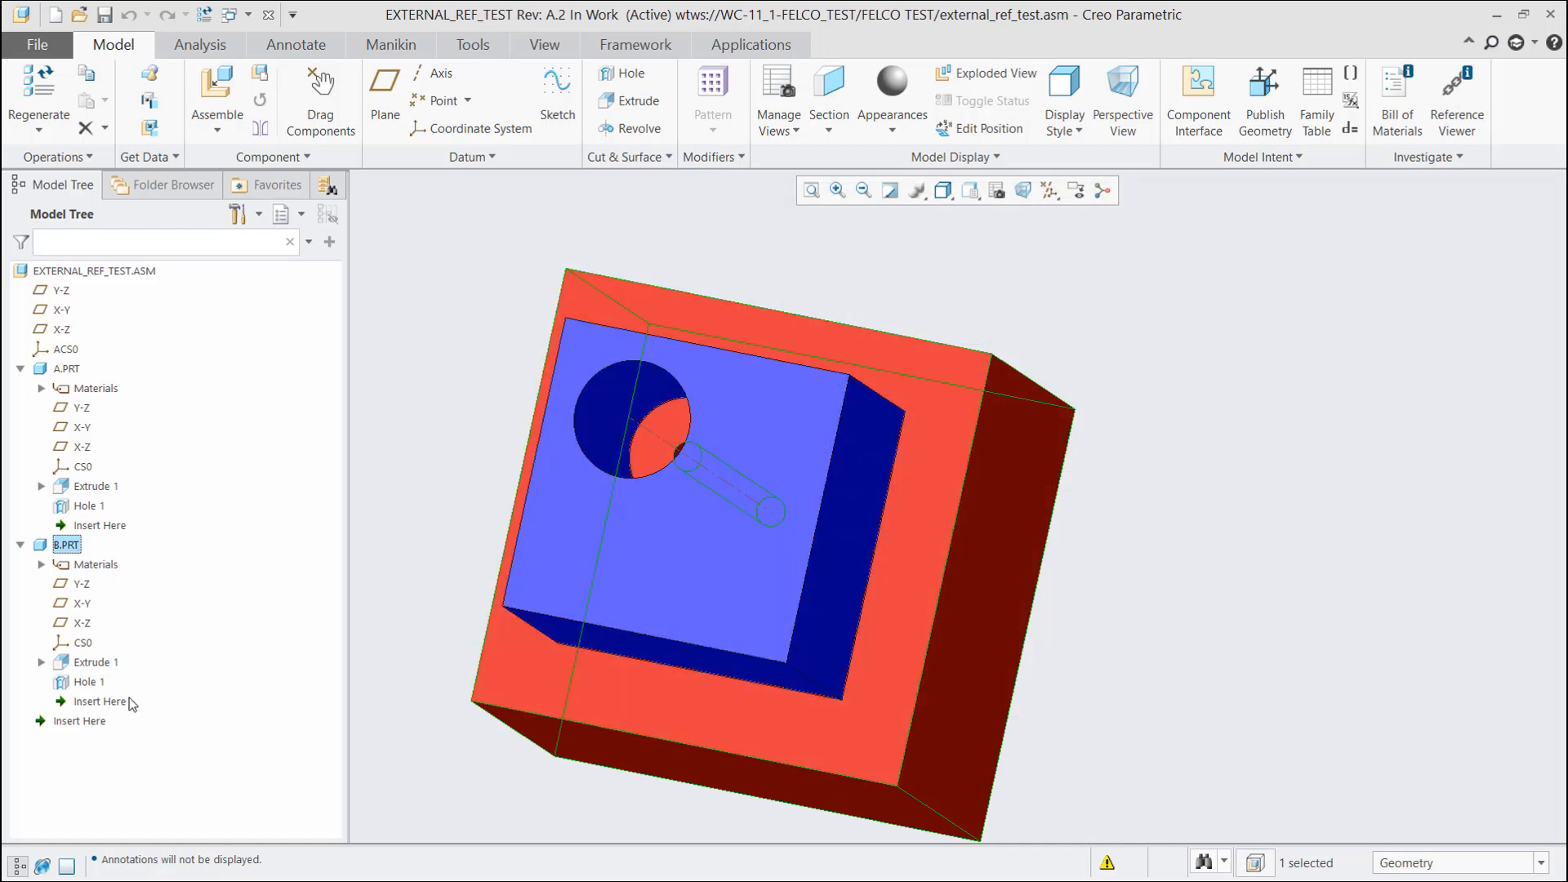
pyautogui.rightClick(88, 682)
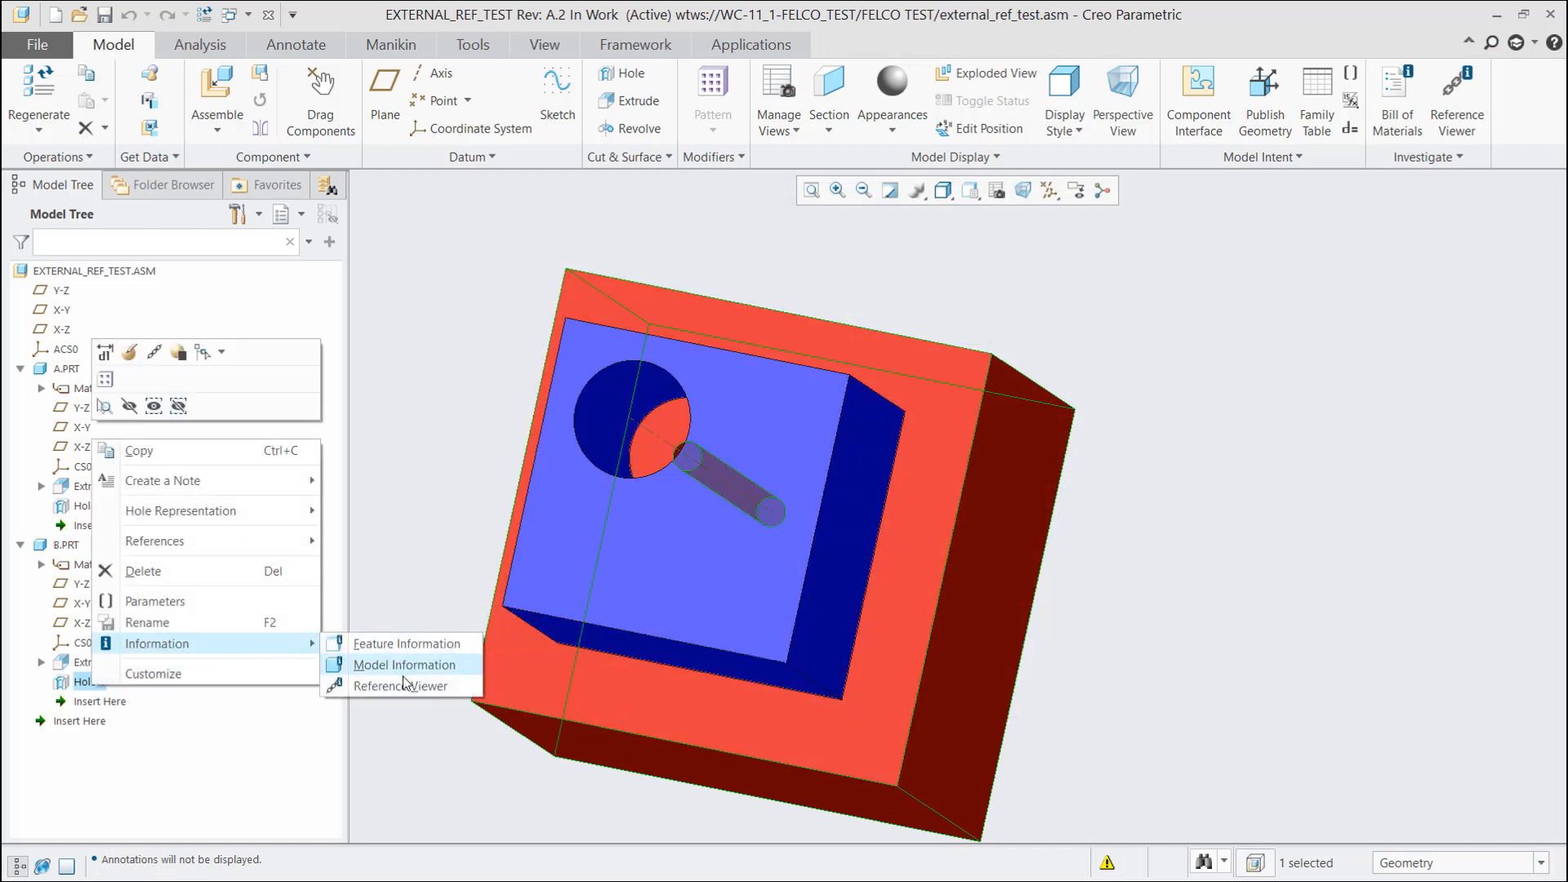
pyautogui.click(404, 685)
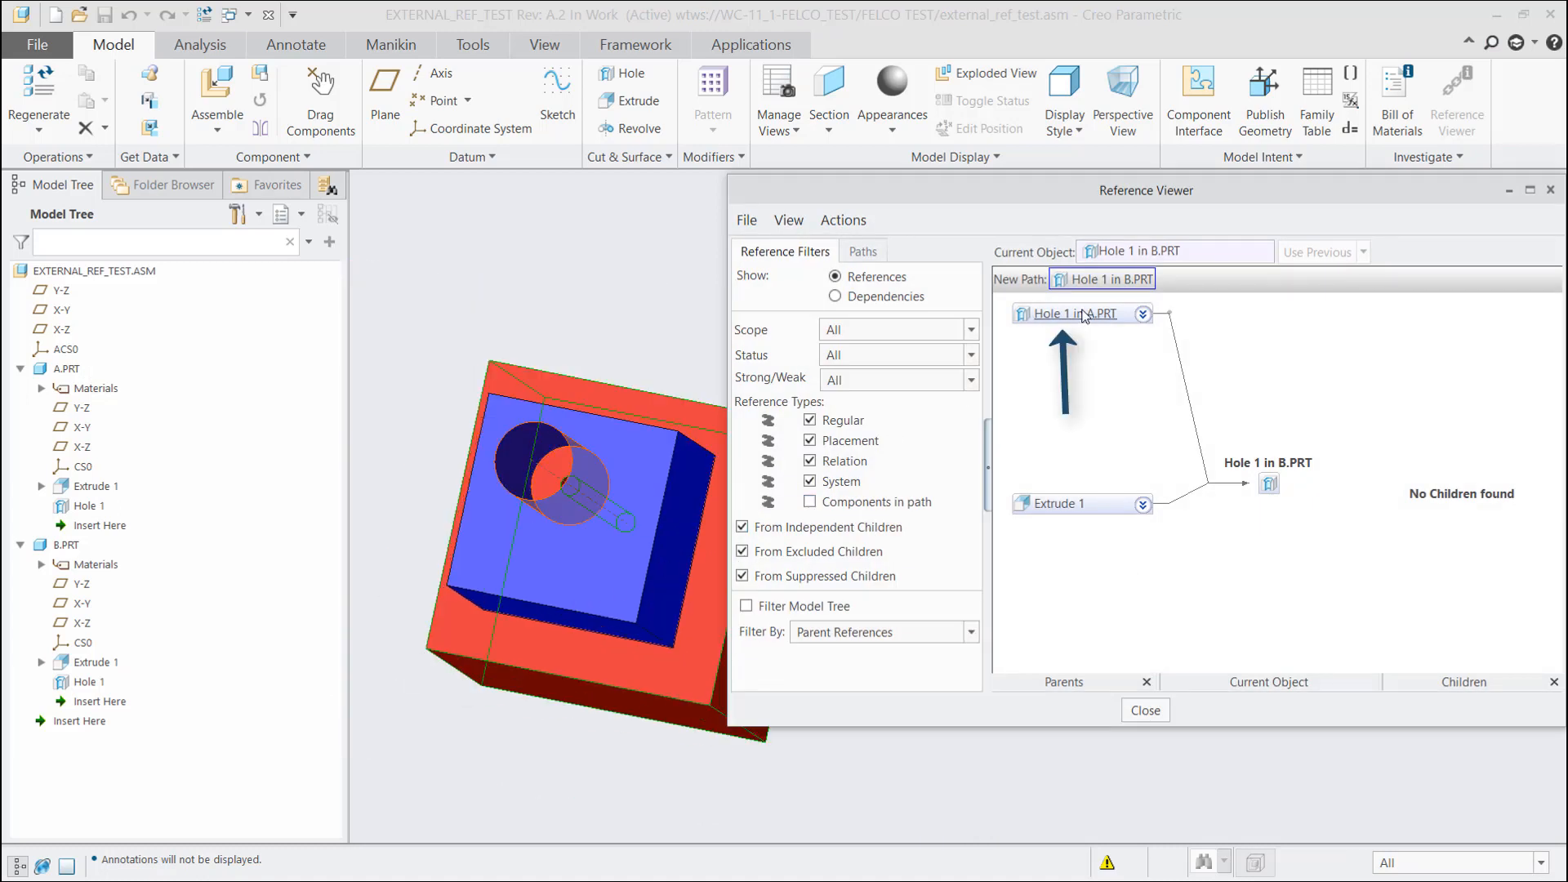
pyautogui.moveTo(1083, 313)
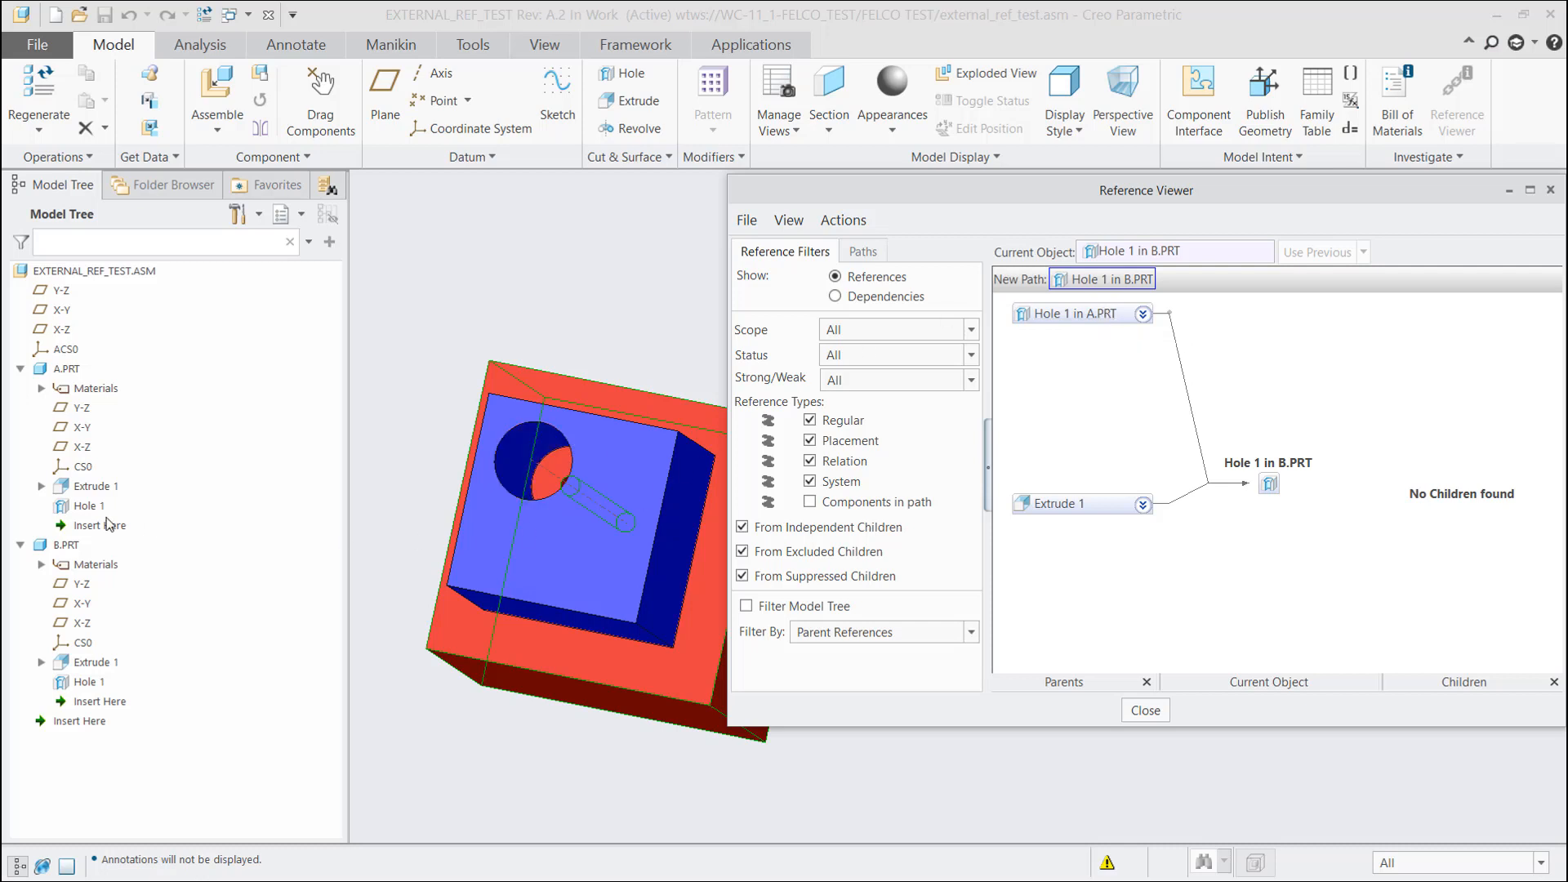
# Switch to Chrome and bring the Windchill b.prt Related Objects page forward
pyautogui.press('alt+tab')
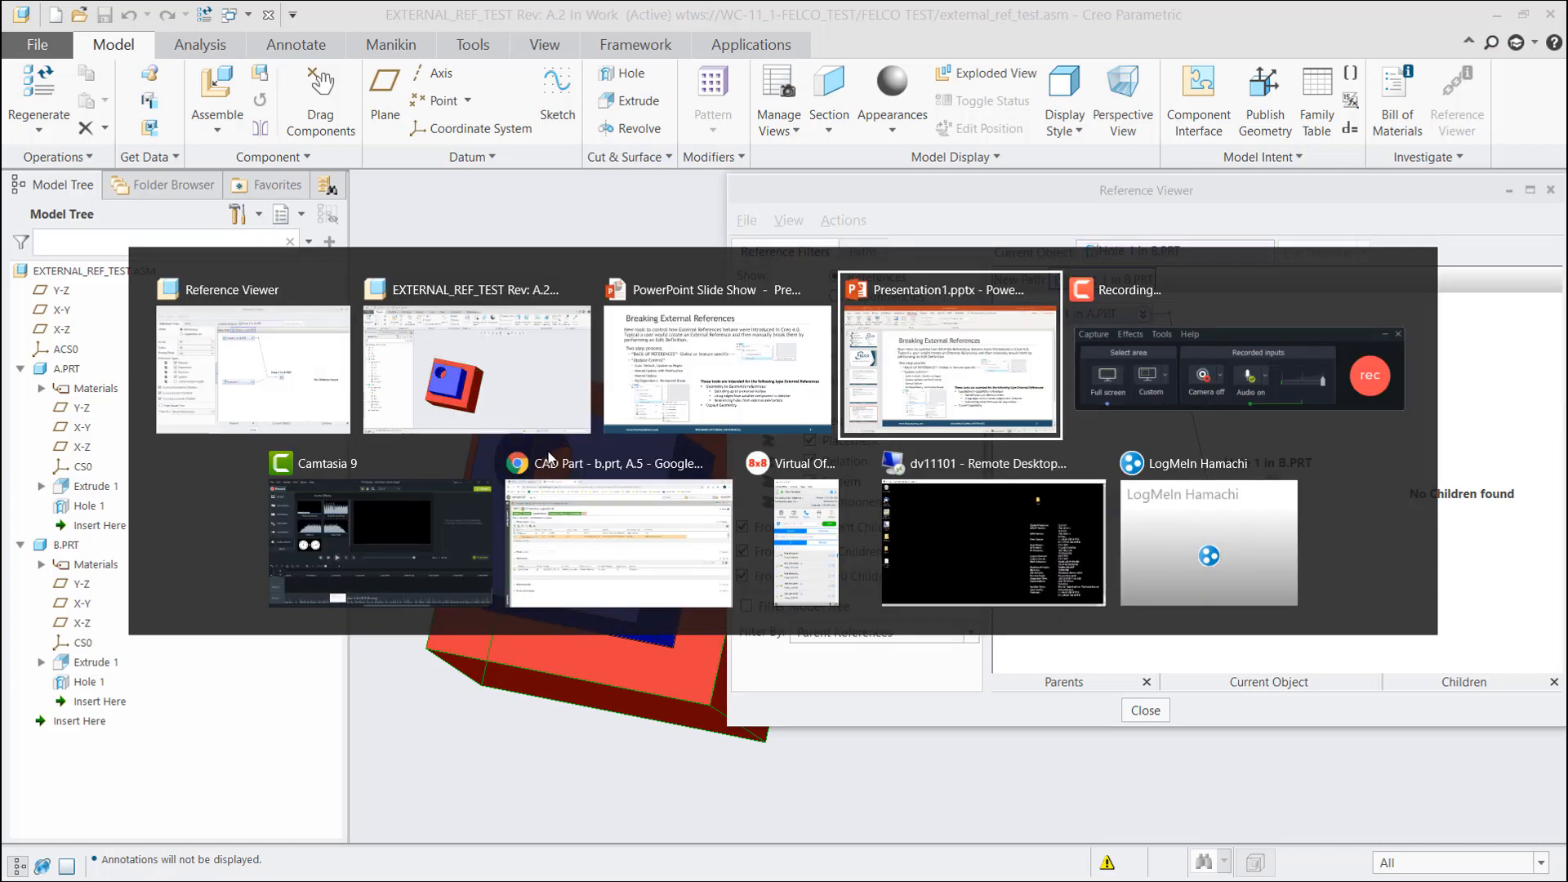
pyautogui.click(617, 540)
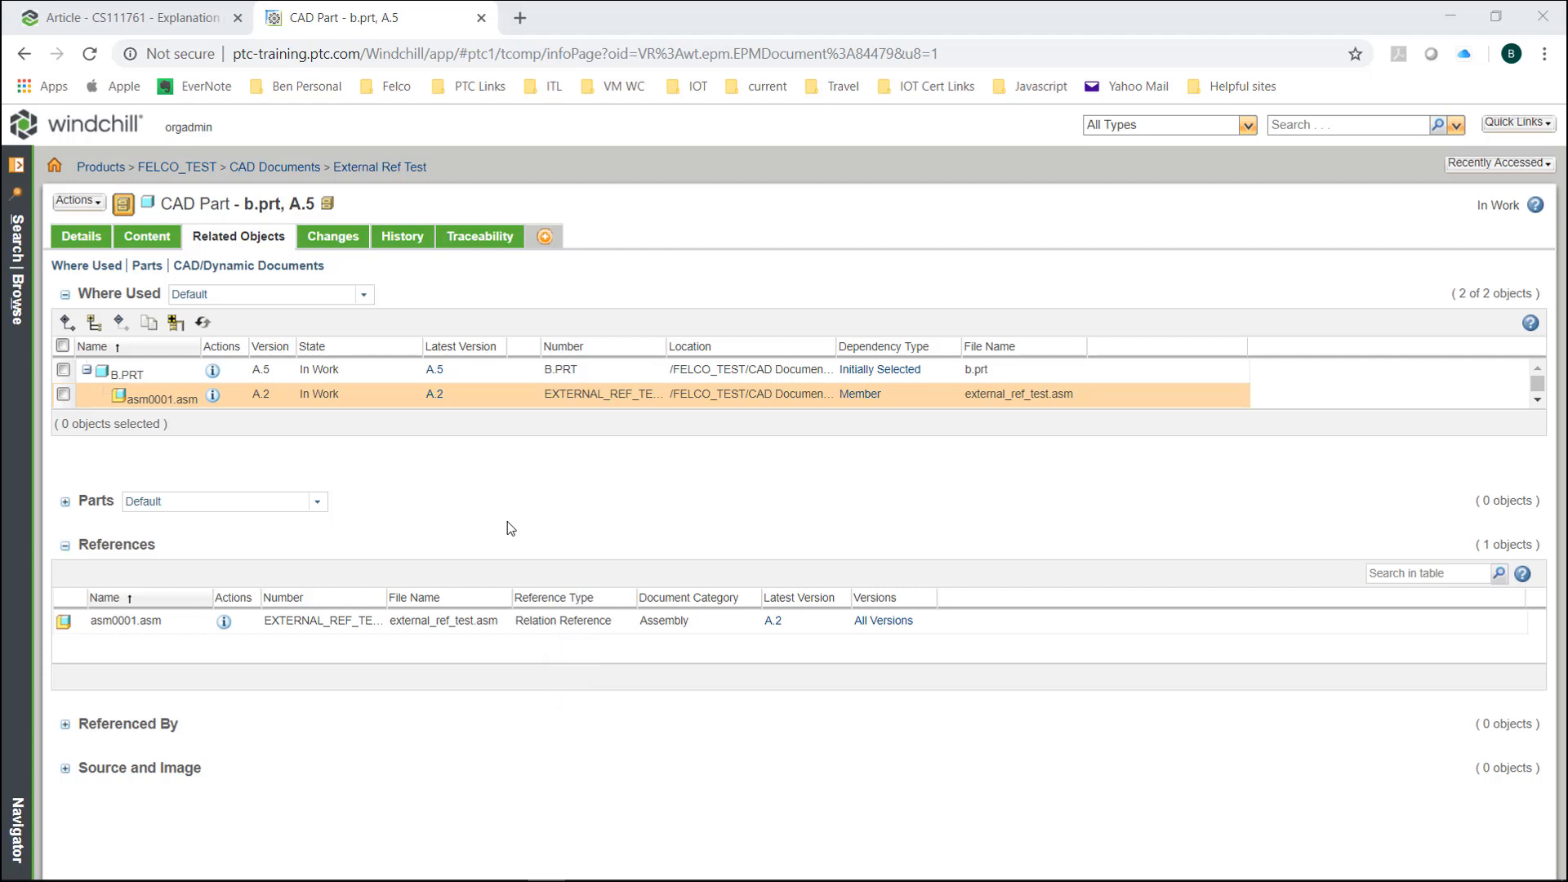
pyautogui.moveTo(207, 227)
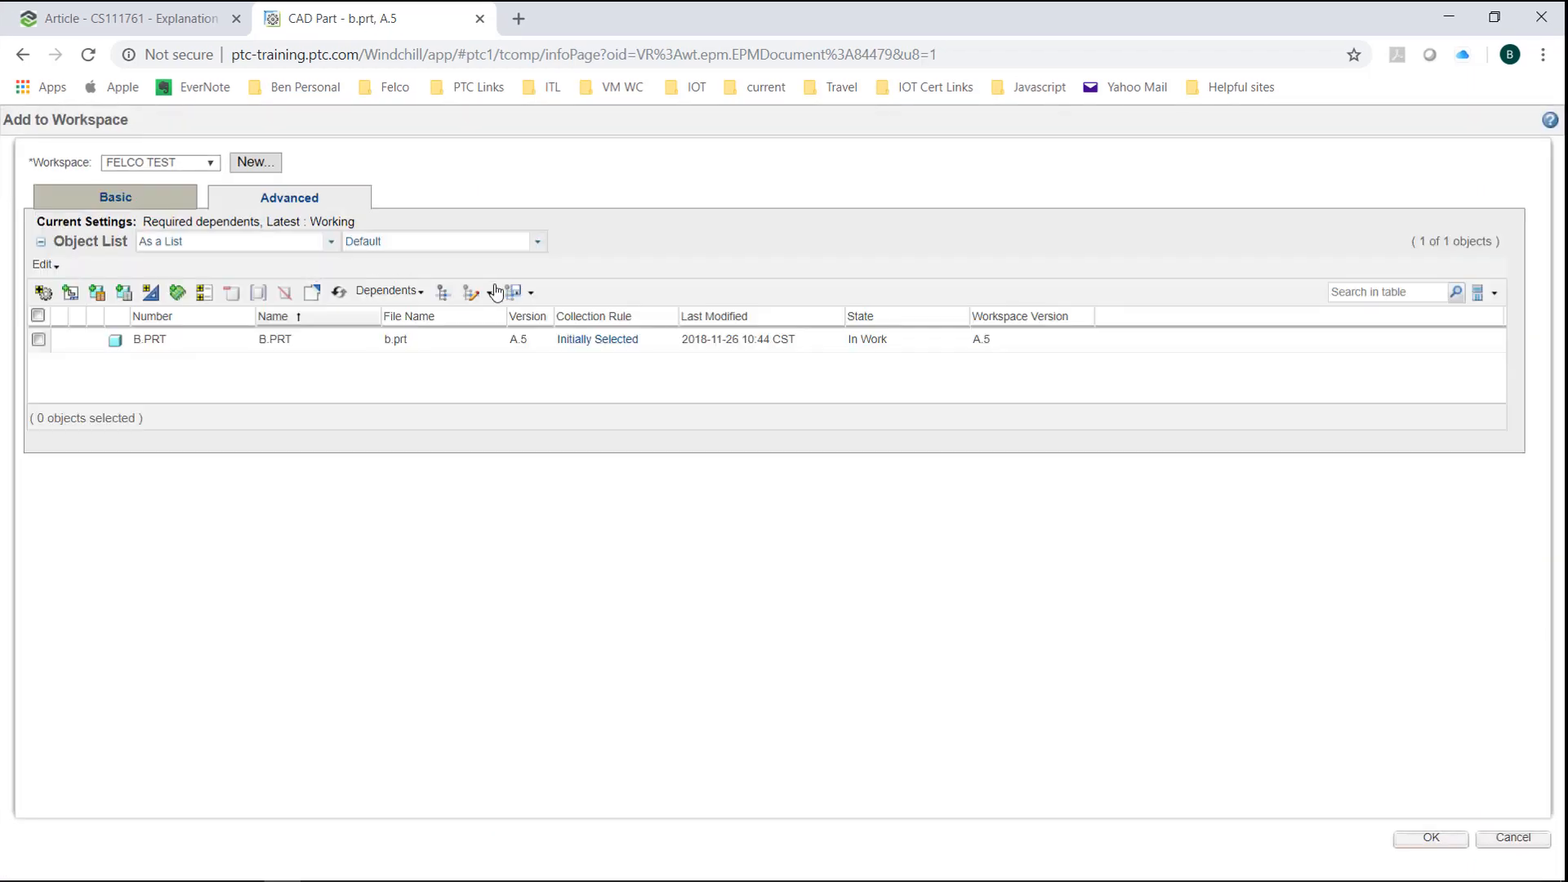
# Collect All dependents in Add to Workspace, then review the All/Required/None choices again
pyautogui.click(388, 290)
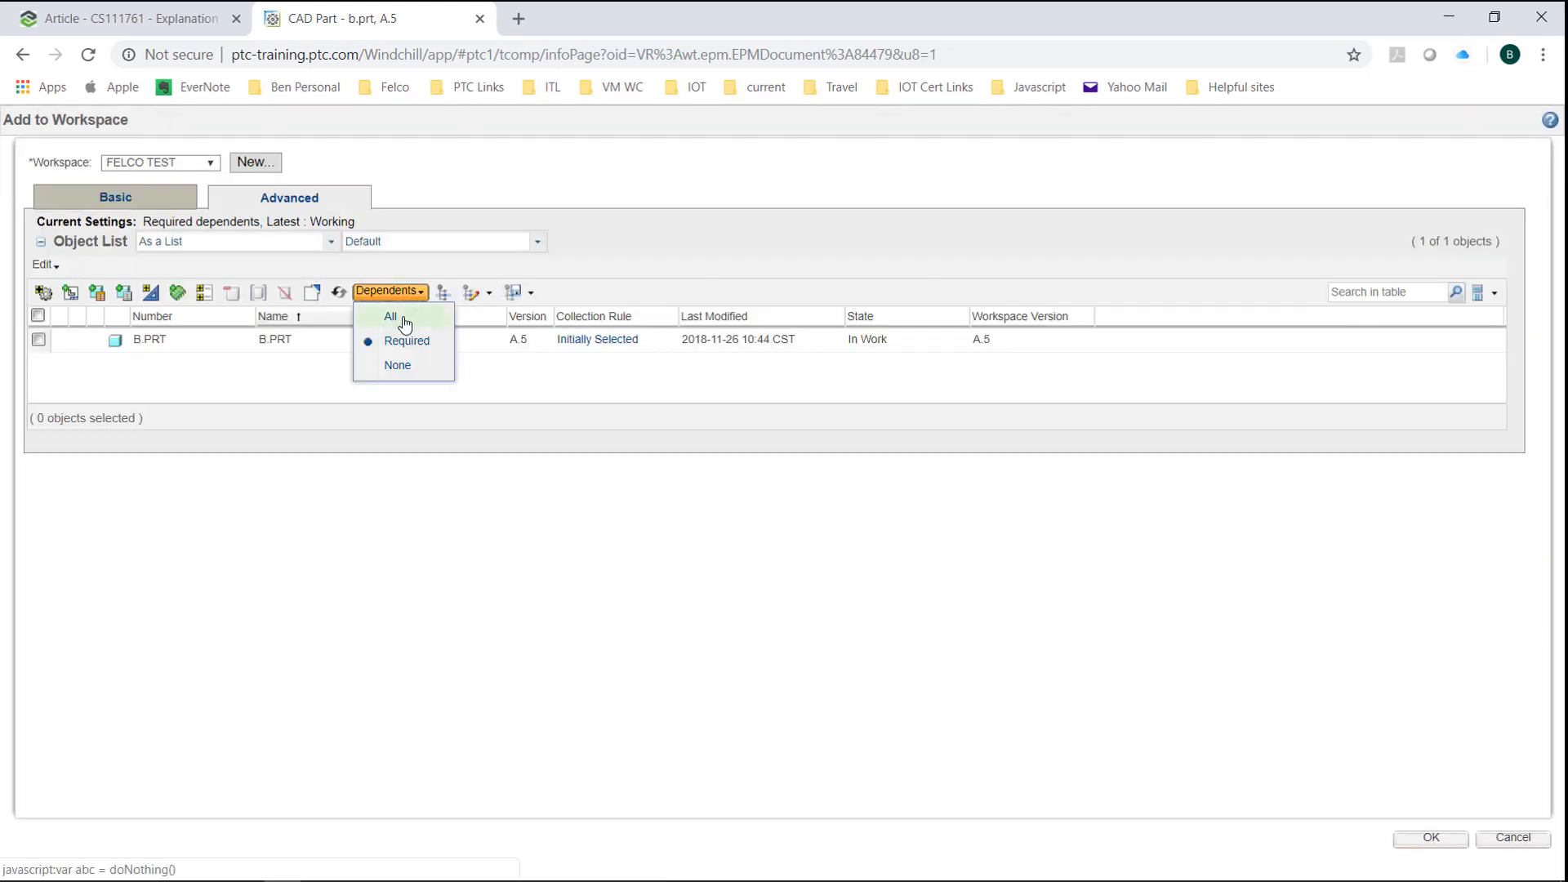
pyautogui.click(391, 316)
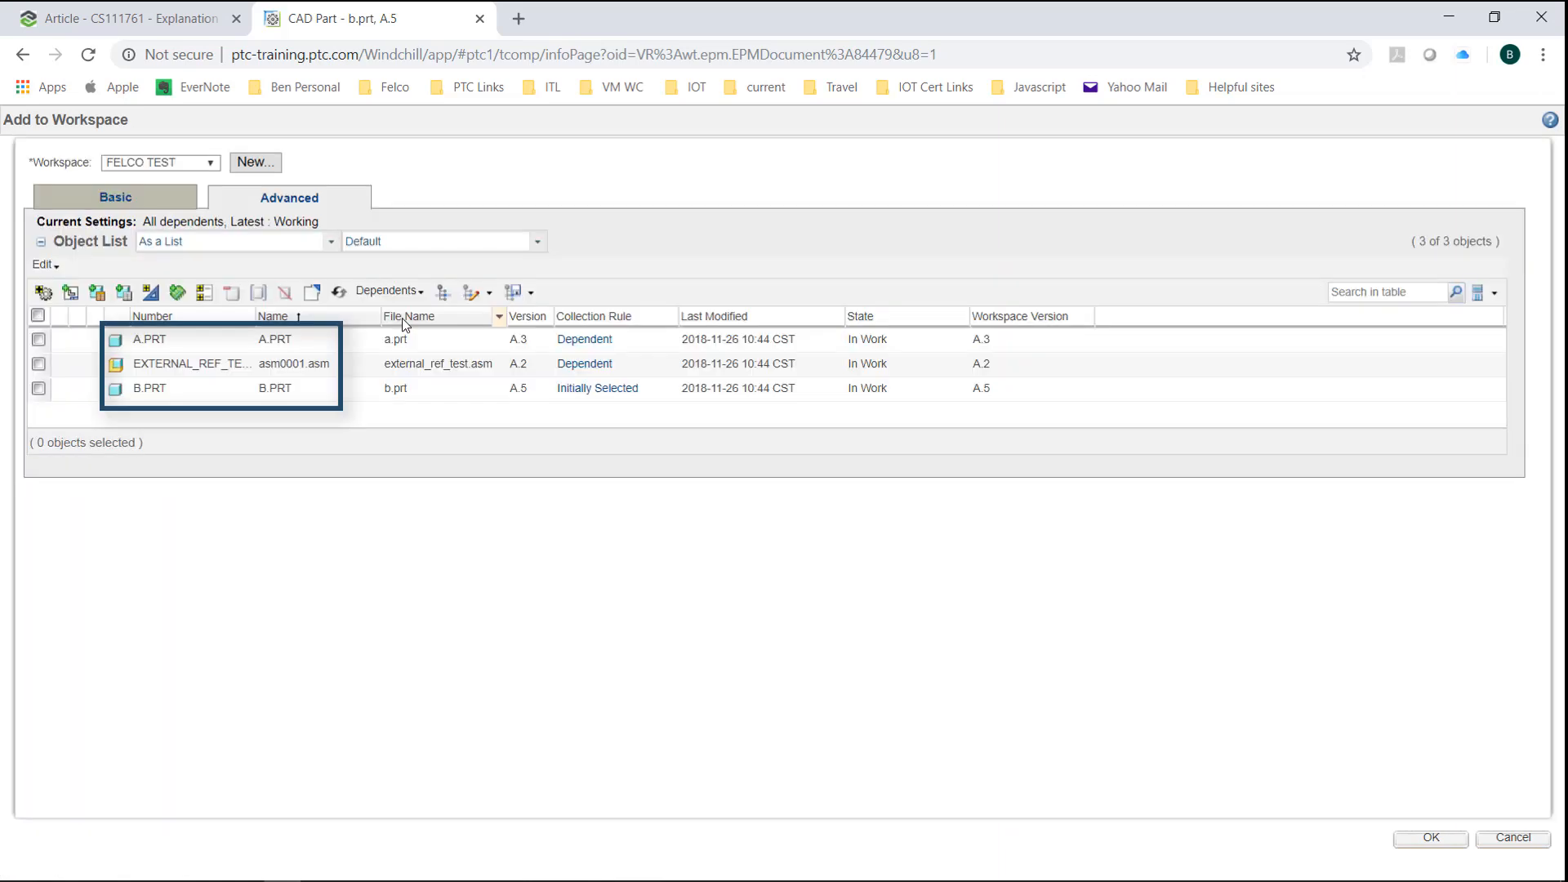
pyautogui.moveTo(405, 316)
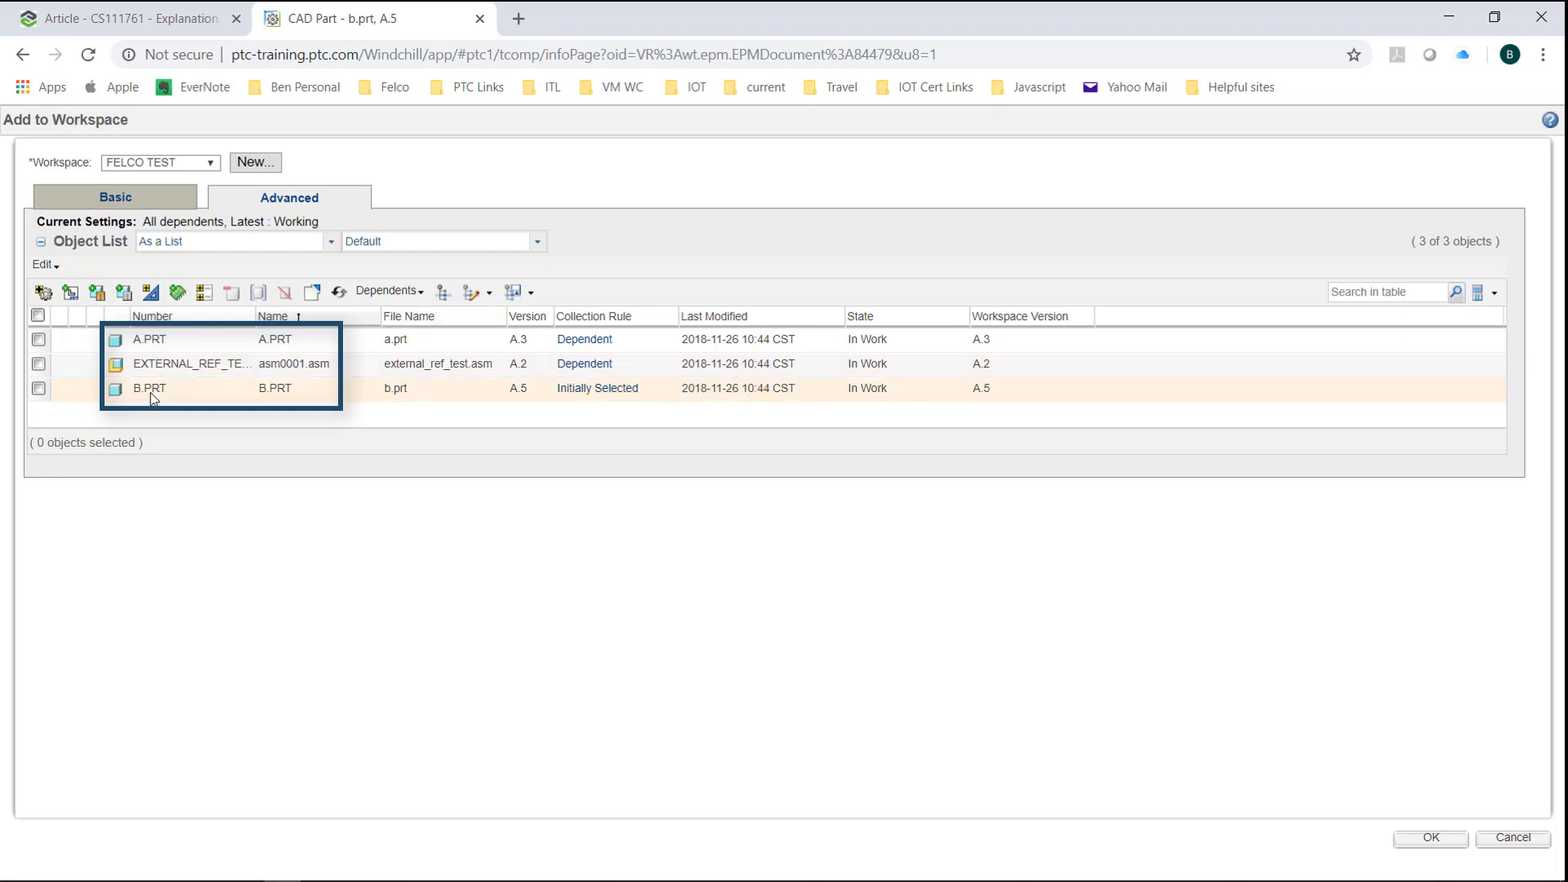
pyautogui.moveTo(165, 375)
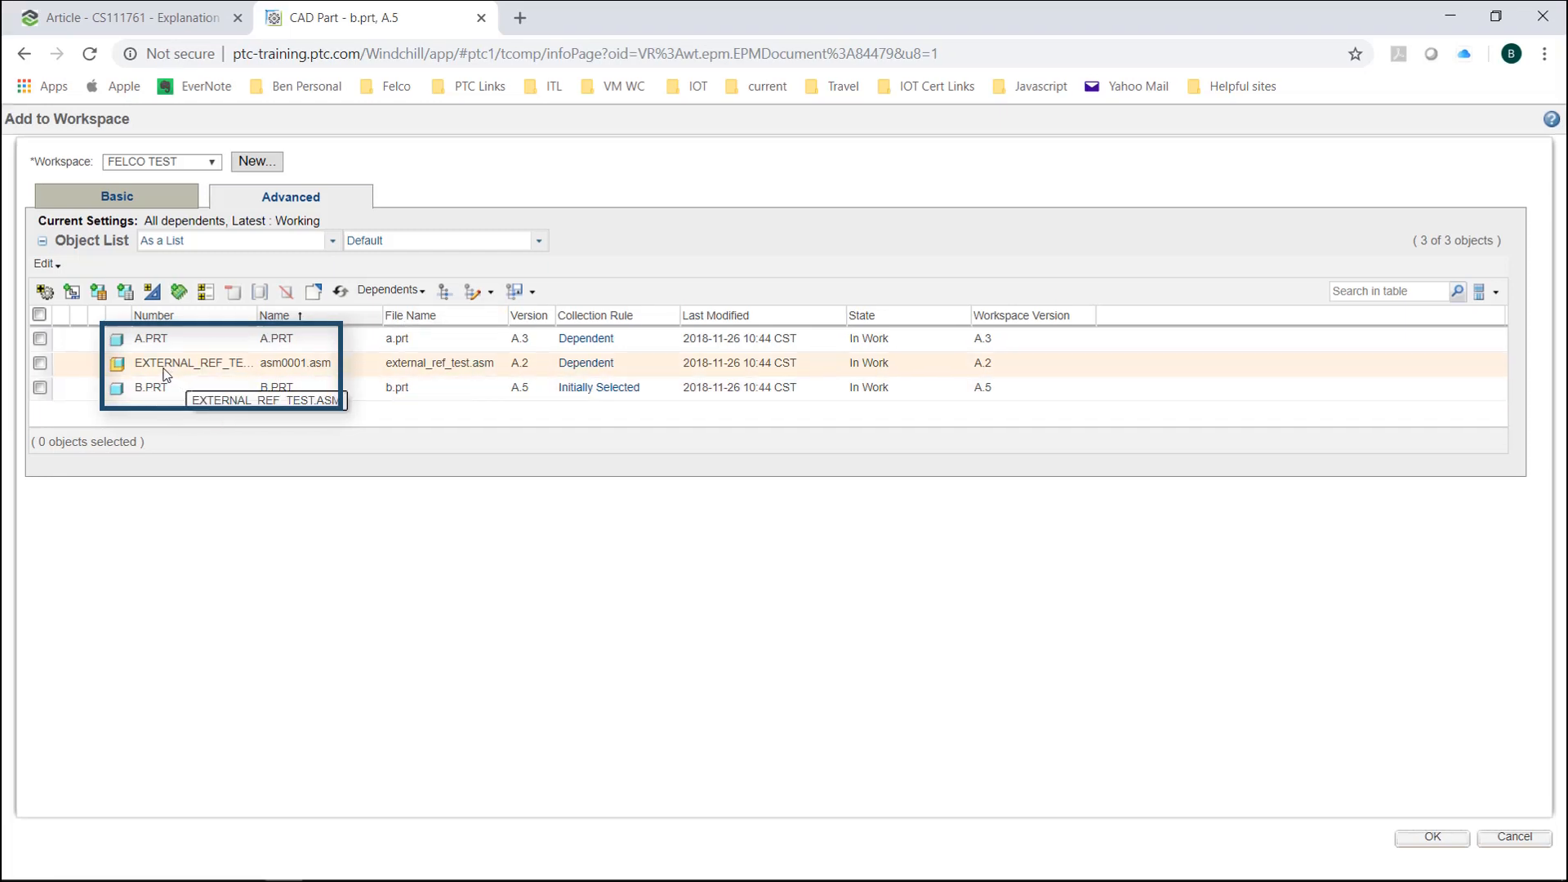
pyautogui.moveTo(183, 380)
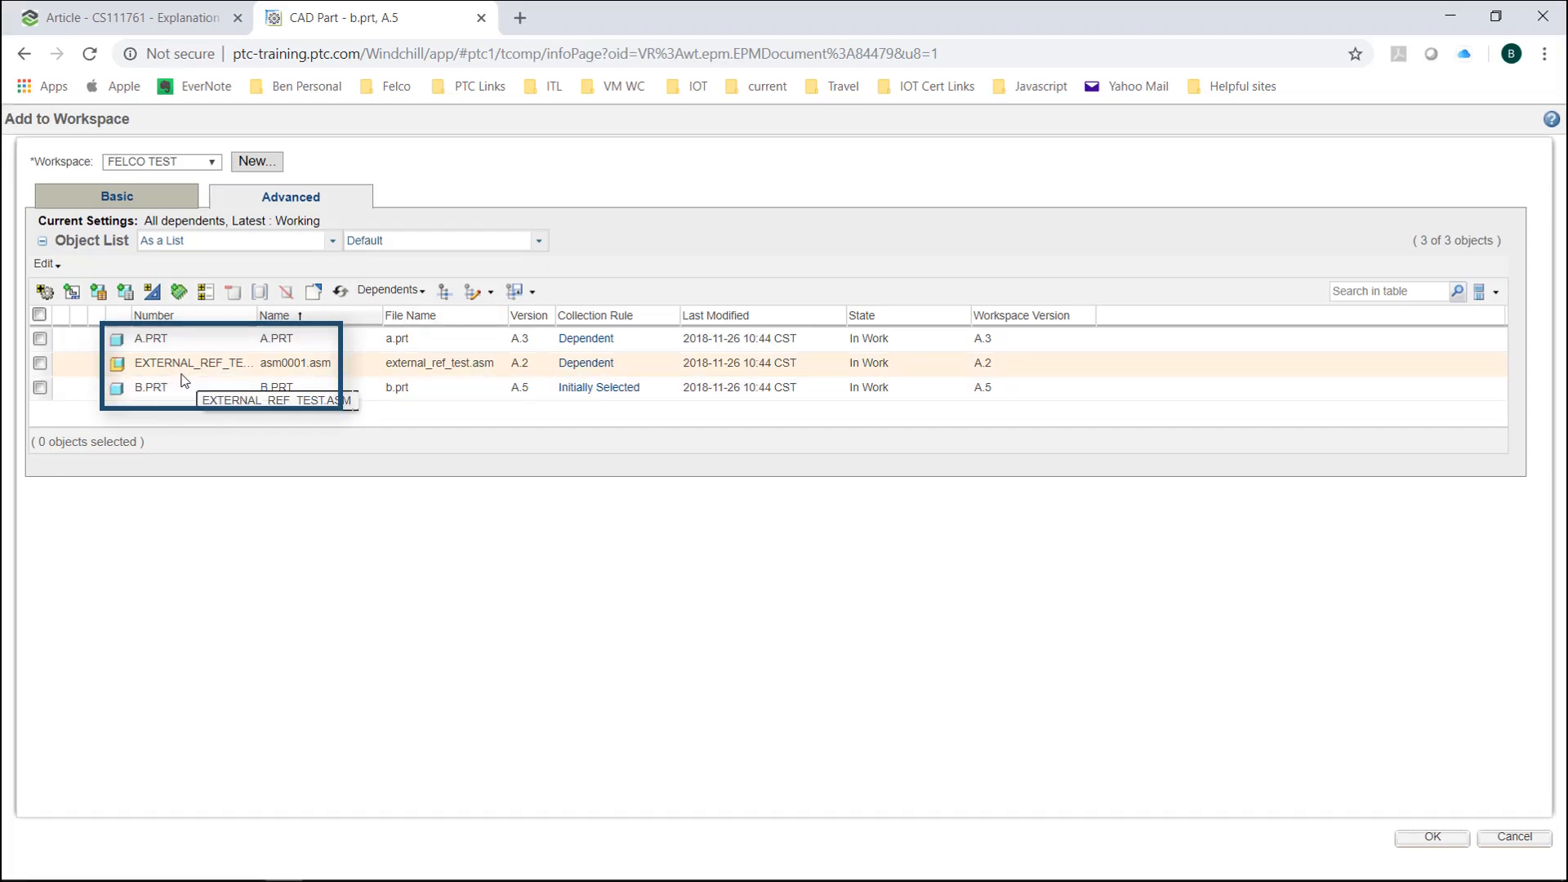
pyautogui.moveTo(224, 371)
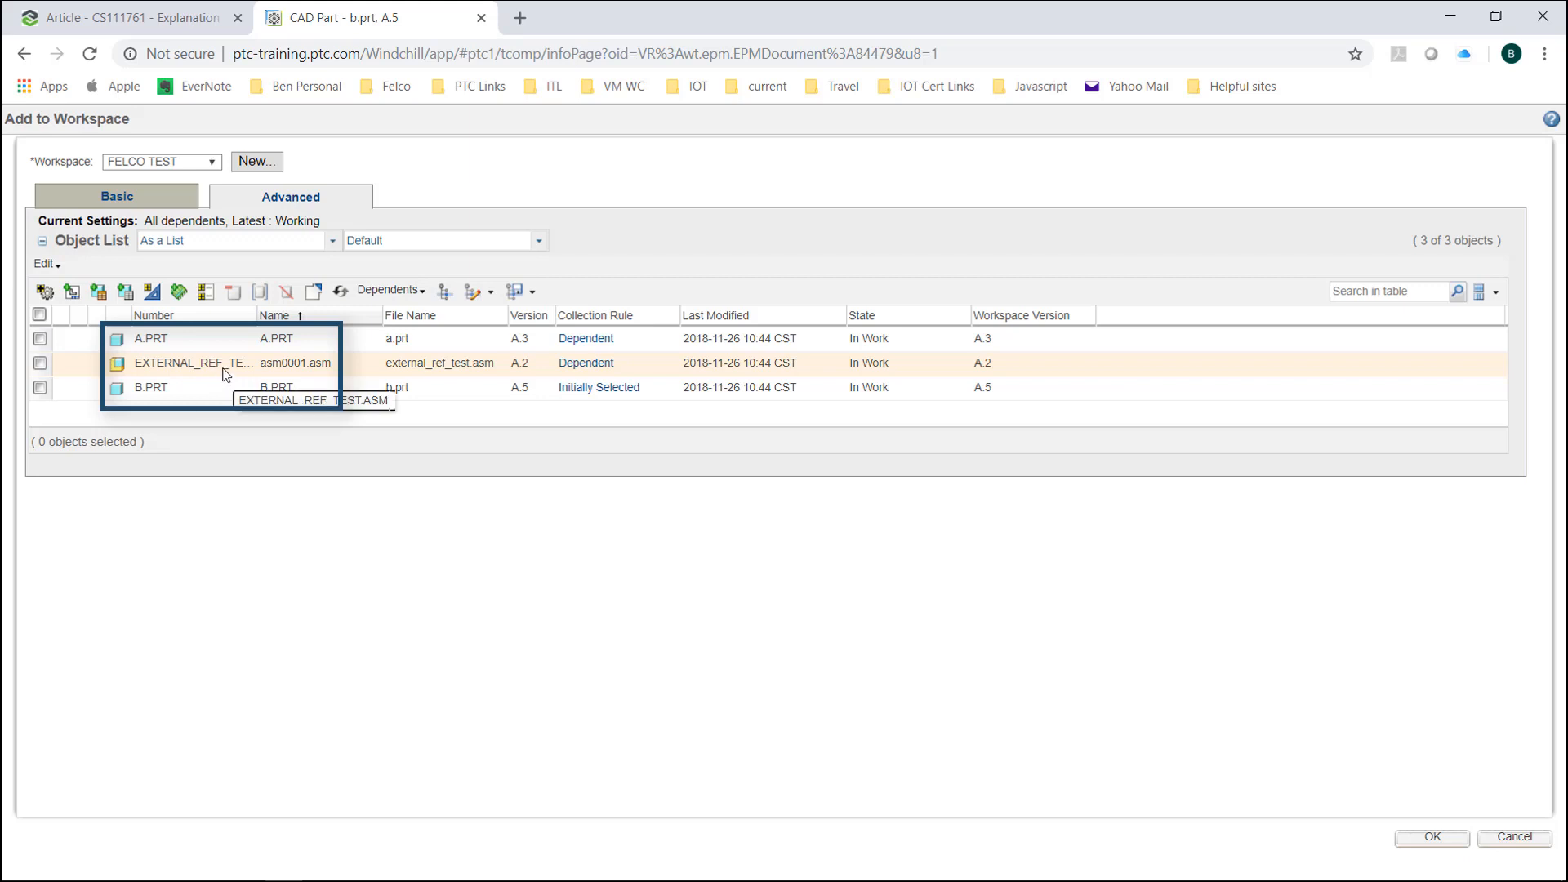
pyautogui.moveTo(156, 345)
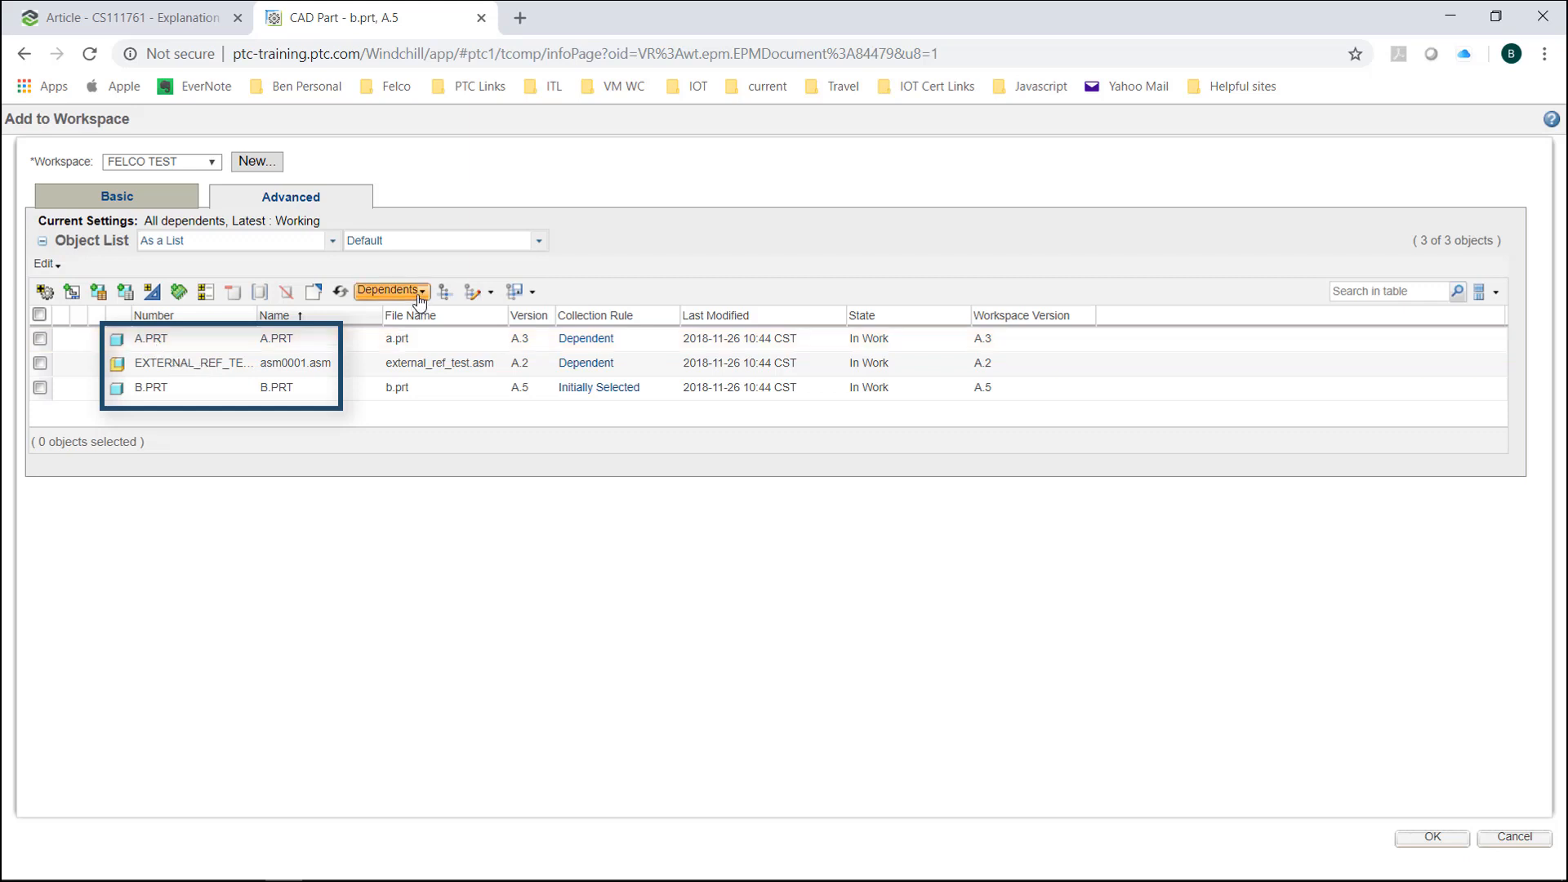
pyautogui.click(390, 290)
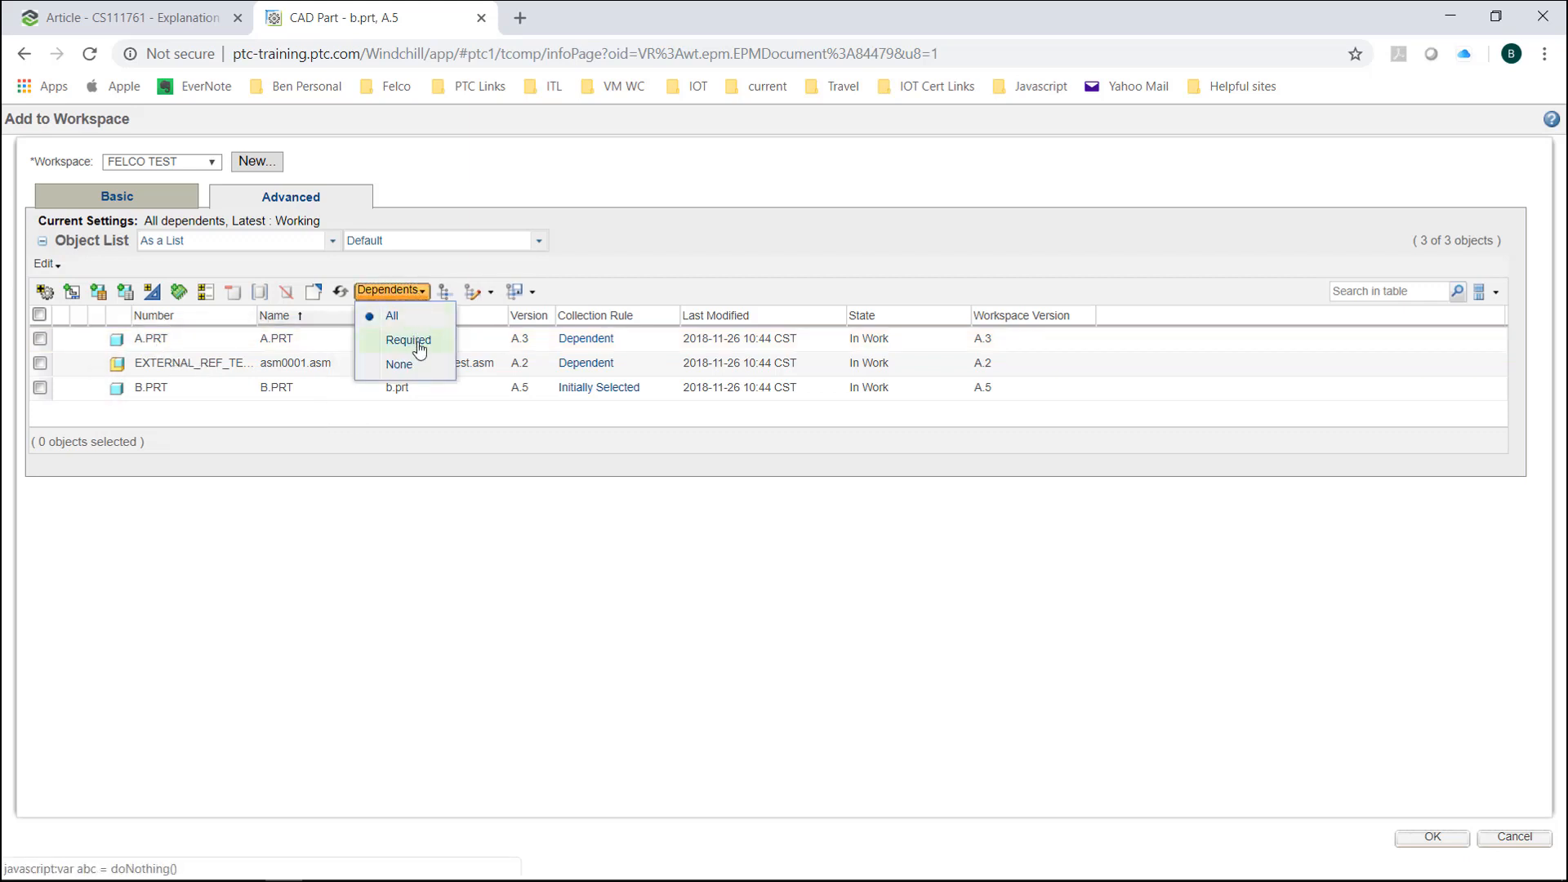
pyautogui.moveTo(147, 18)
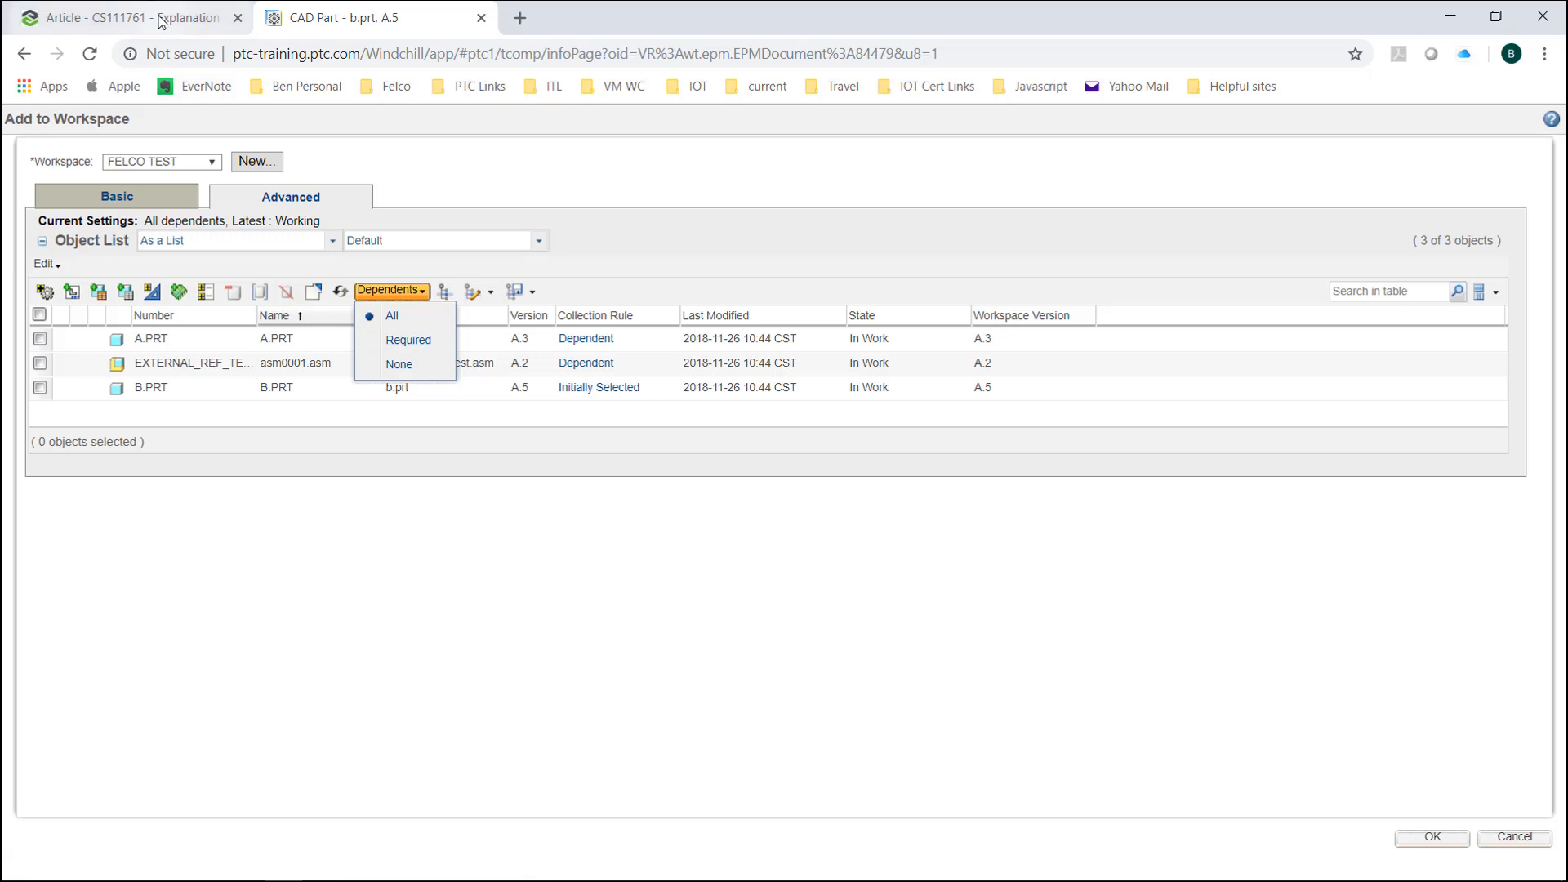
pyautogui.click(120, 18)
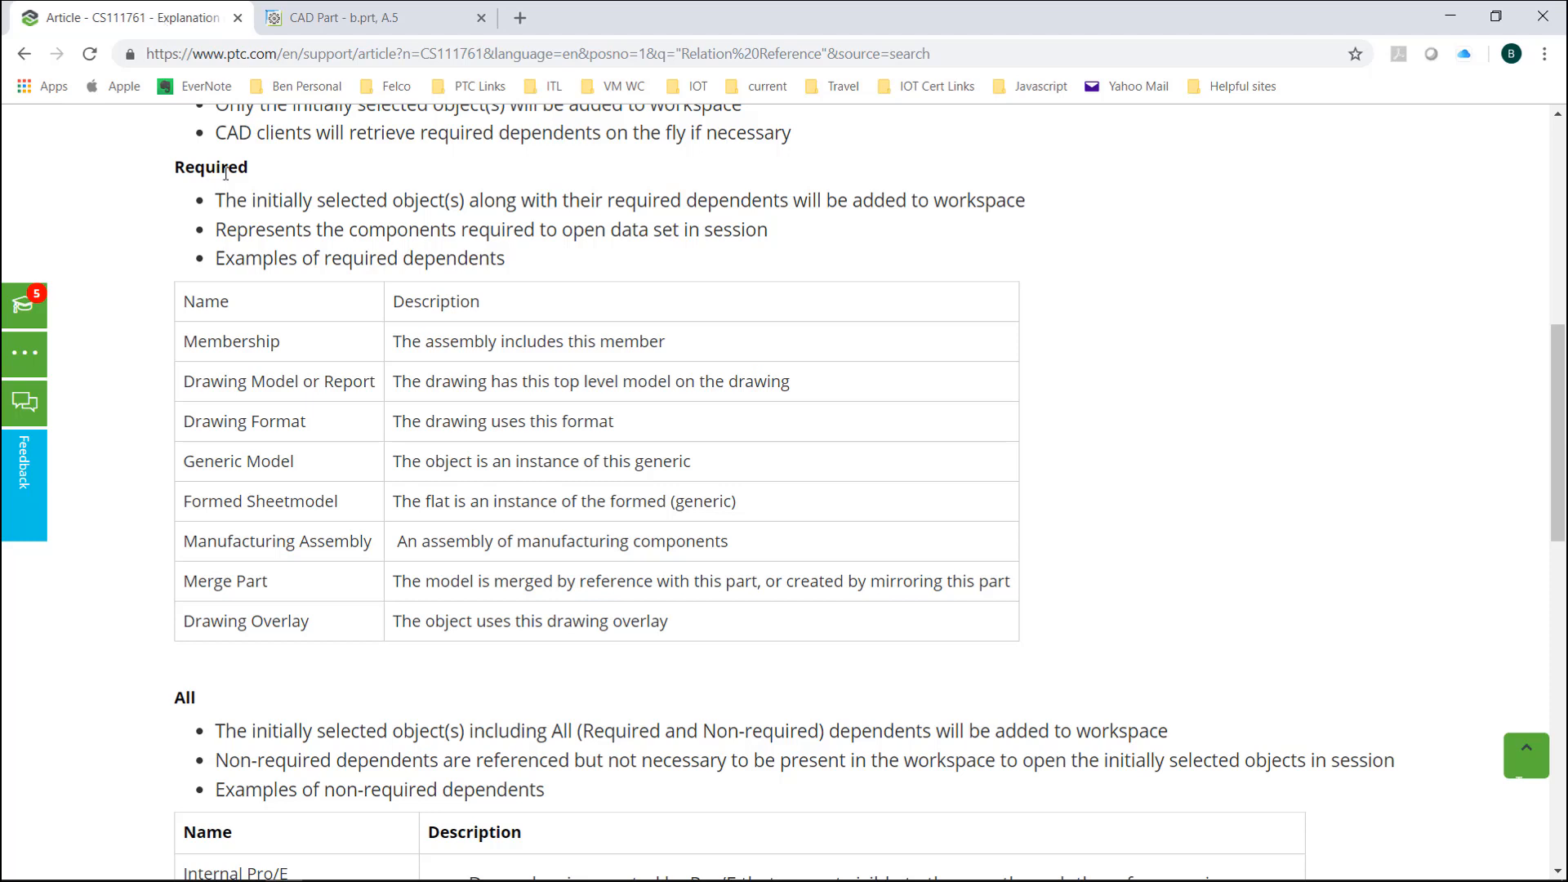
# Scroll the CS111761 article down to the Relation Reference row under All dependents
pyautogui.scroll(3)
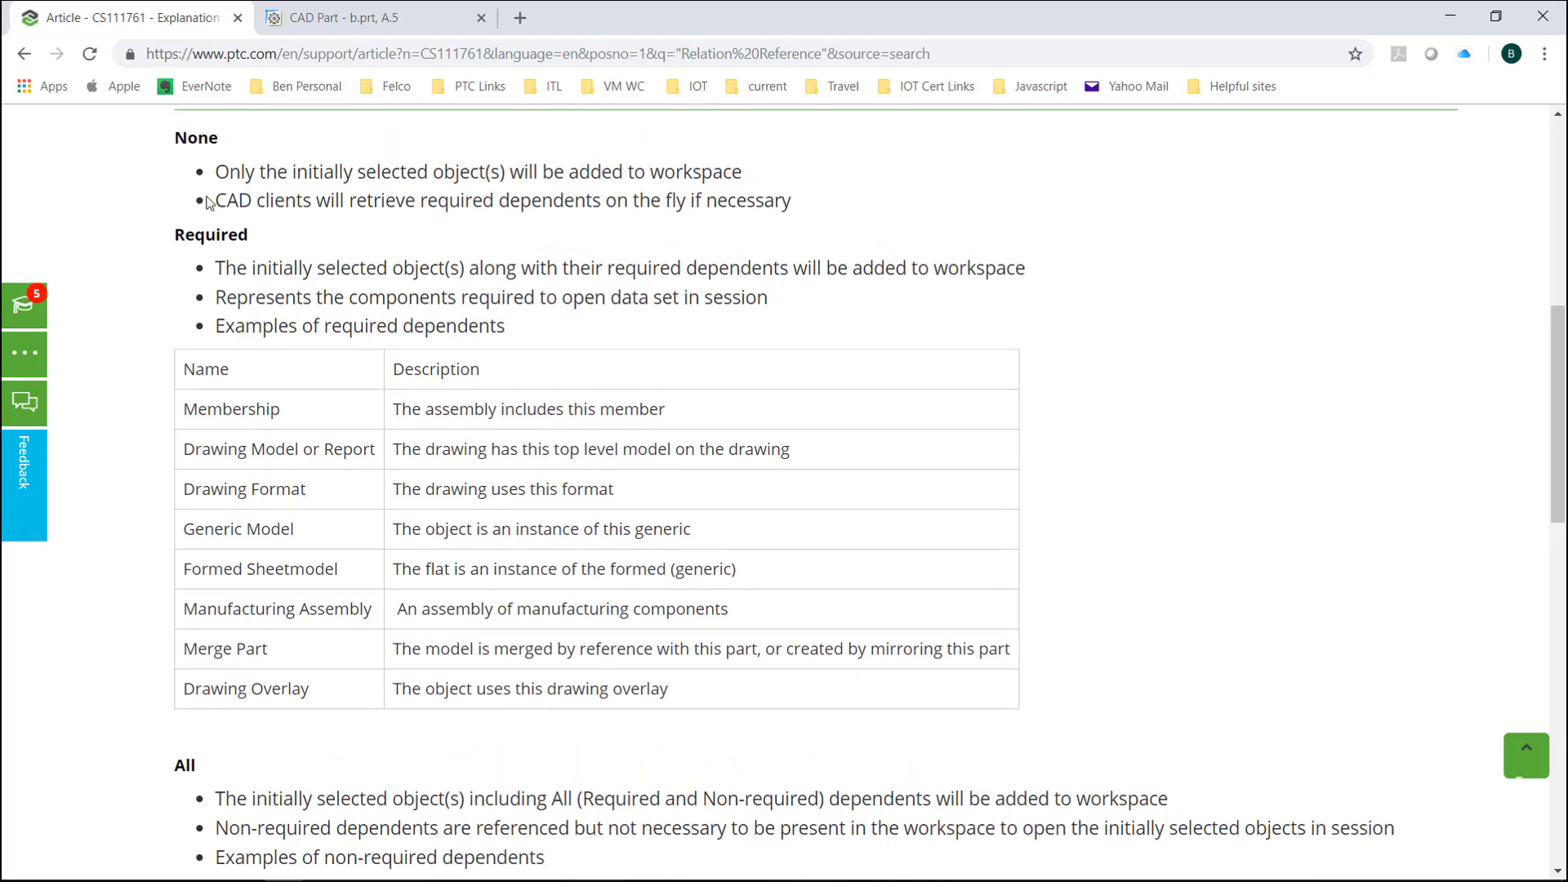
pyautogui.scroll(-3)
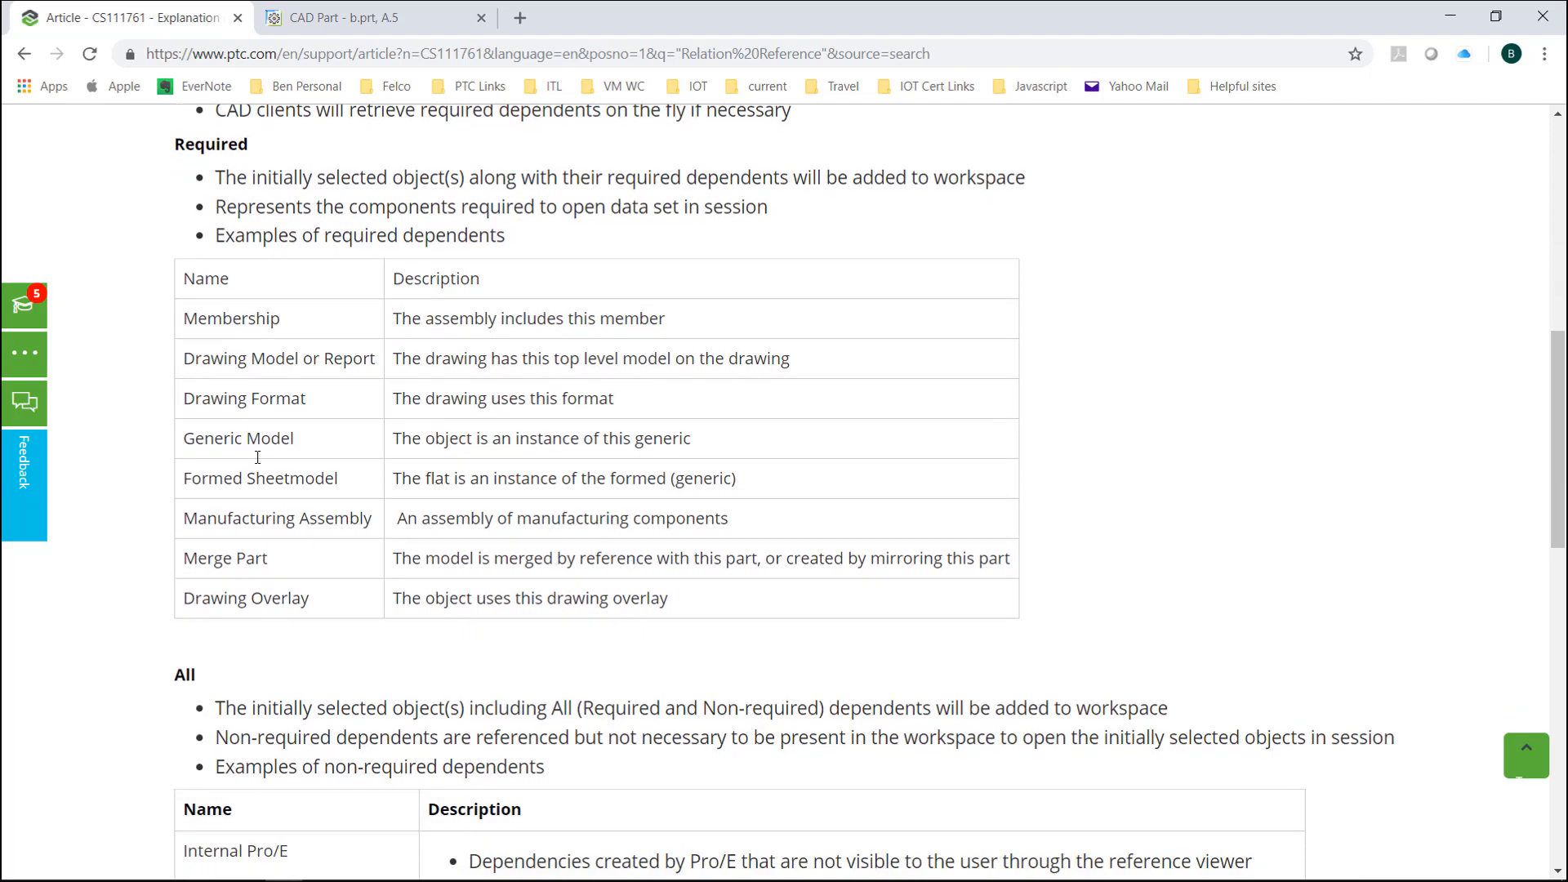
pyautogui.scroll(-3)
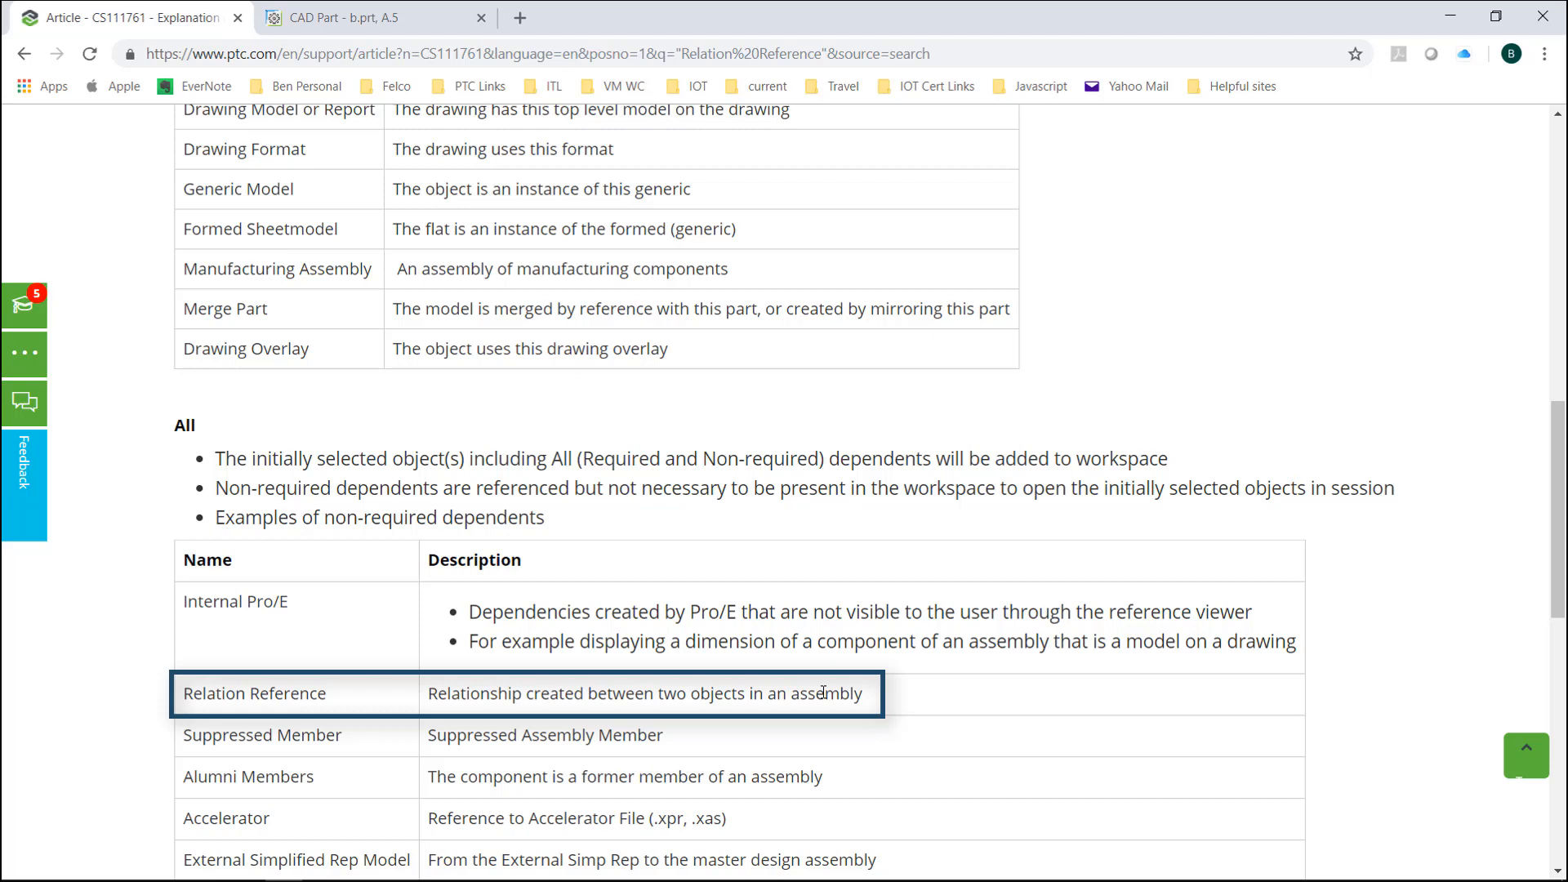
# Close the Reference Viewer and back up Hole 1's external references in B.PRT
pyautogui.press('alt+tab')
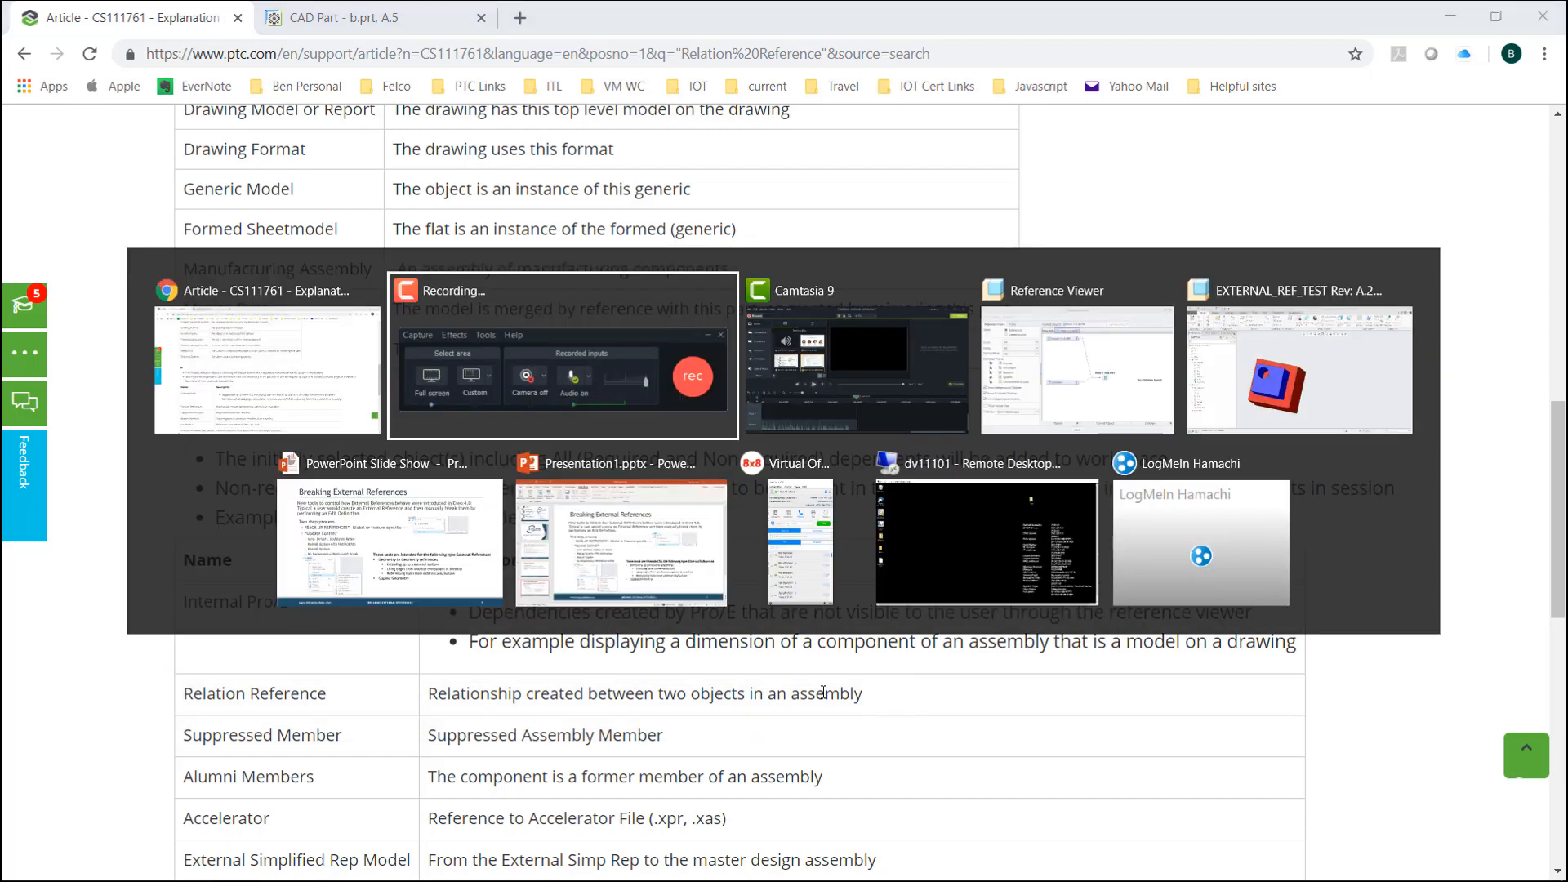
pyautogui.click(1298, 370)
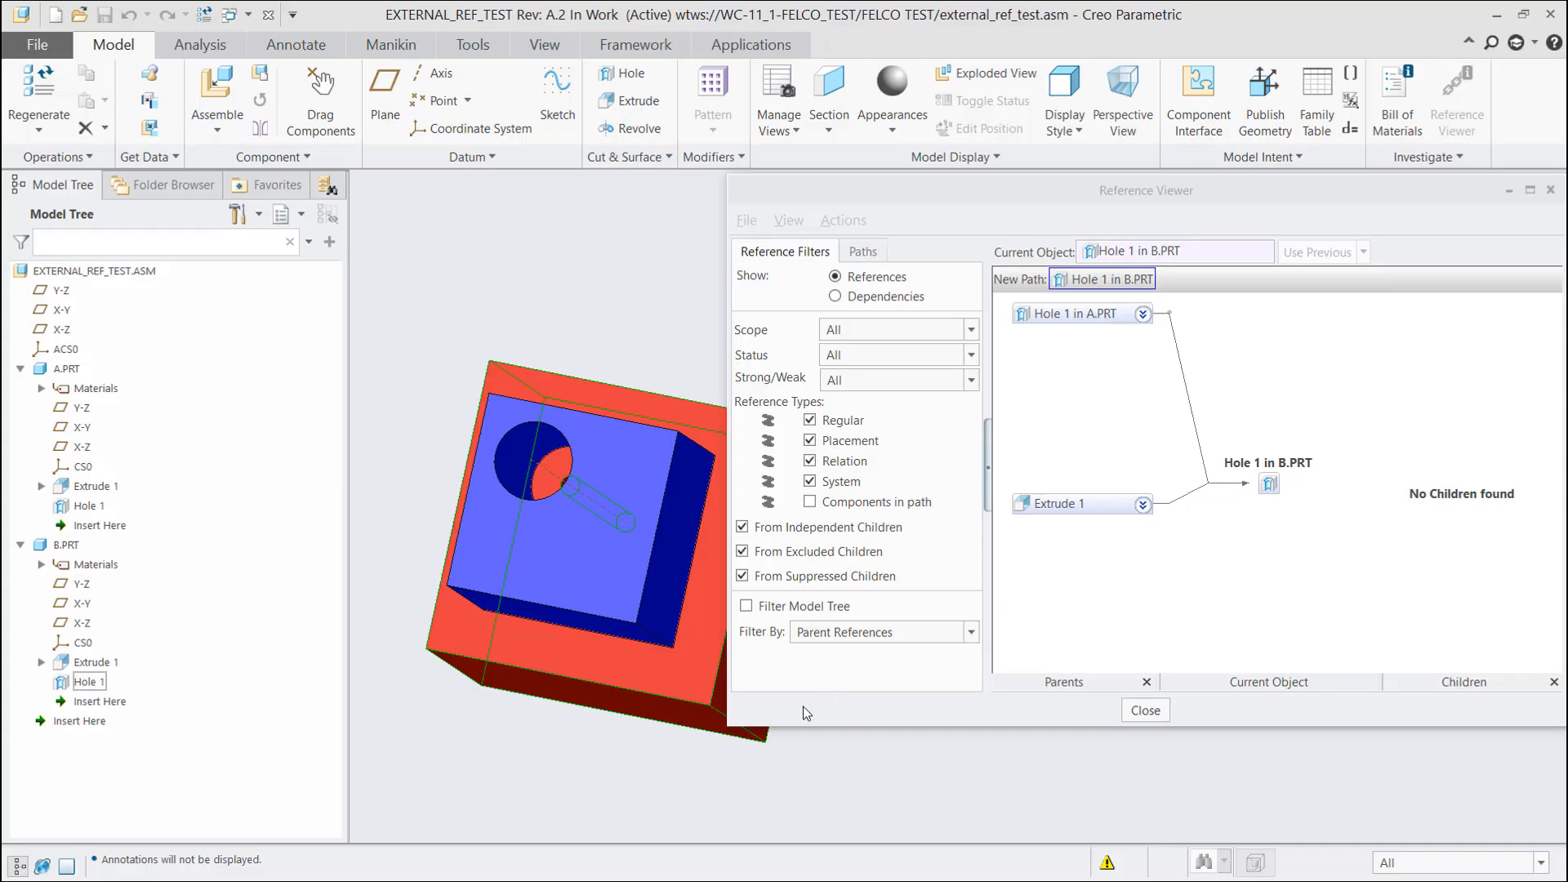
pyautogui.click(1143, 709)
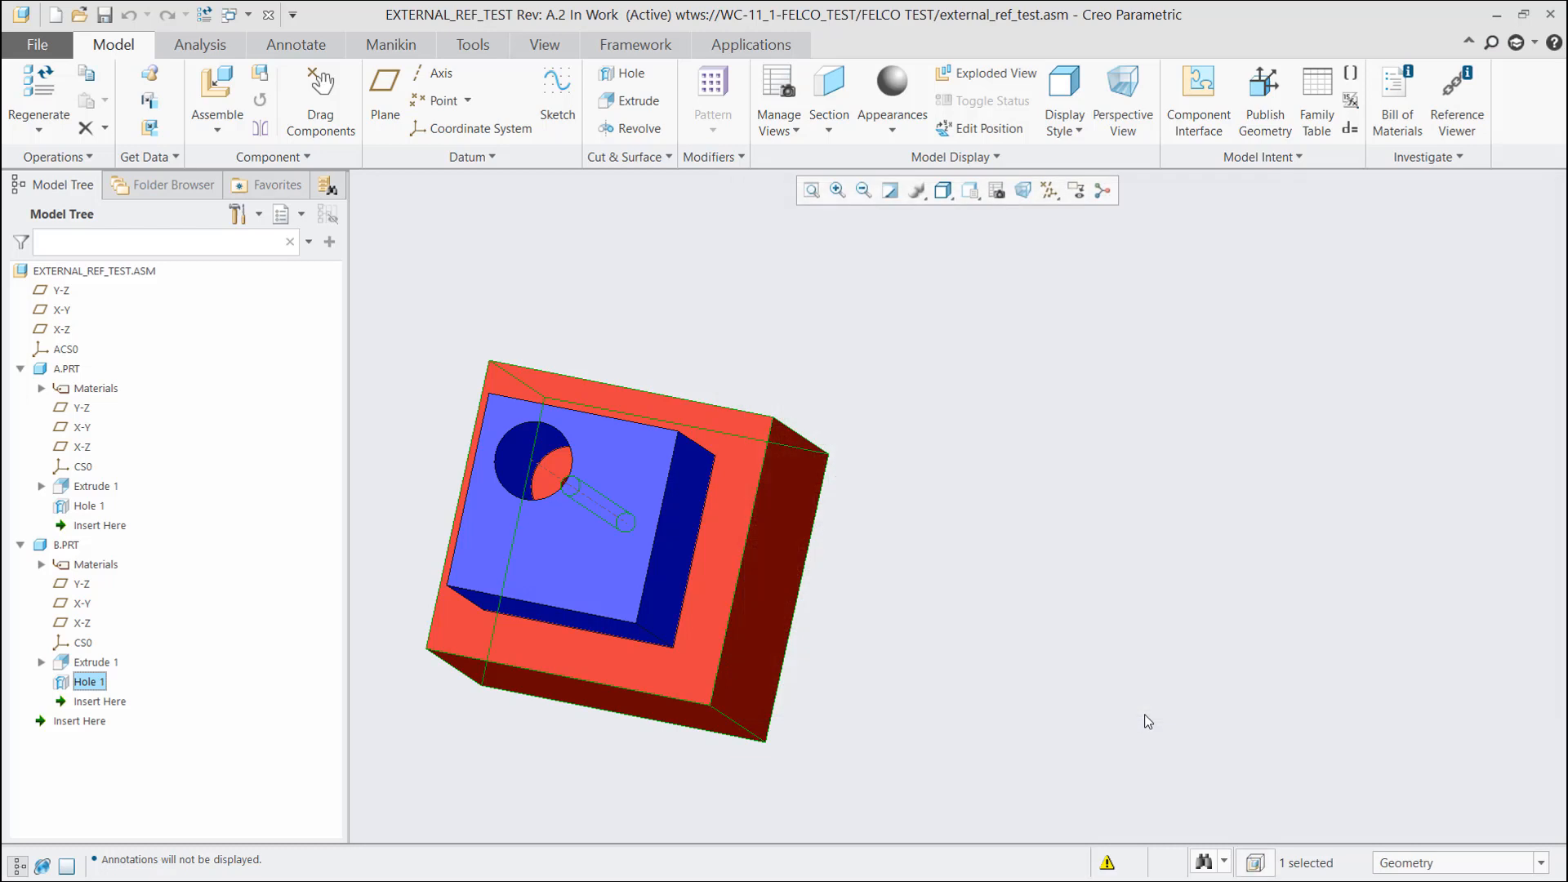
pyautogui.moveTo(876, 696)
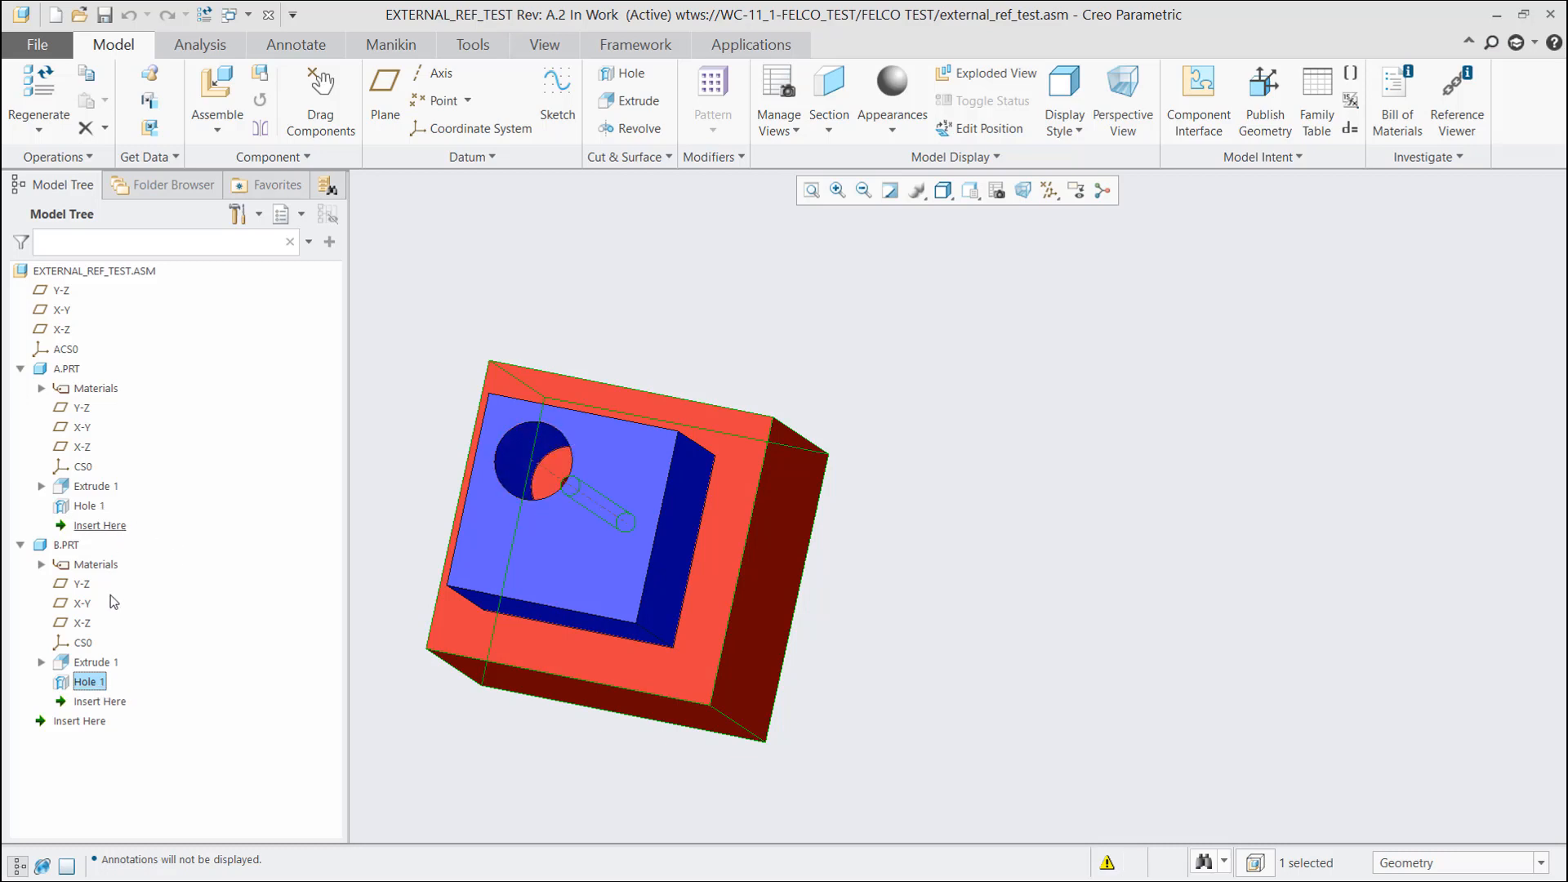
pyautogui.rightClick(89, 681)
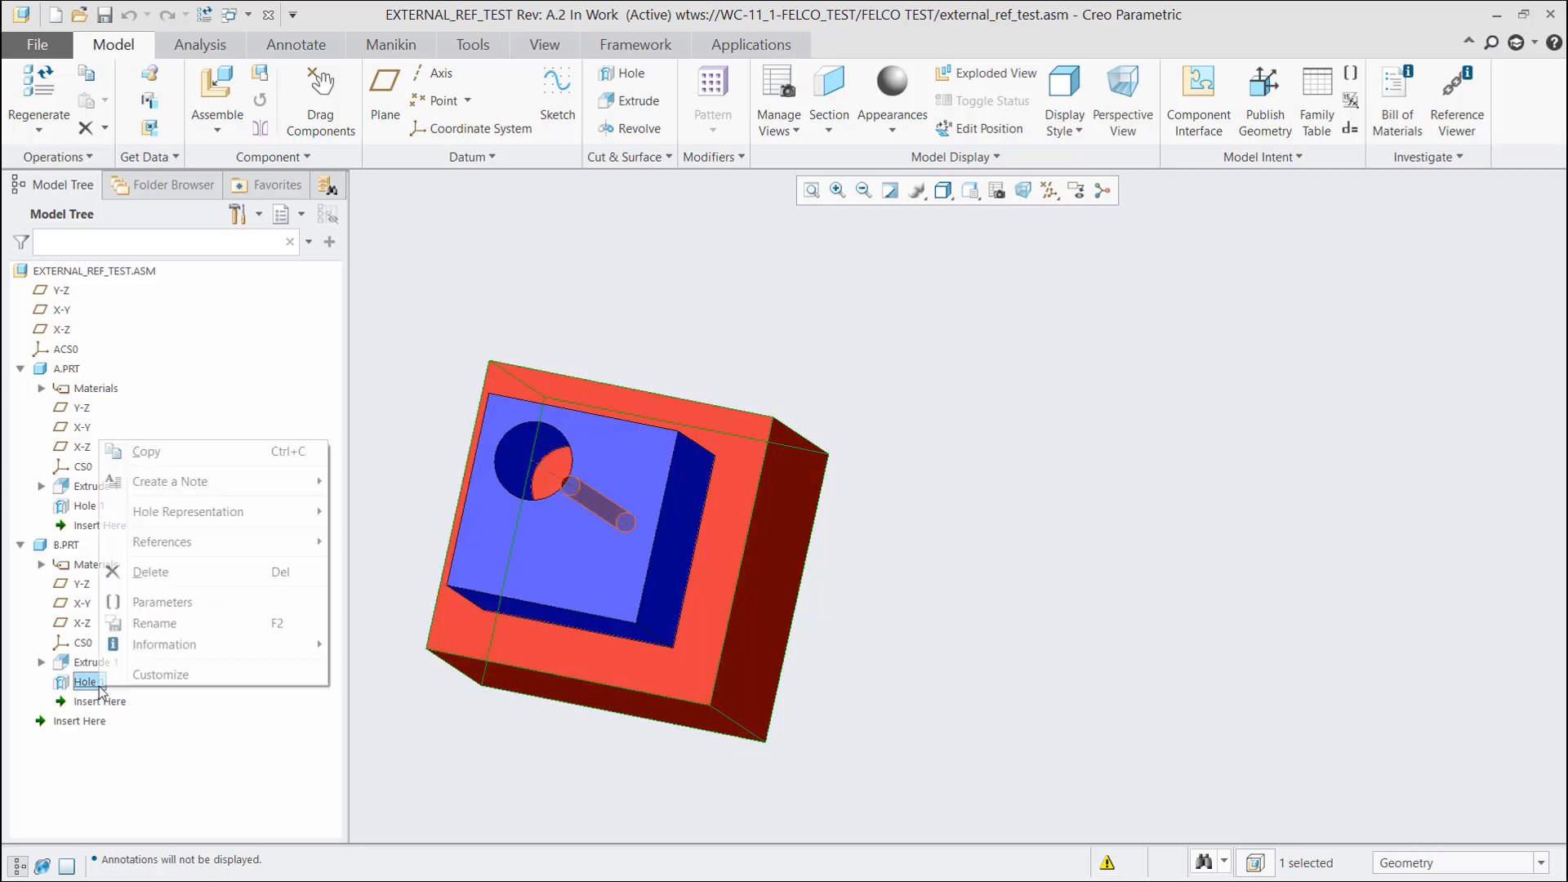
pyautogui.moveTo(213, 541)
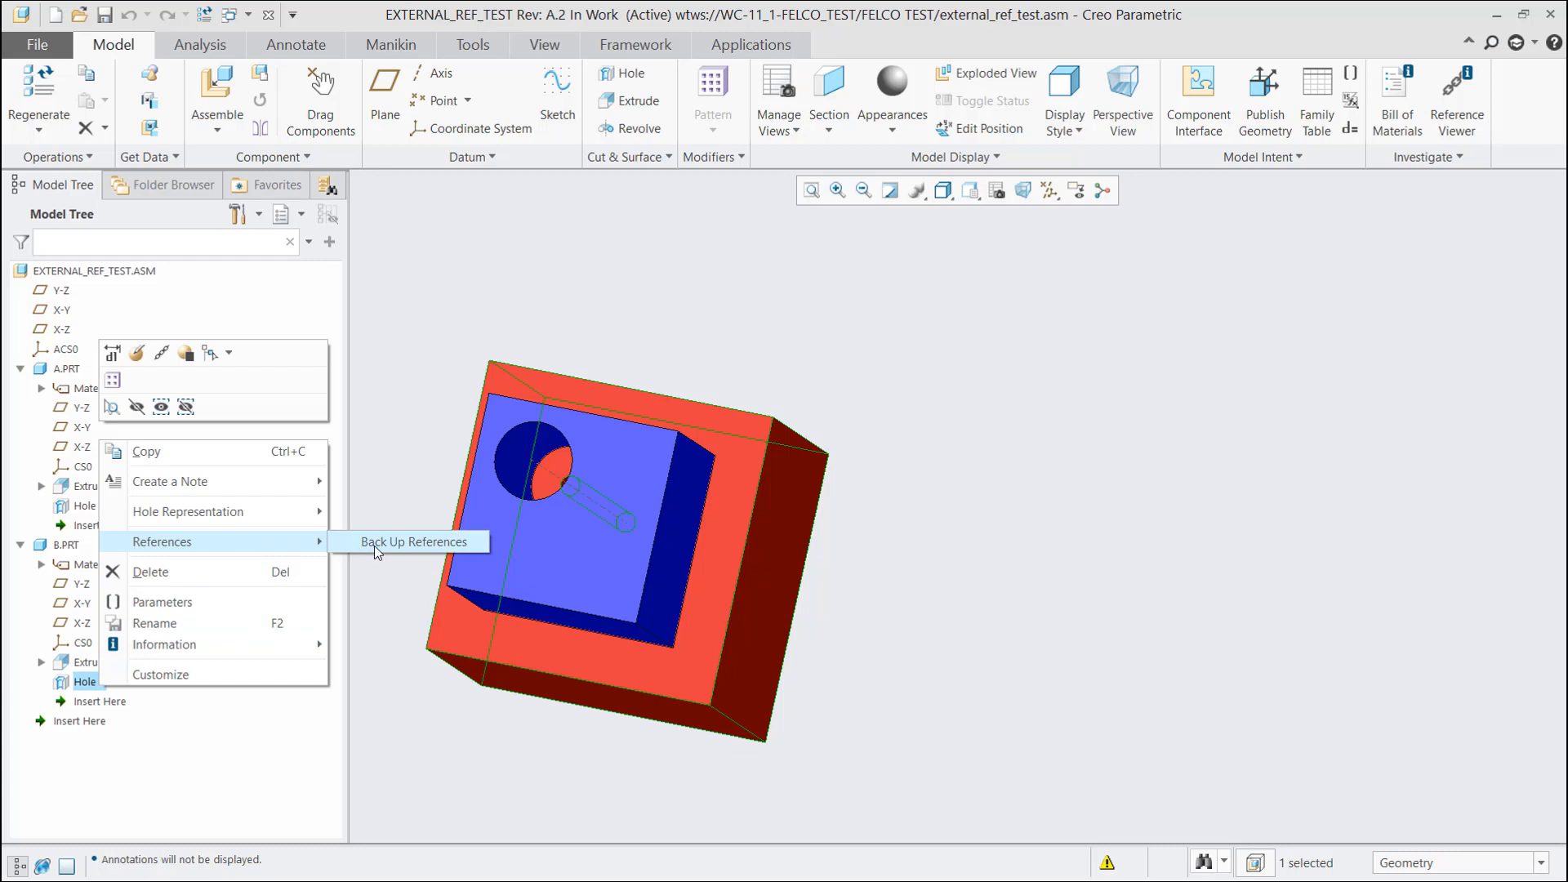
pyautogui.click(407, 541)
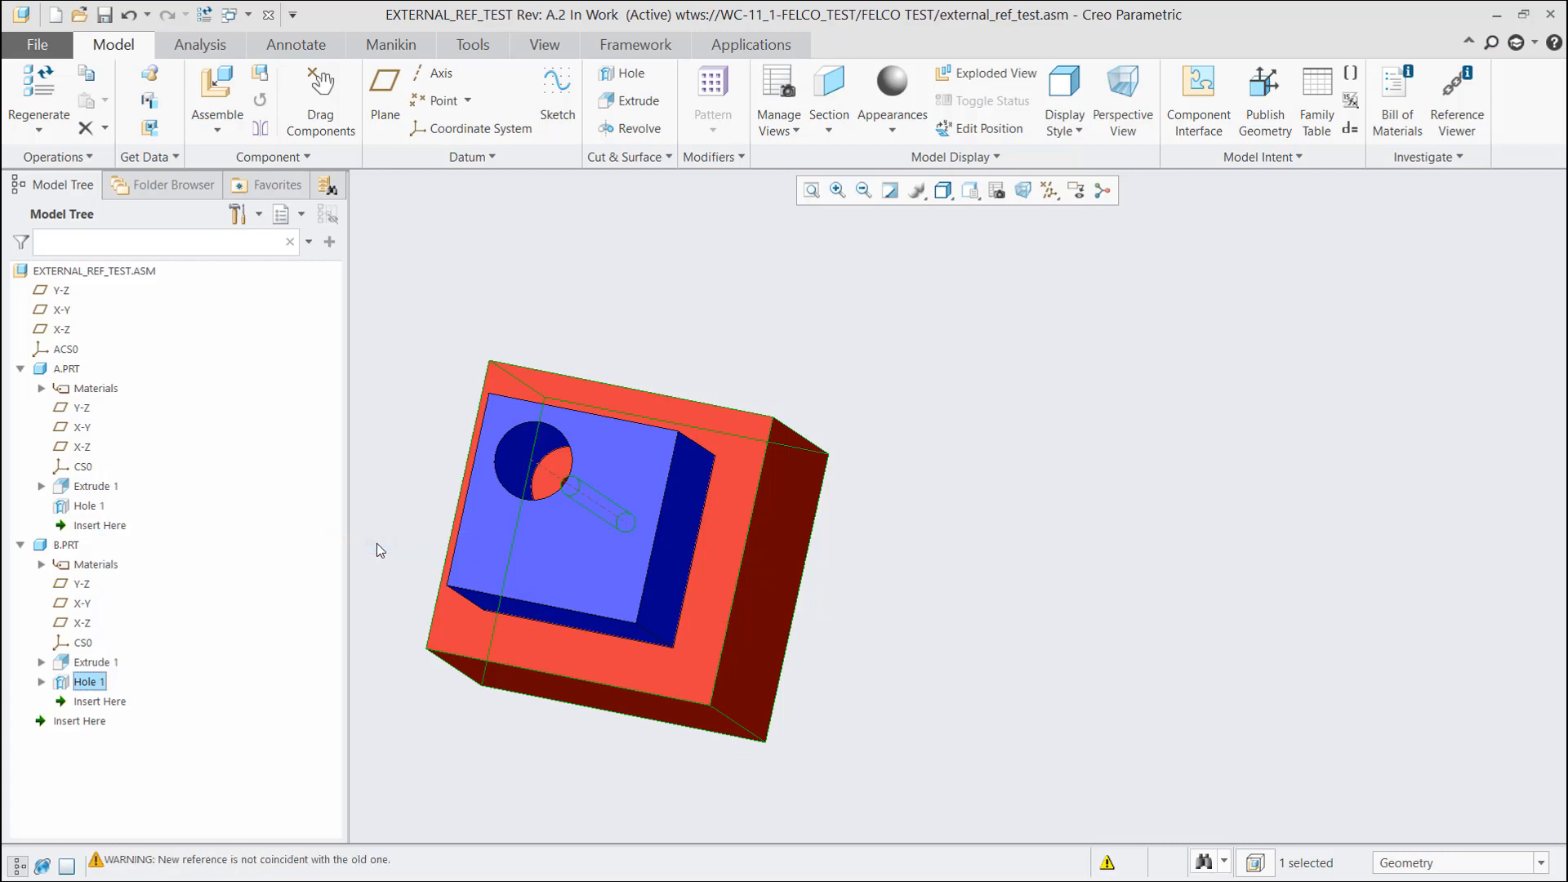
# Check out A.PRT and change its hole's 7.00 dimension to 3.00
pyautogui.click(41, 686)
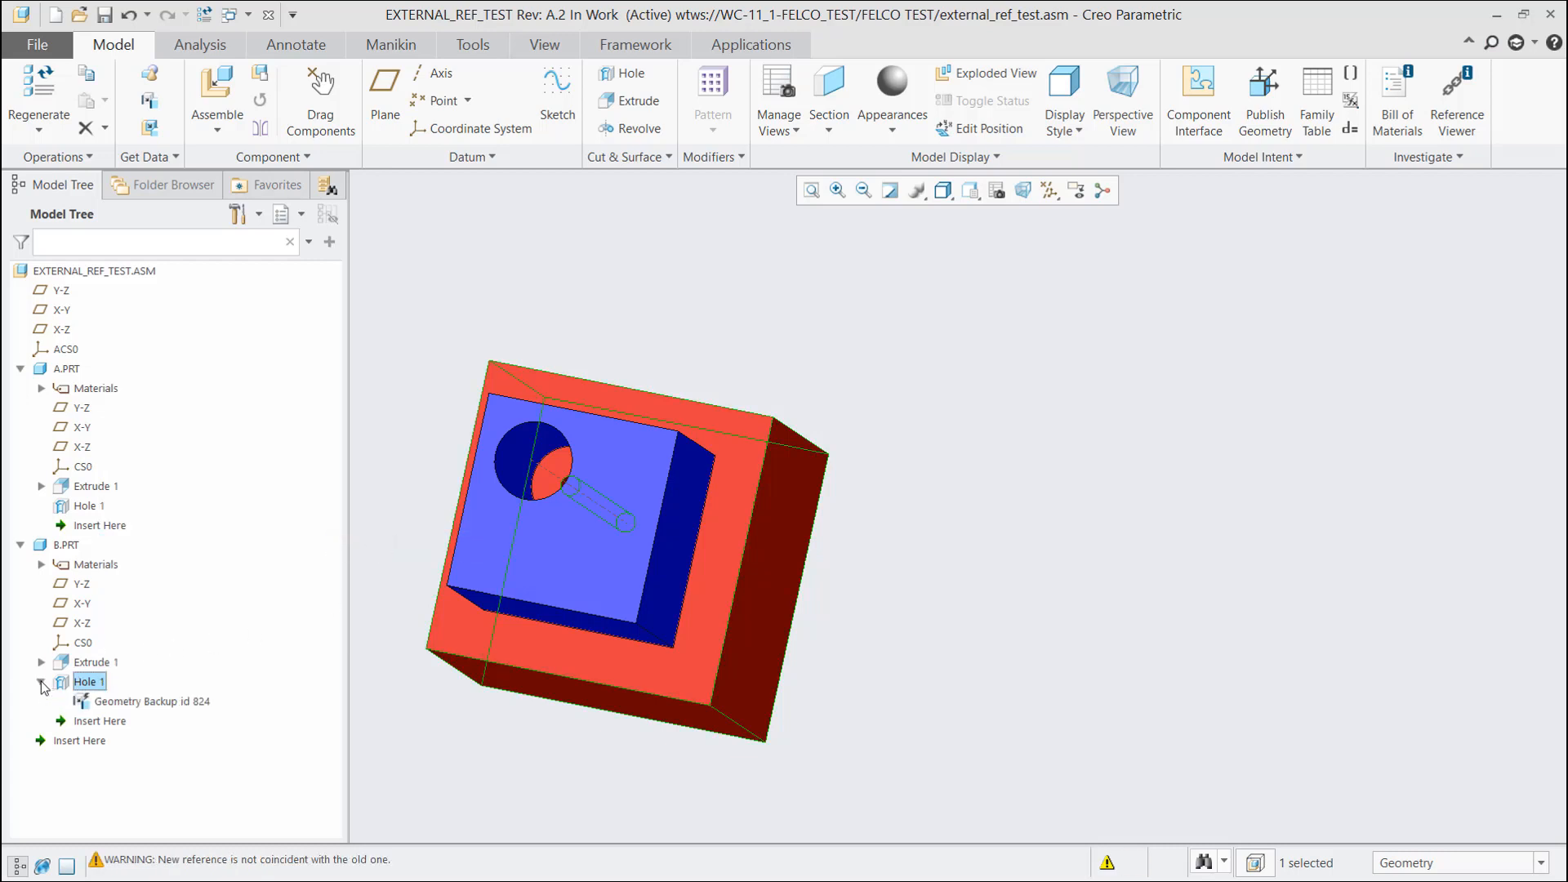
pyautogui.moveTo(152, 701)
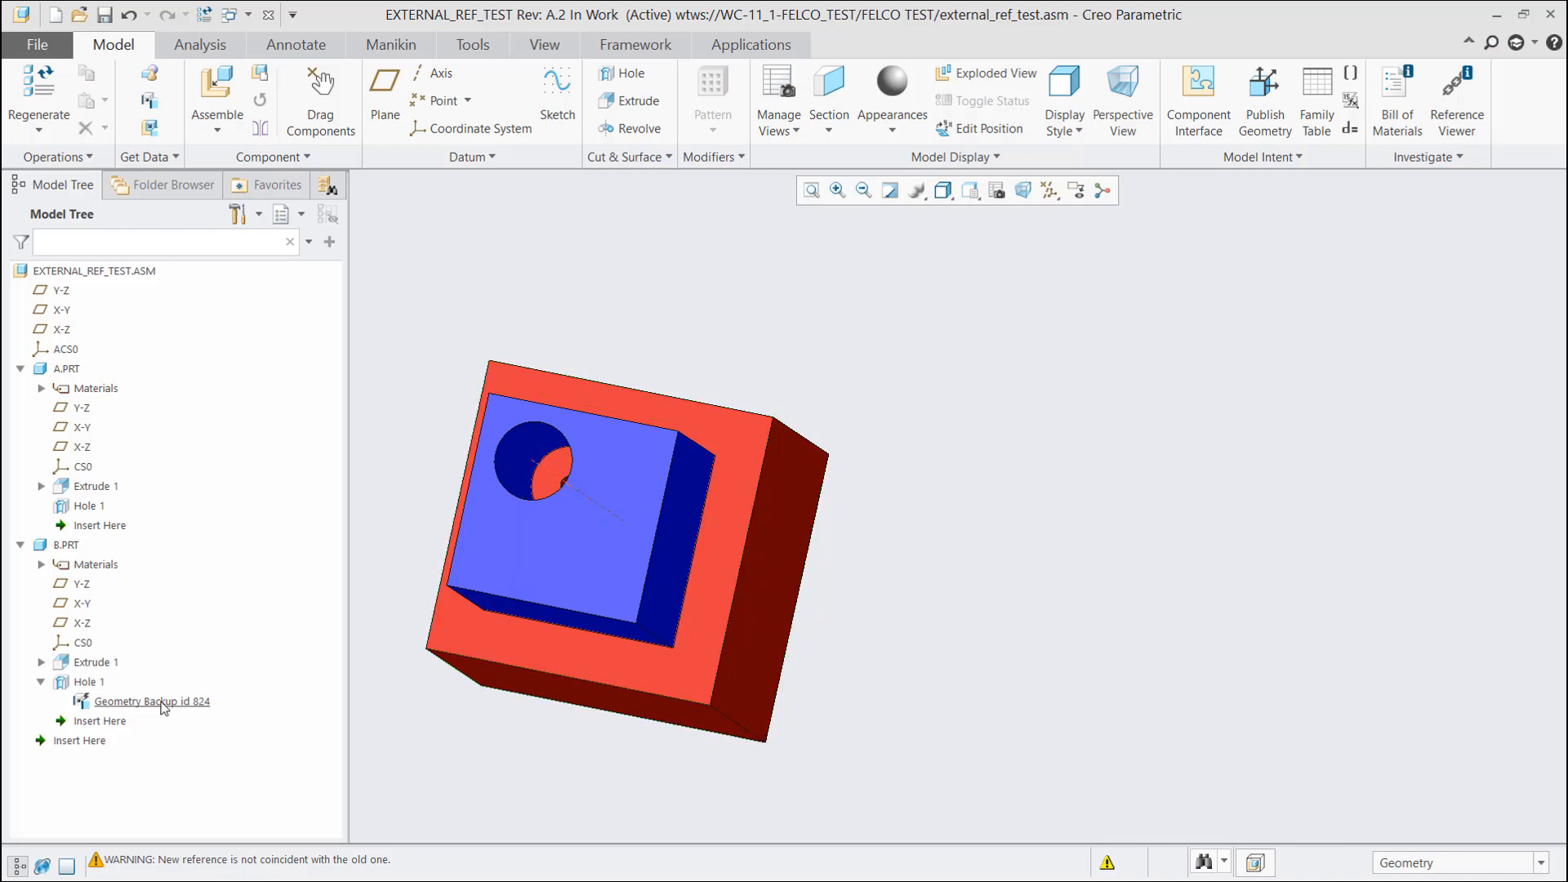
pyautogui.rightClick(150, 700)
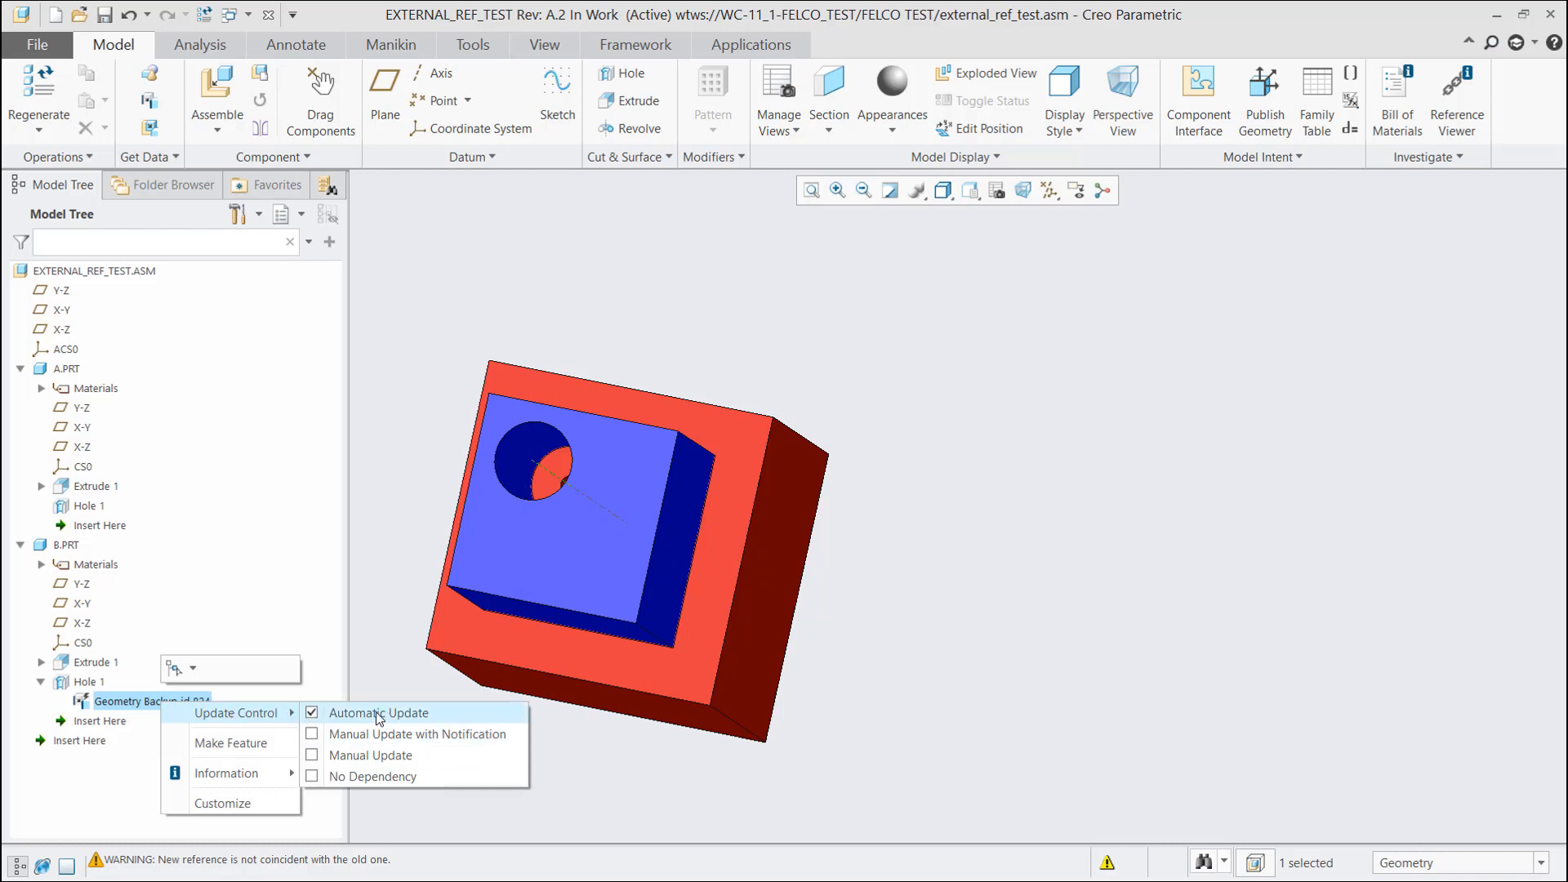
pyautogui.moveTo(378, 677)
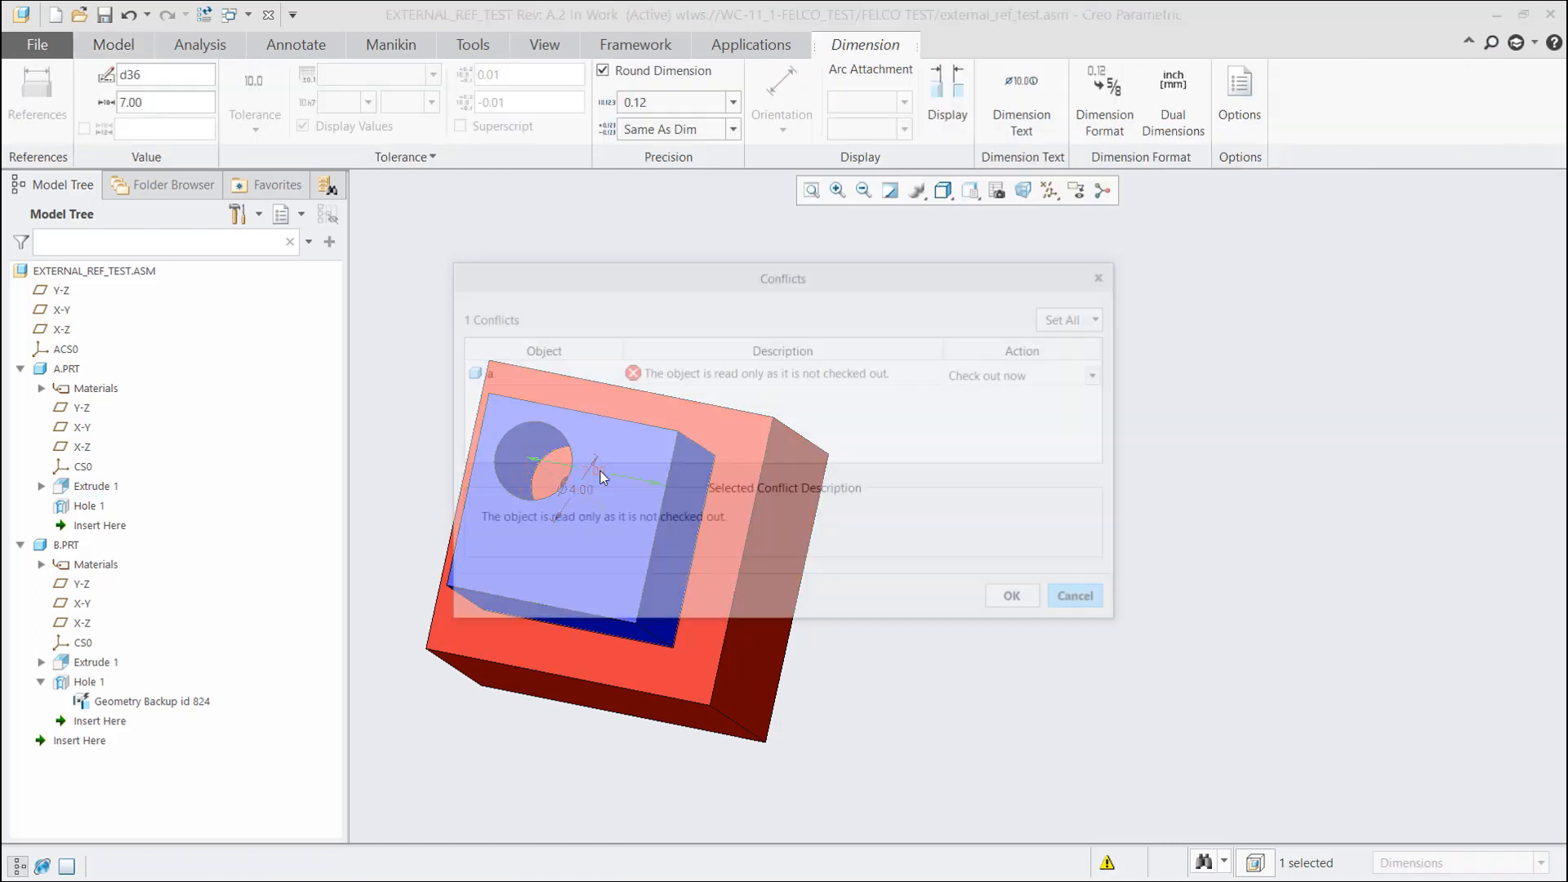
pyautogui.click(1011, 599)
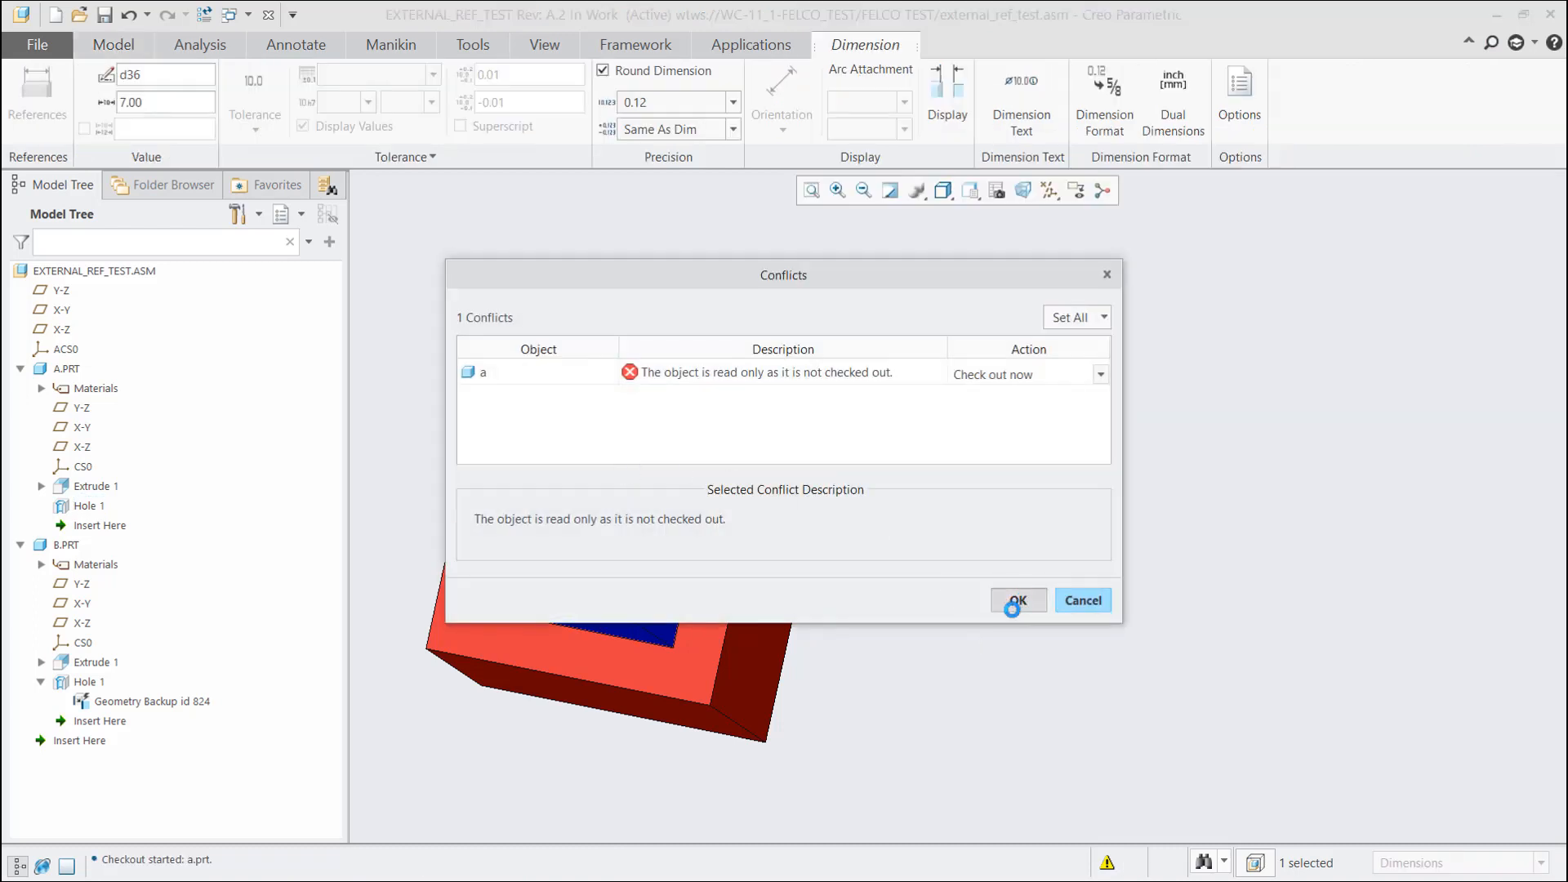
pyautogui.click(1015, 600)
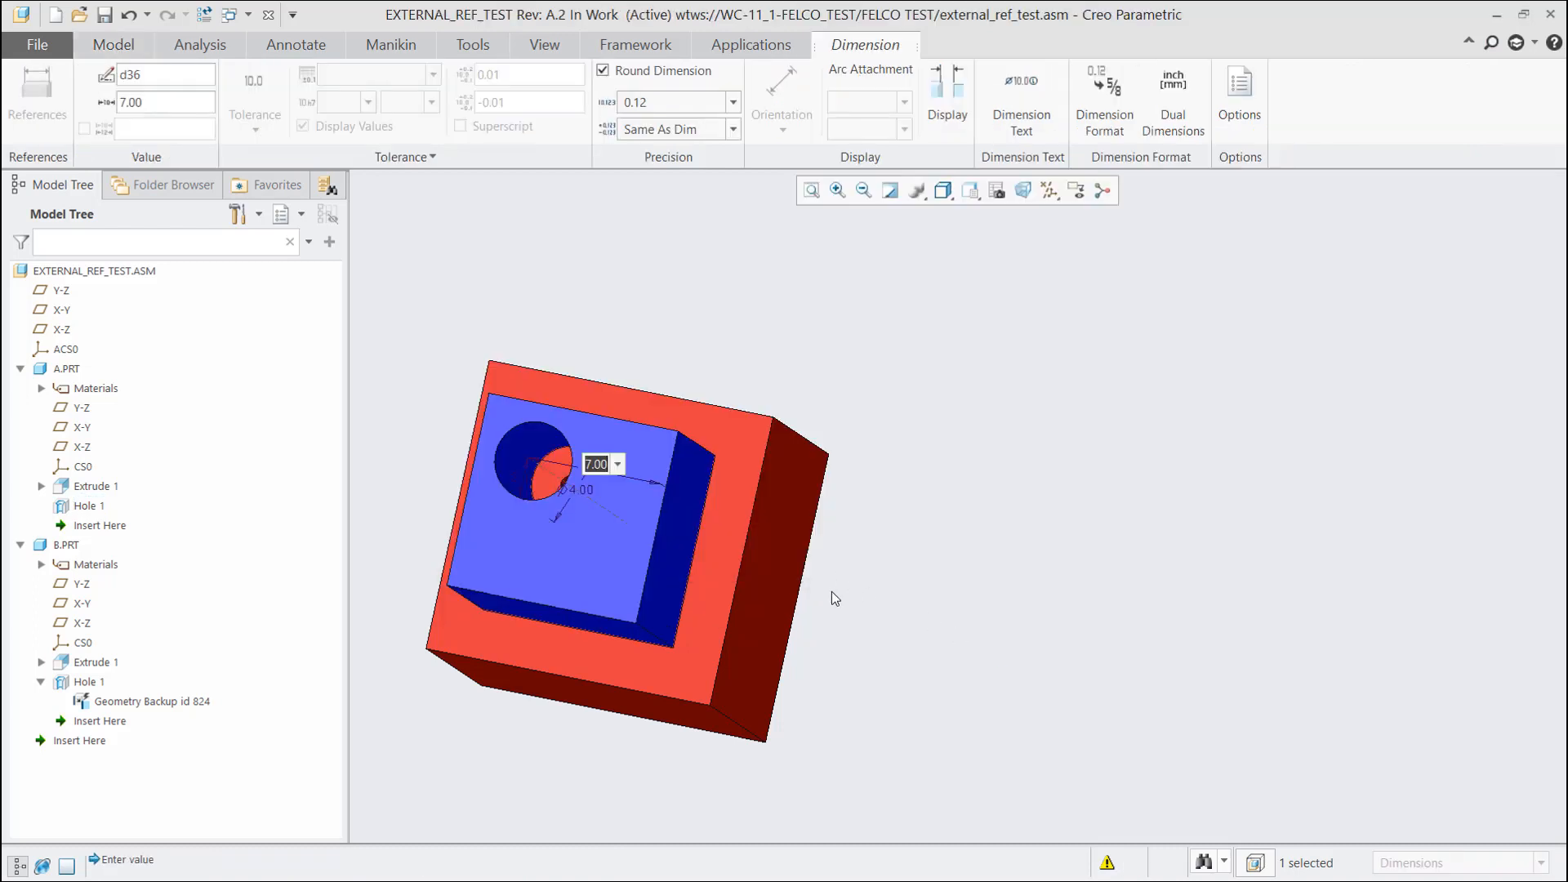
pyautogui.write('3.00')
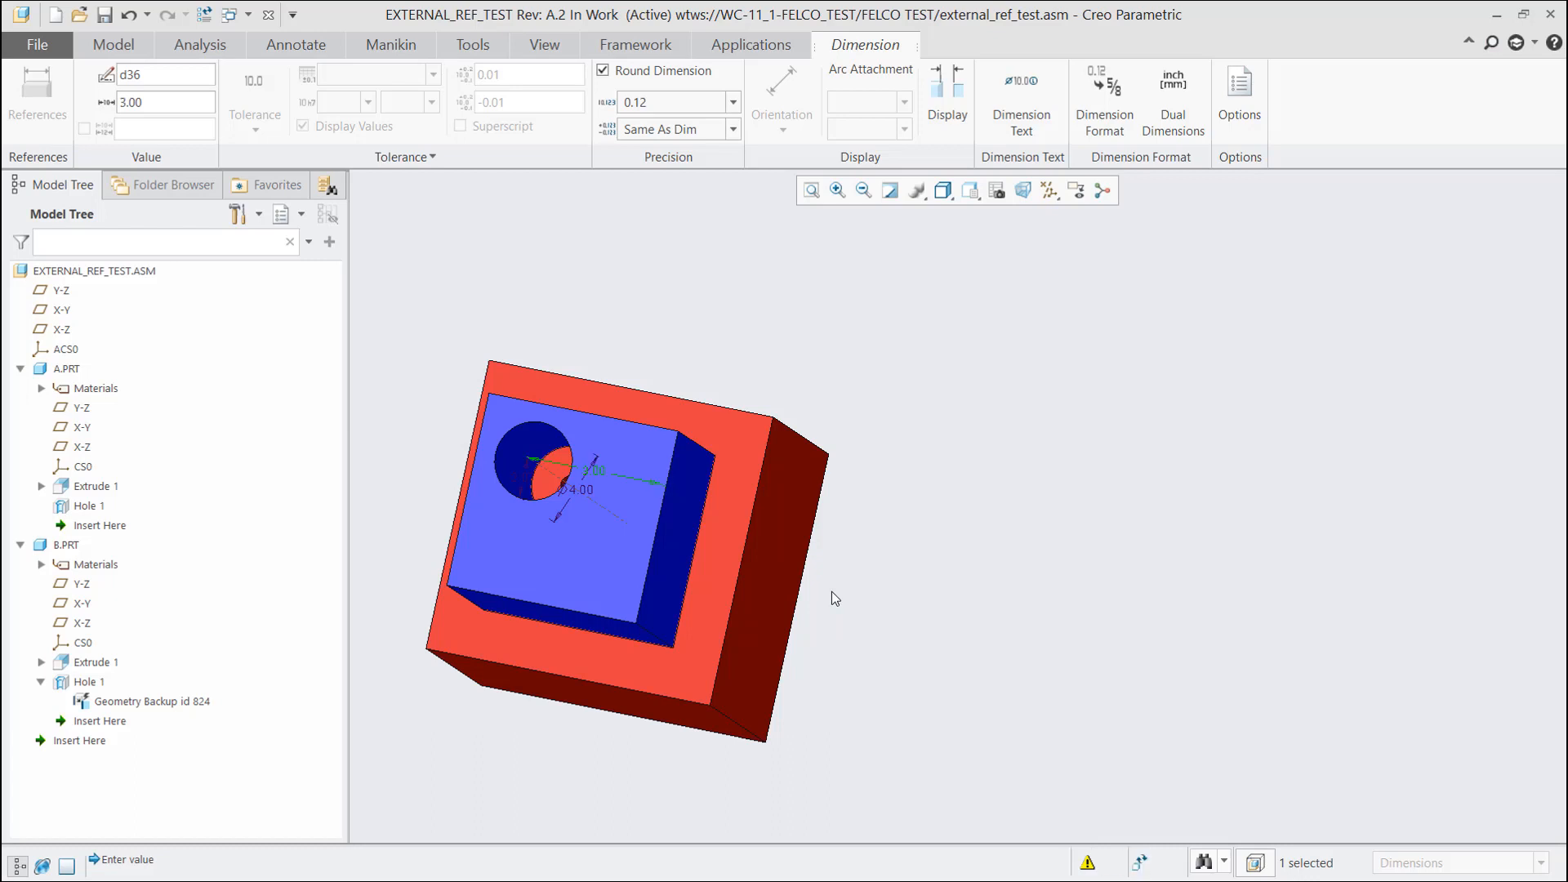
pyautogui.click(113, 45)
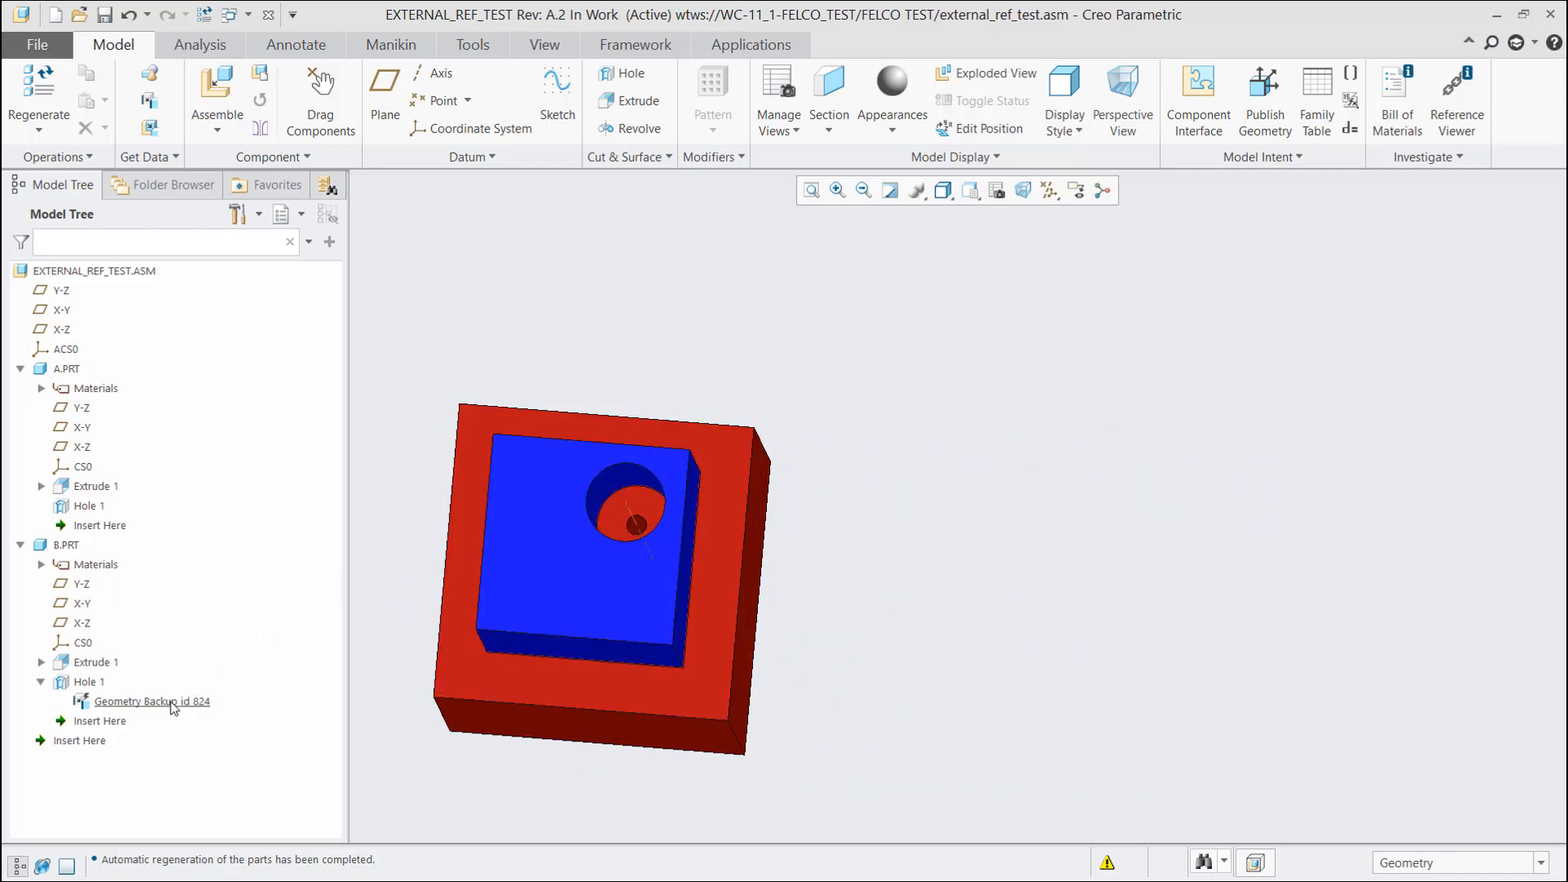
# Set the geometry backup to manual update with notification, checking out b.prt, and re-edit A.PRT's hole
pyautogui.rightClick(152, 701)
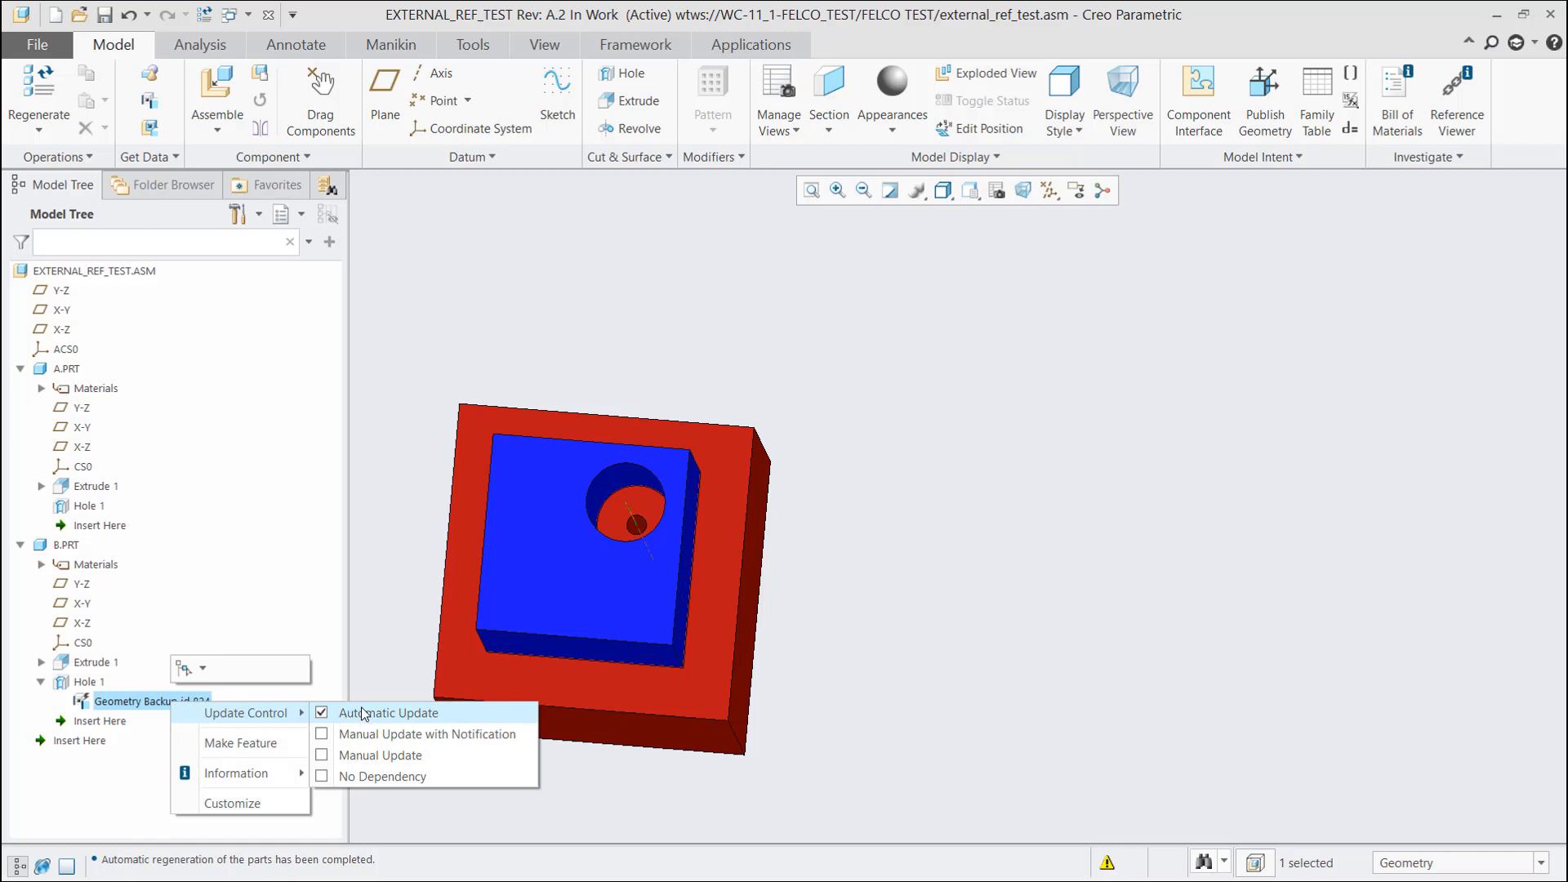
pyautogui.moveTo(424, 734)
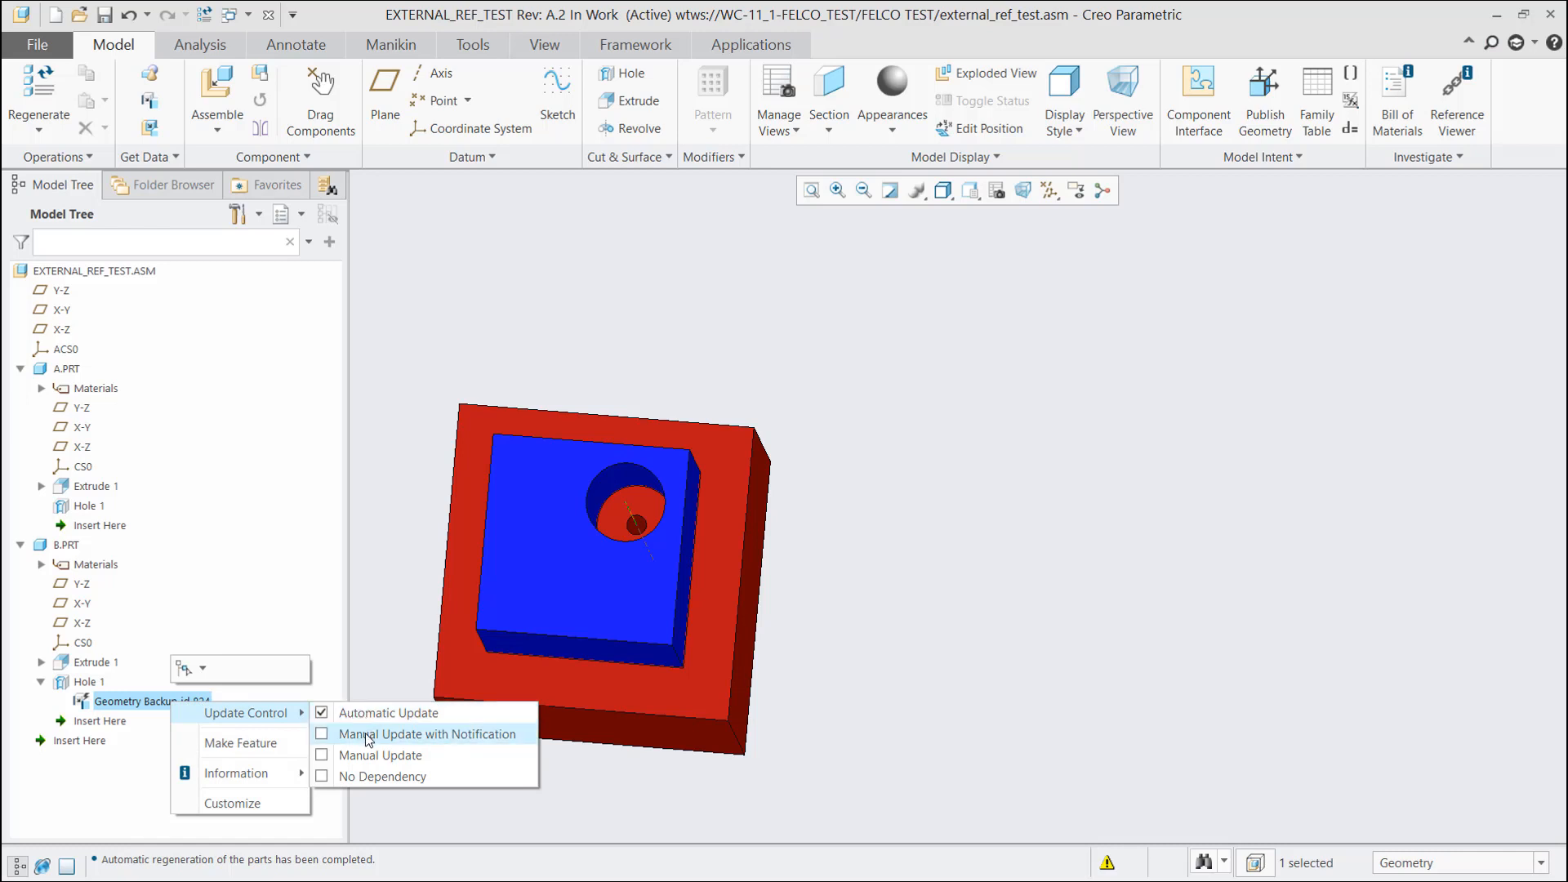
pyautogui.moveTo(355, 740)
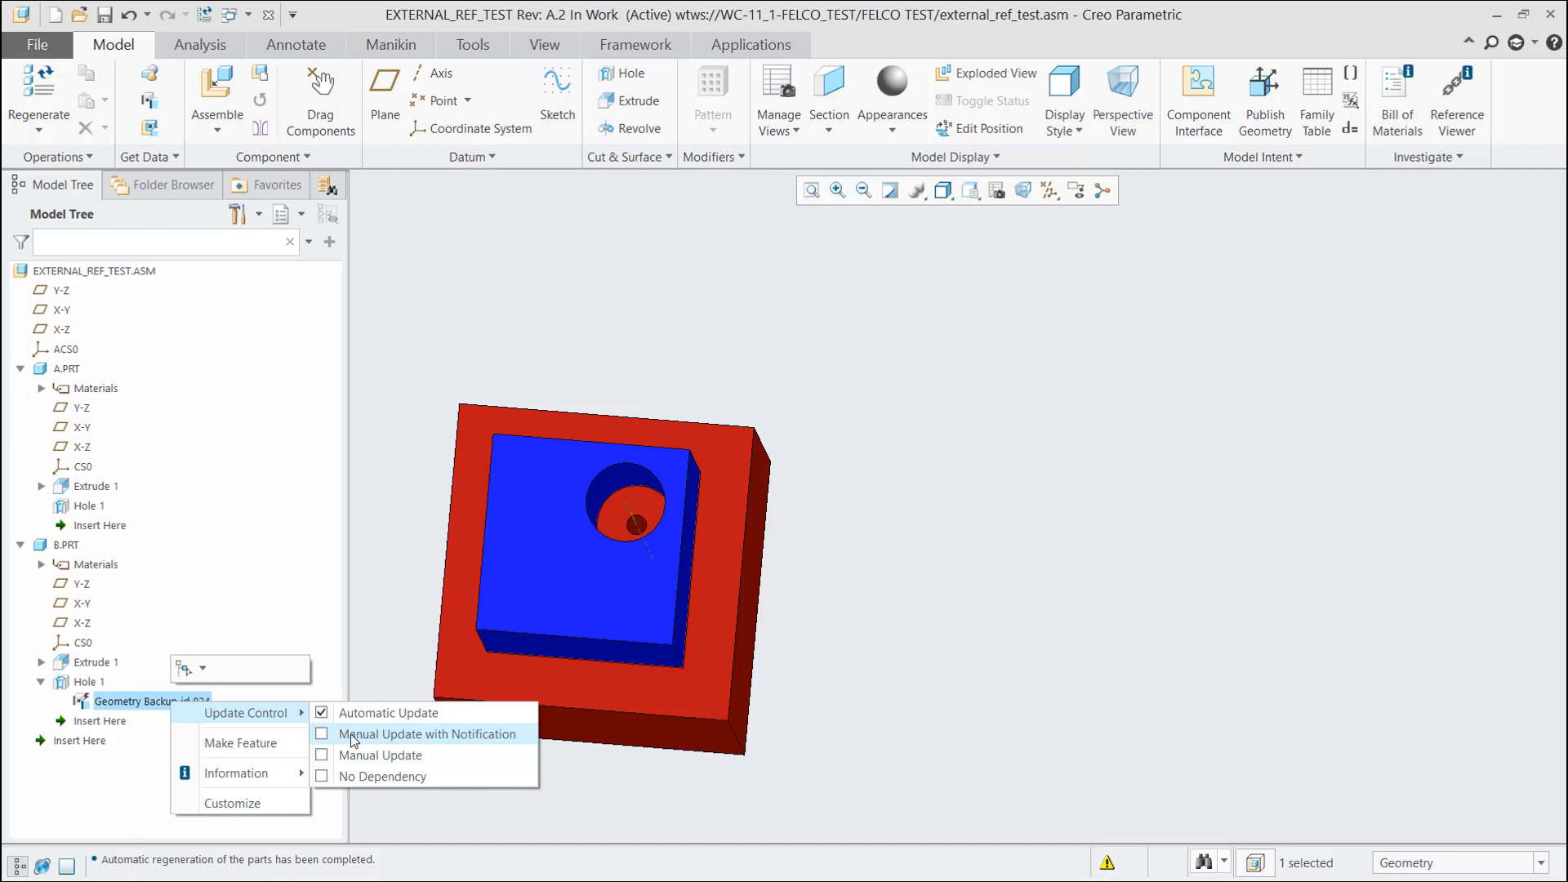
pyautogui.click(430, 733)
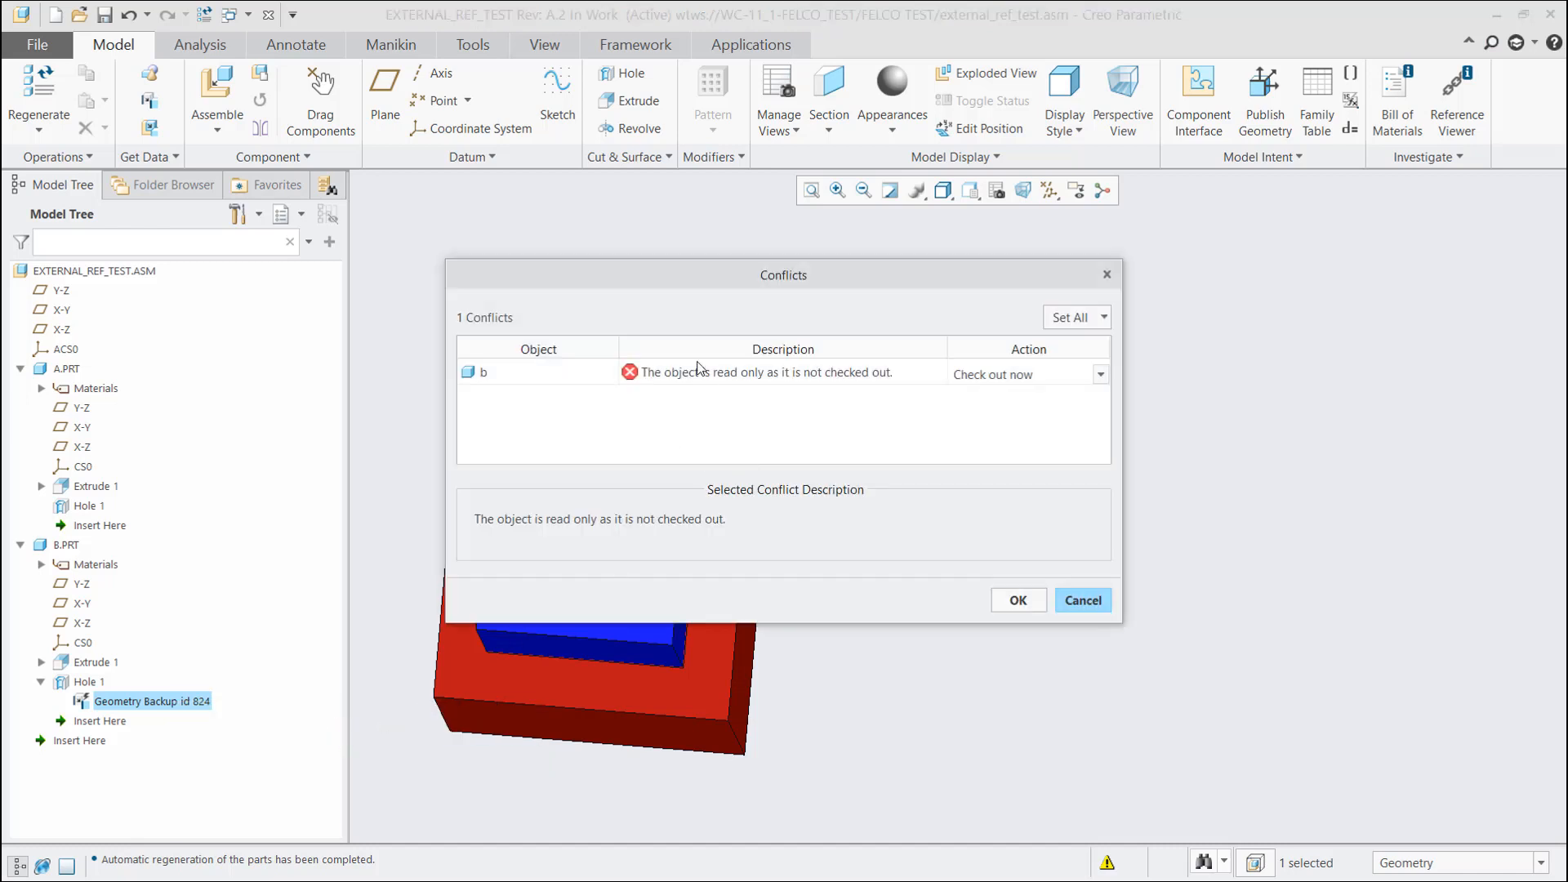
pyautogui.click(1017, 601)
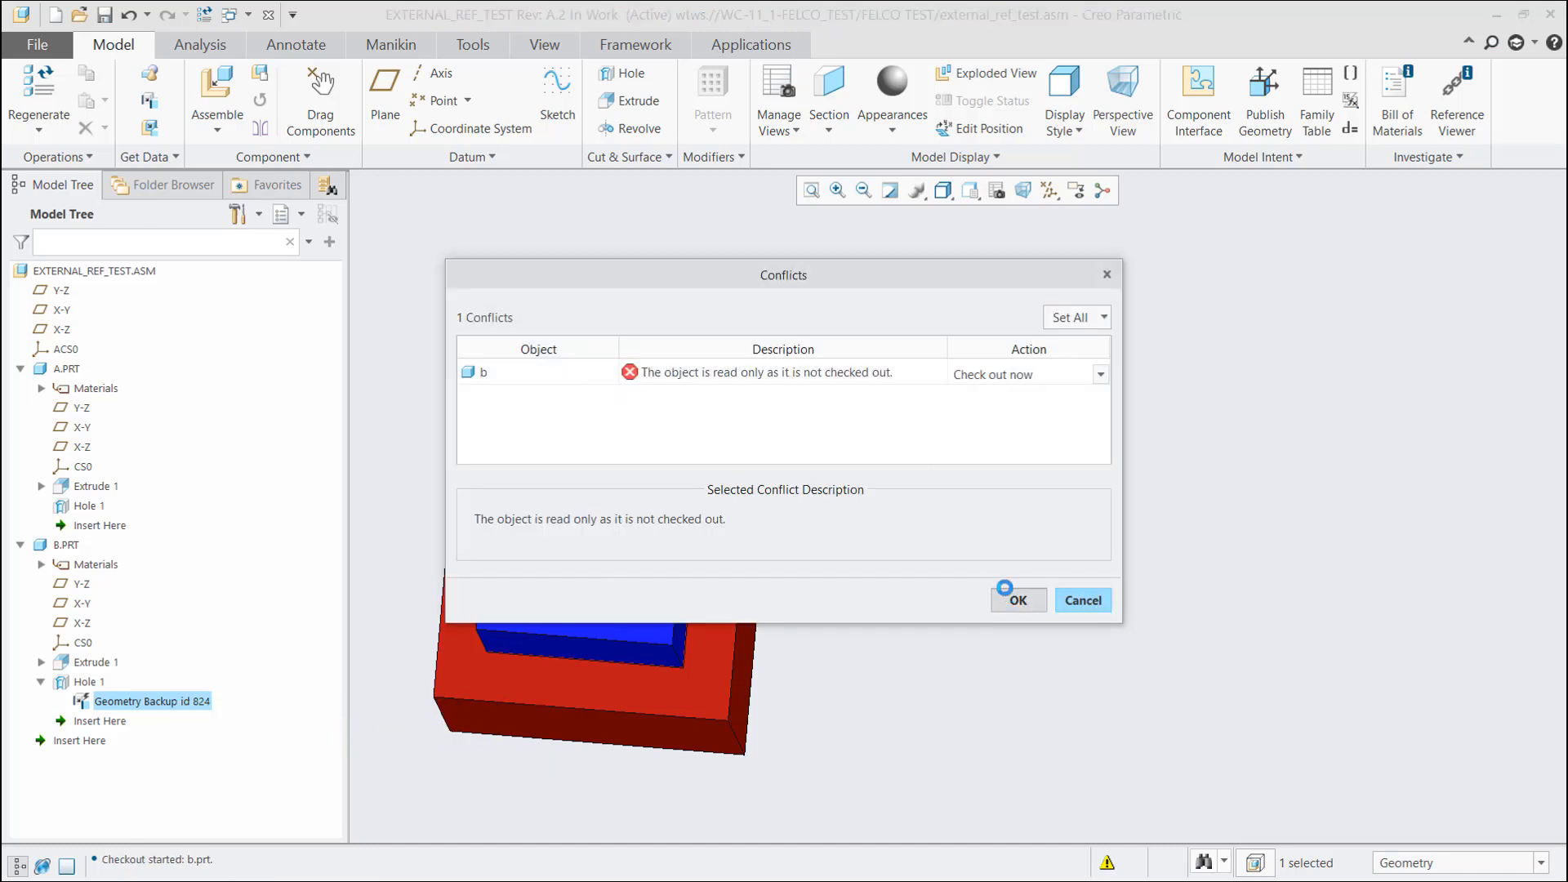
pyautogui.click(1016, 598)
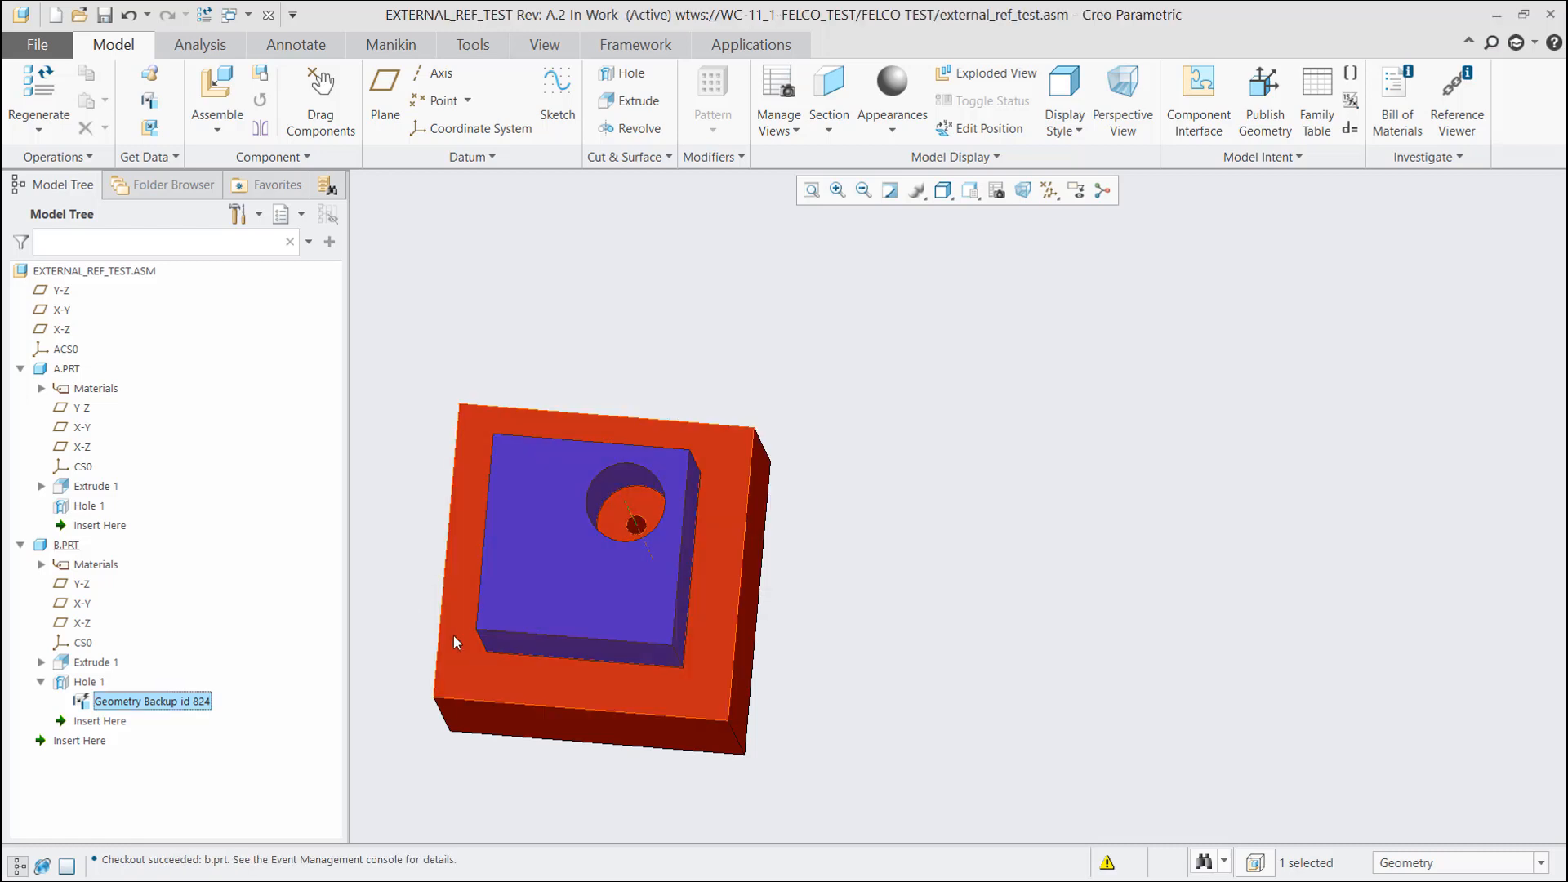
pyautogui.click(88, 504)
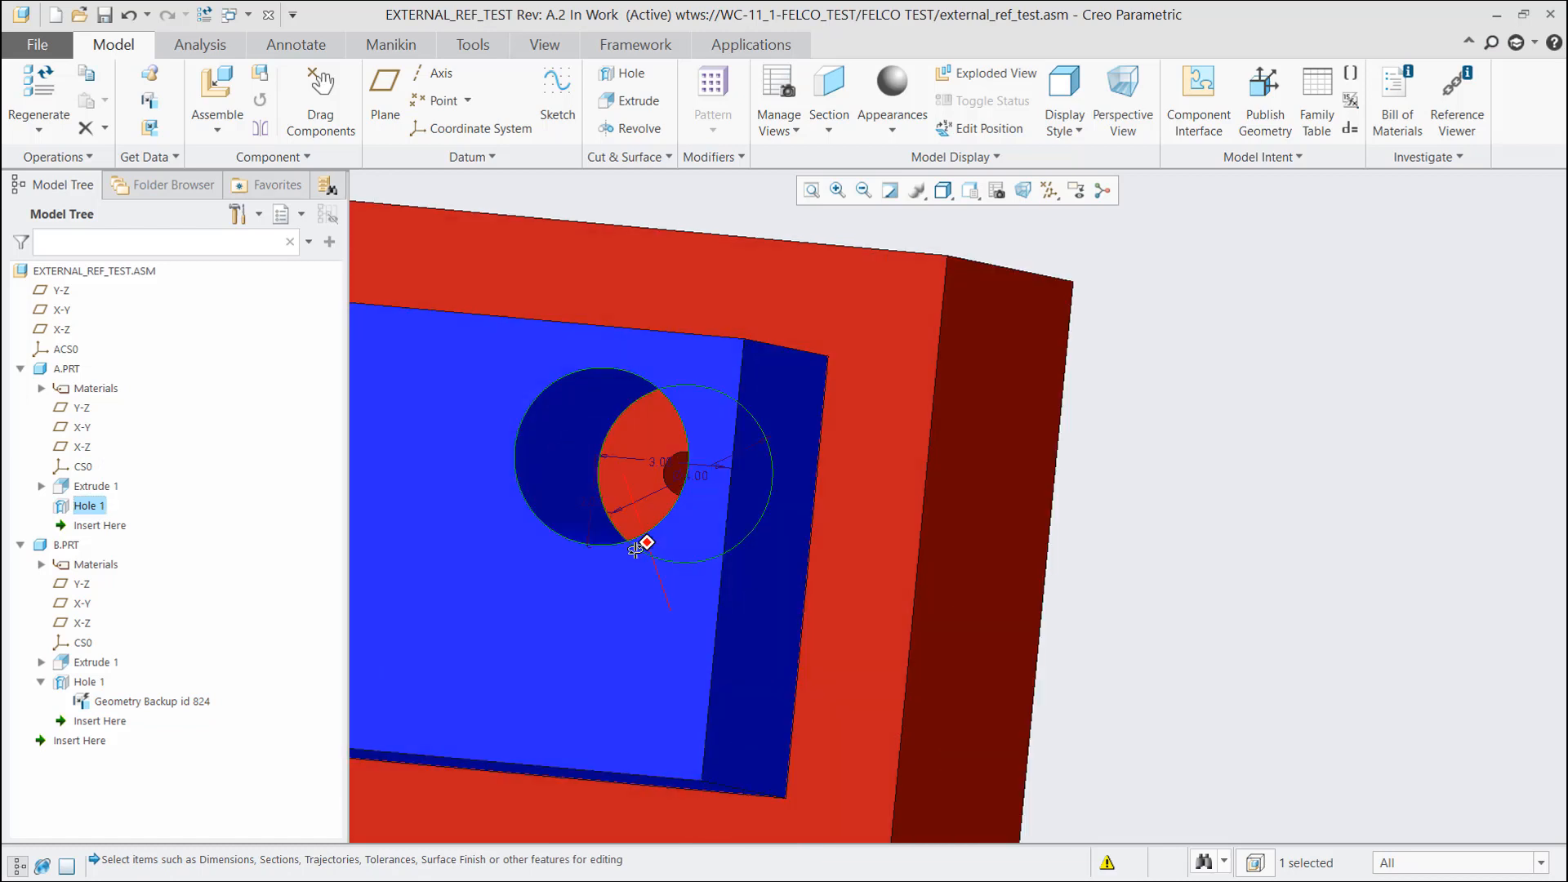
pyautogui.doubleClick(658, 462)
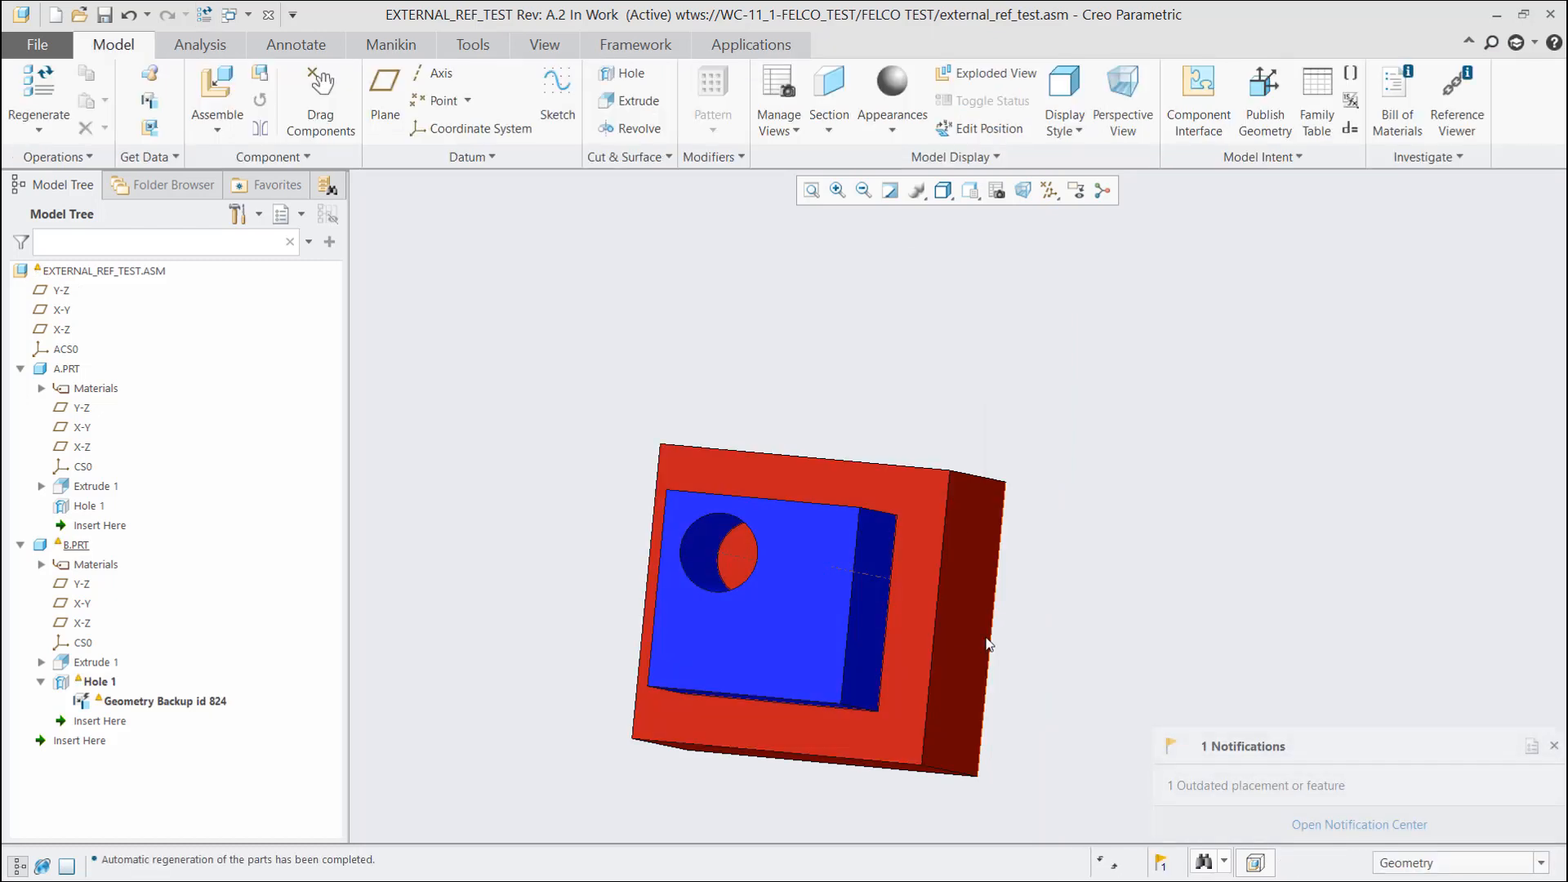
pyautogui.moveTo(988, 642)
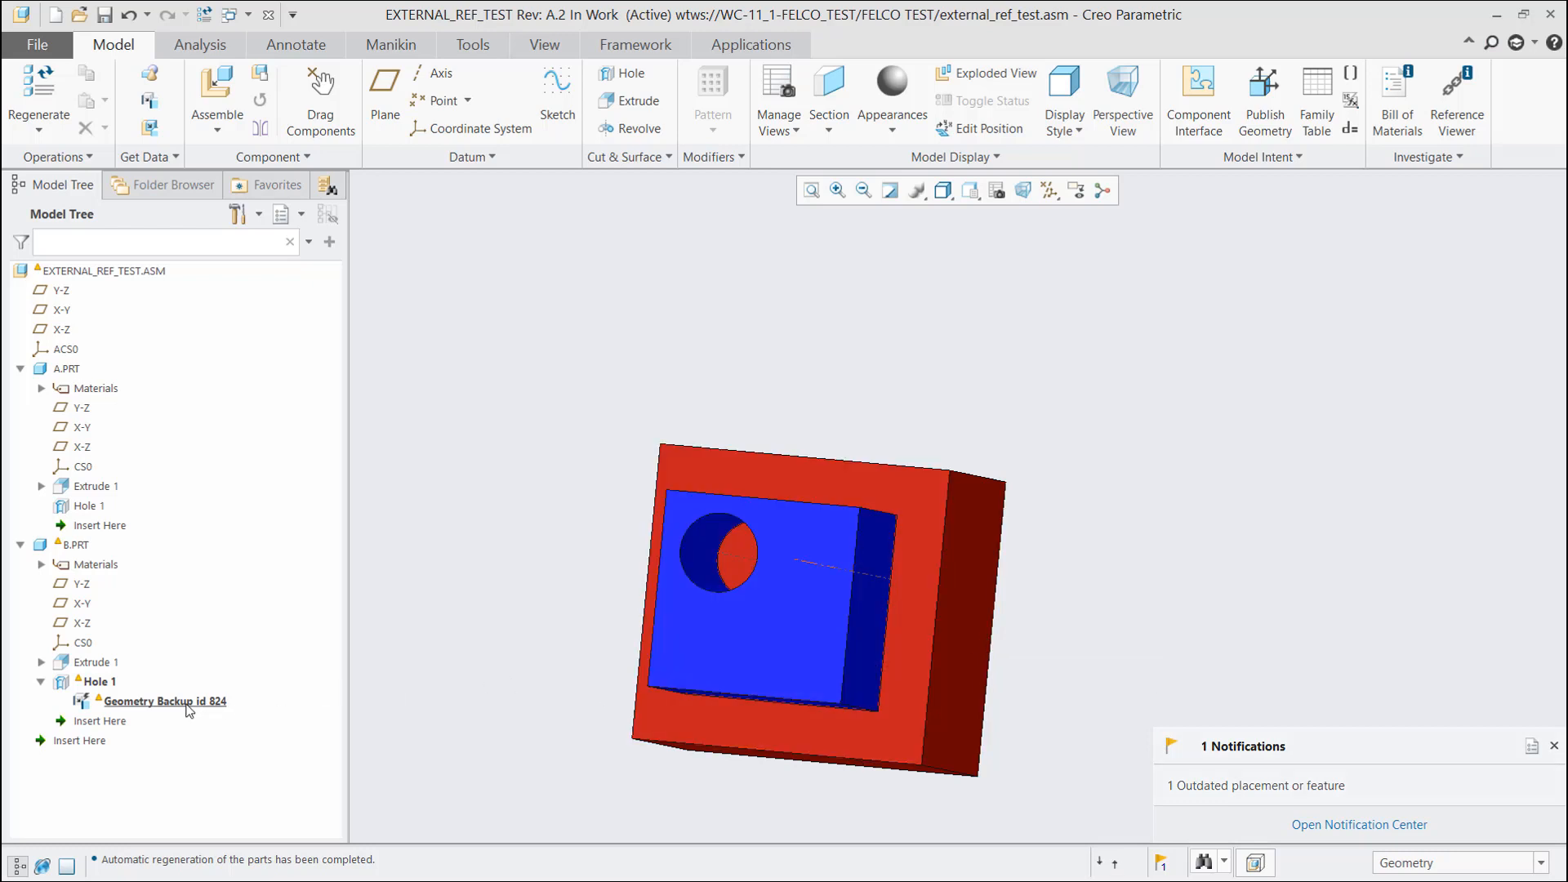
# Show Differences for Geometry Backup id 824 and inspect the changed and outdated hole axes
pyautogui.rightClick(166, 700)
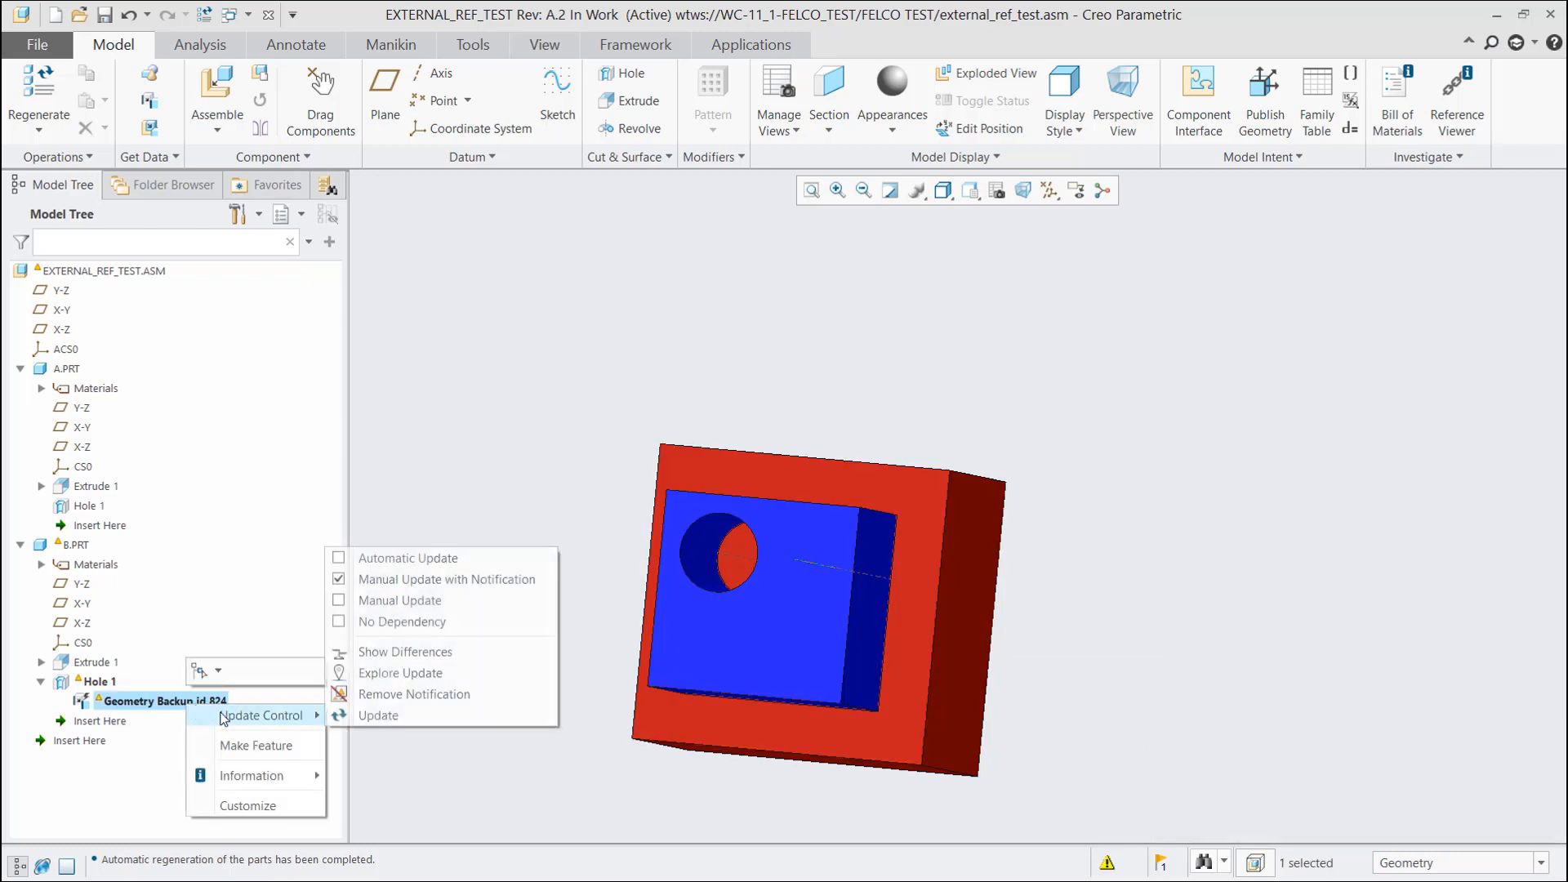
pyautogui.moveTo(378, 715)
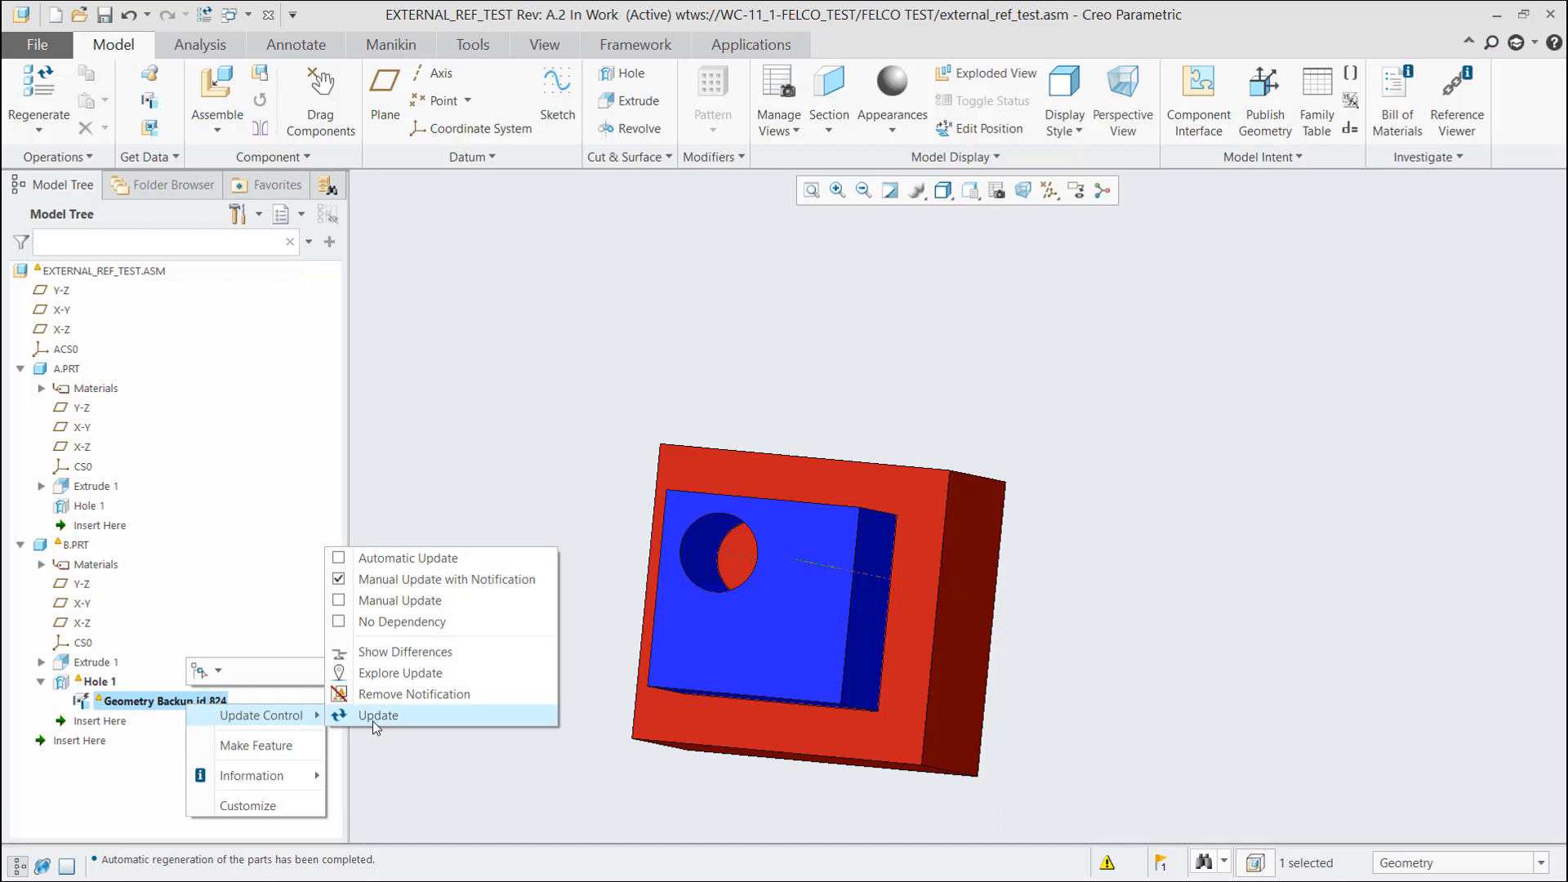
pyautogui.moveTo(388, 672)
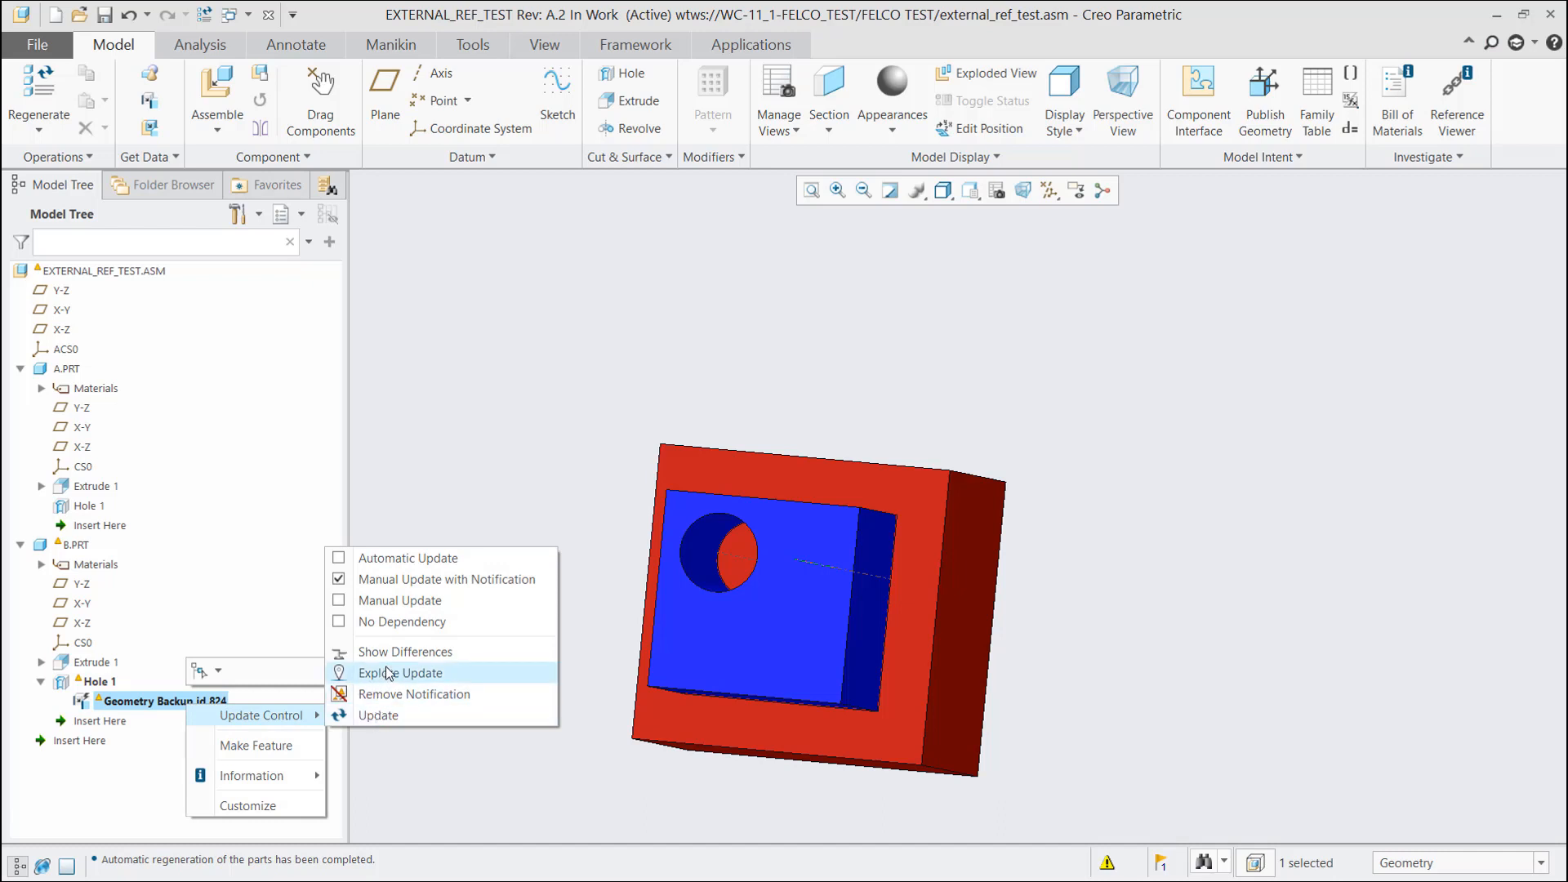
pyautogui.click(405, 651)
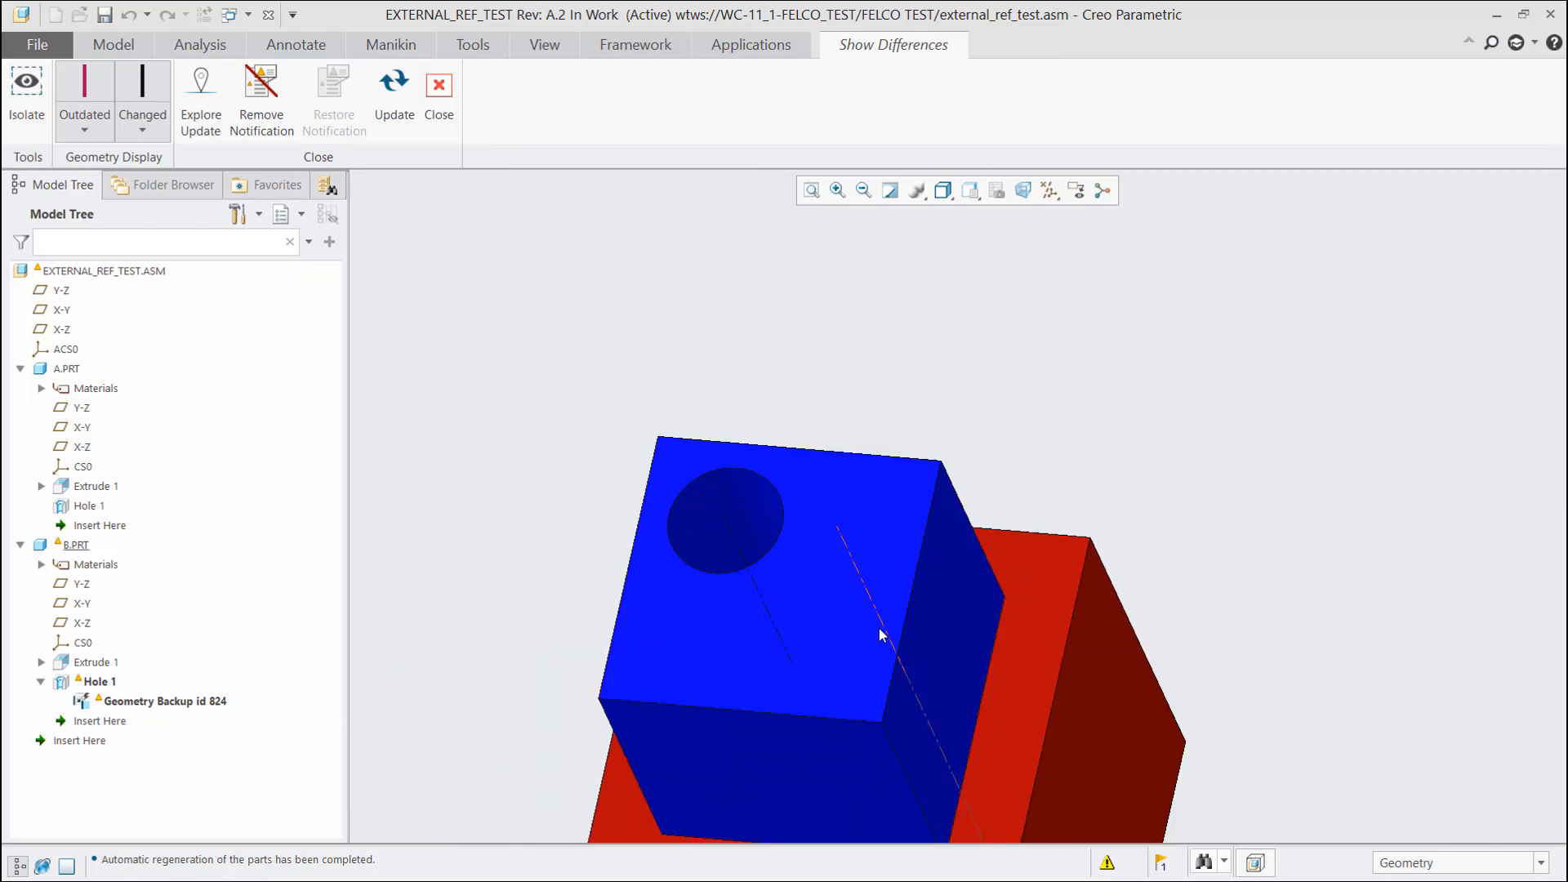
pyautogui.moveTo(872, 602)
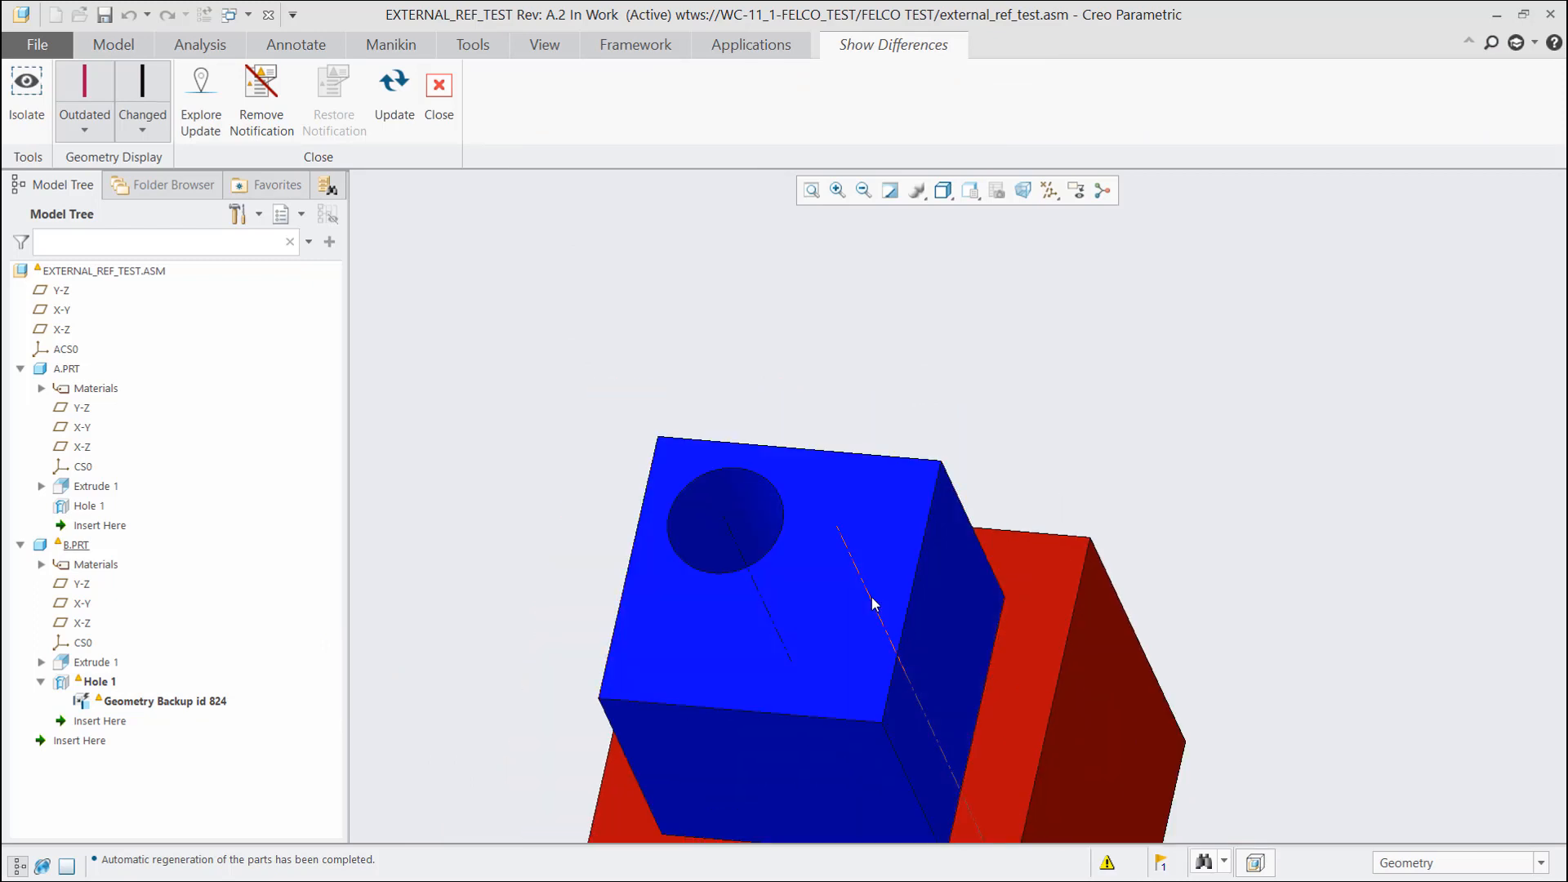
pyautogui.click(790, 515)
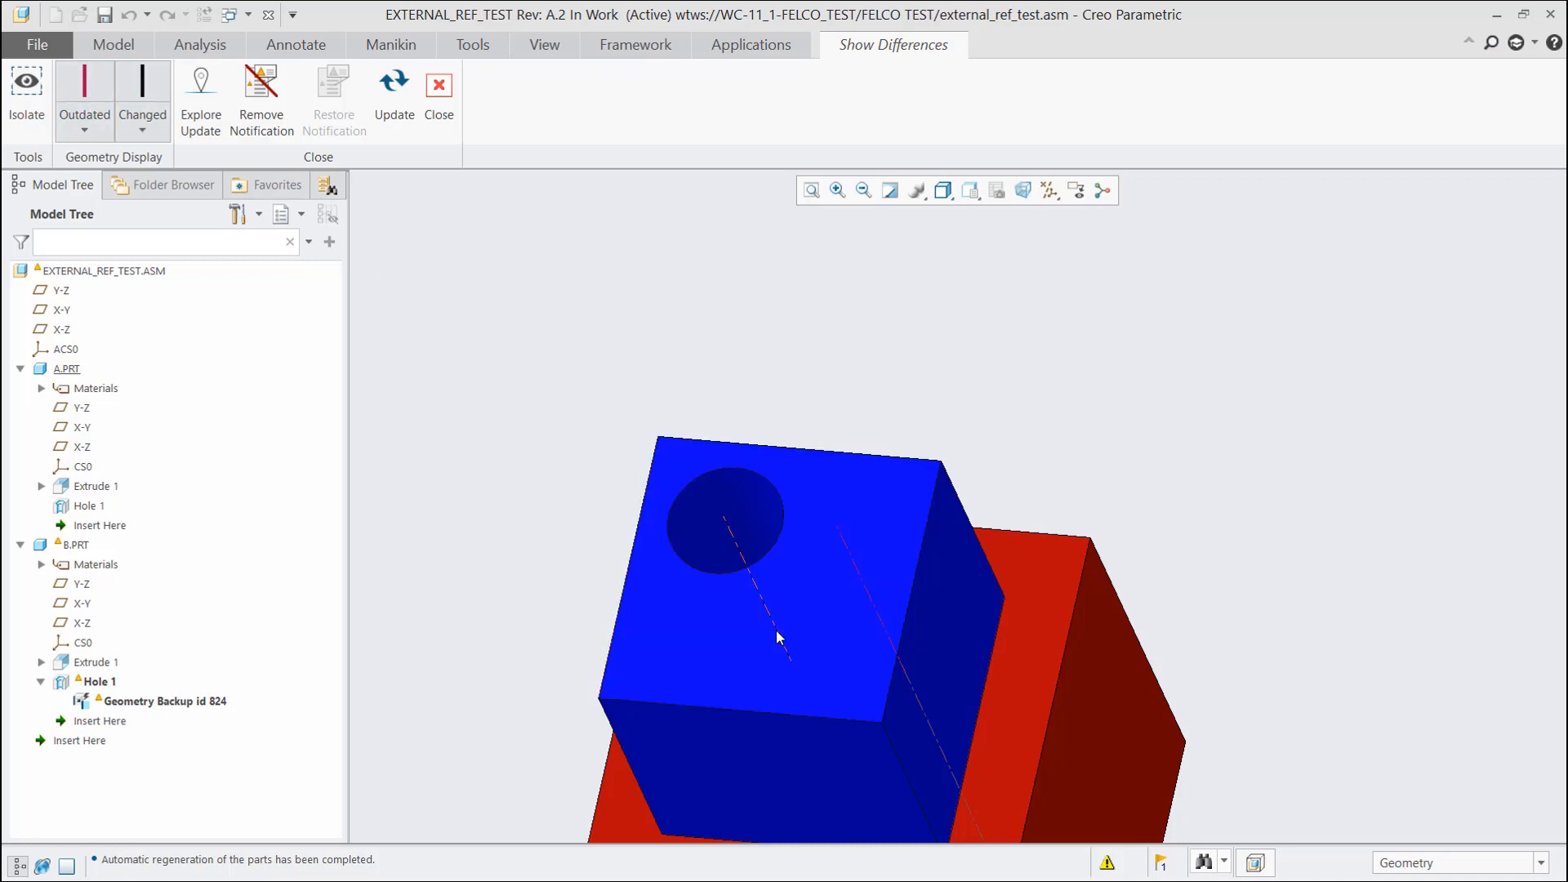
pyautogui.click(780, 600)
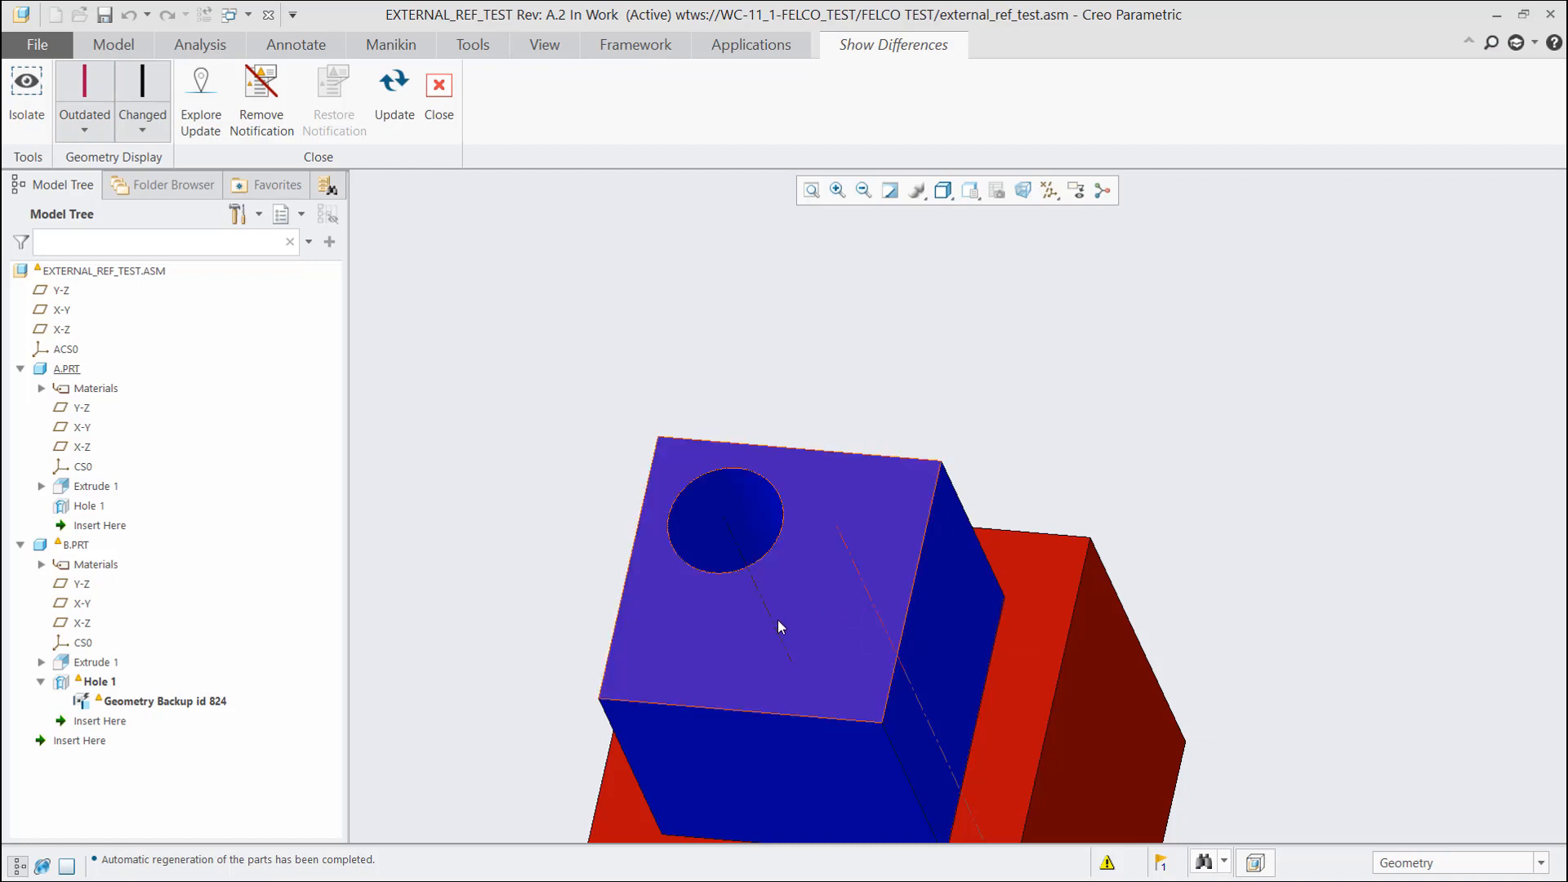
pyautogui.moveTo(775, 628)
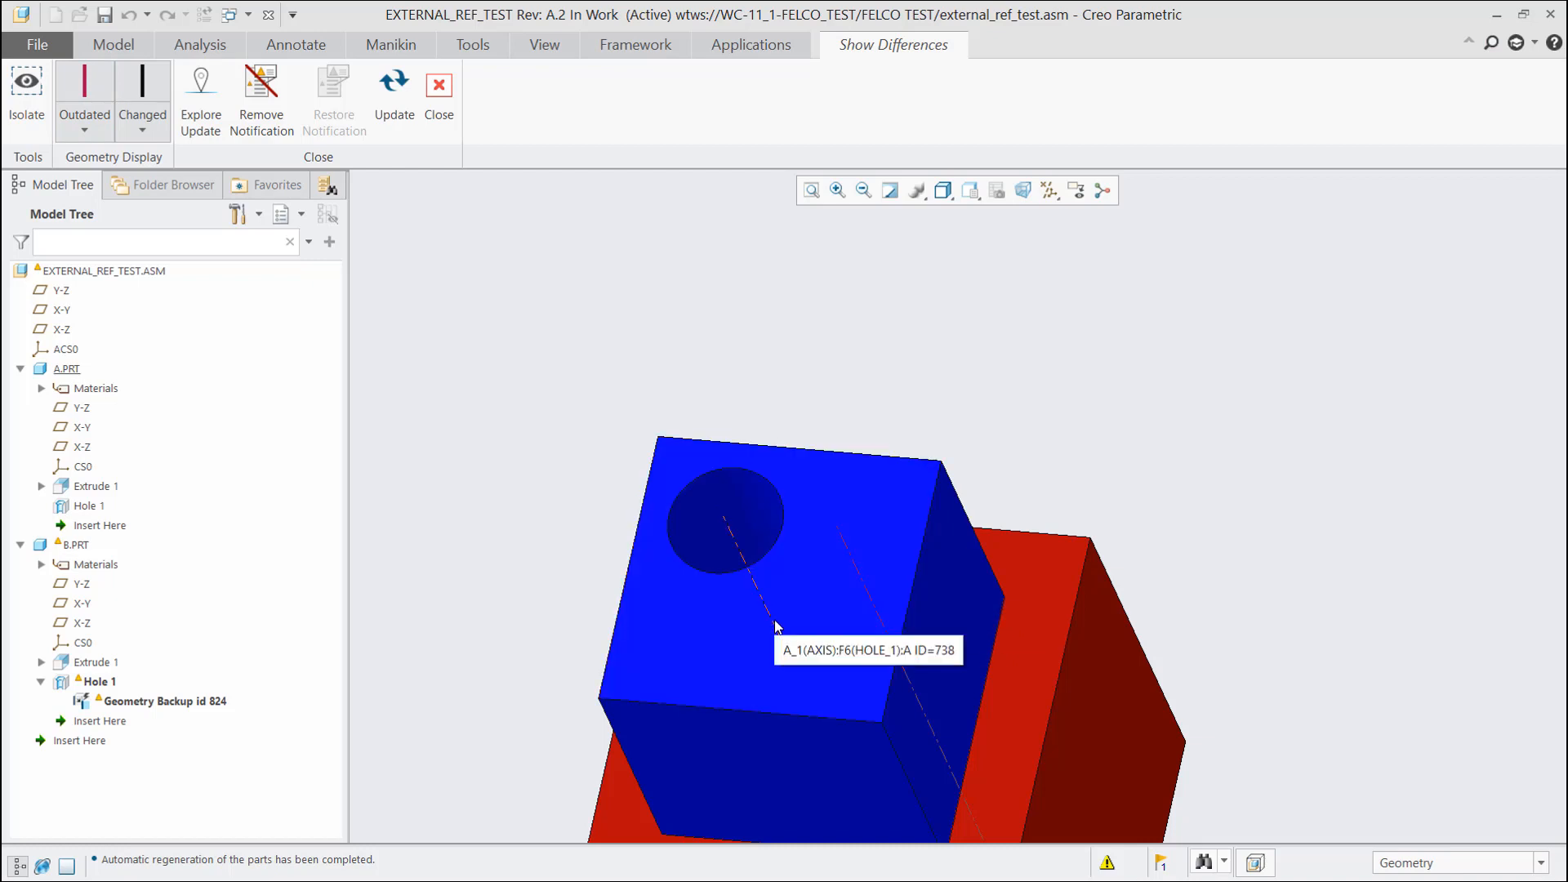
pyautogui.moveTo(375, 150)
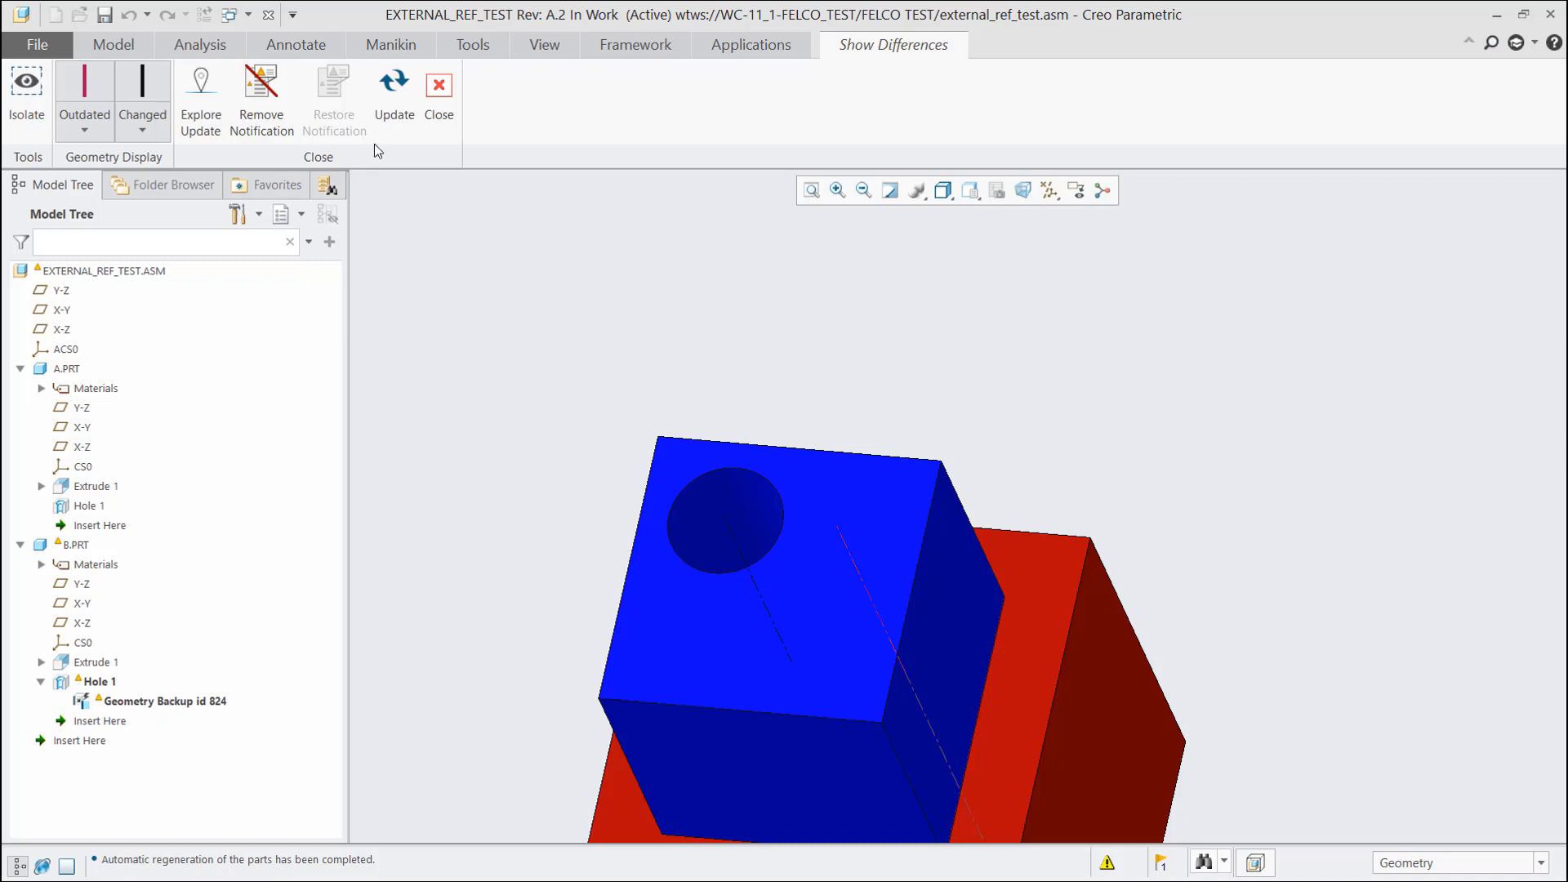
# Update Geometry Backup id 824, set it to No Dependency, and confirm Break Dependency
pyautogui.click(437, 90)
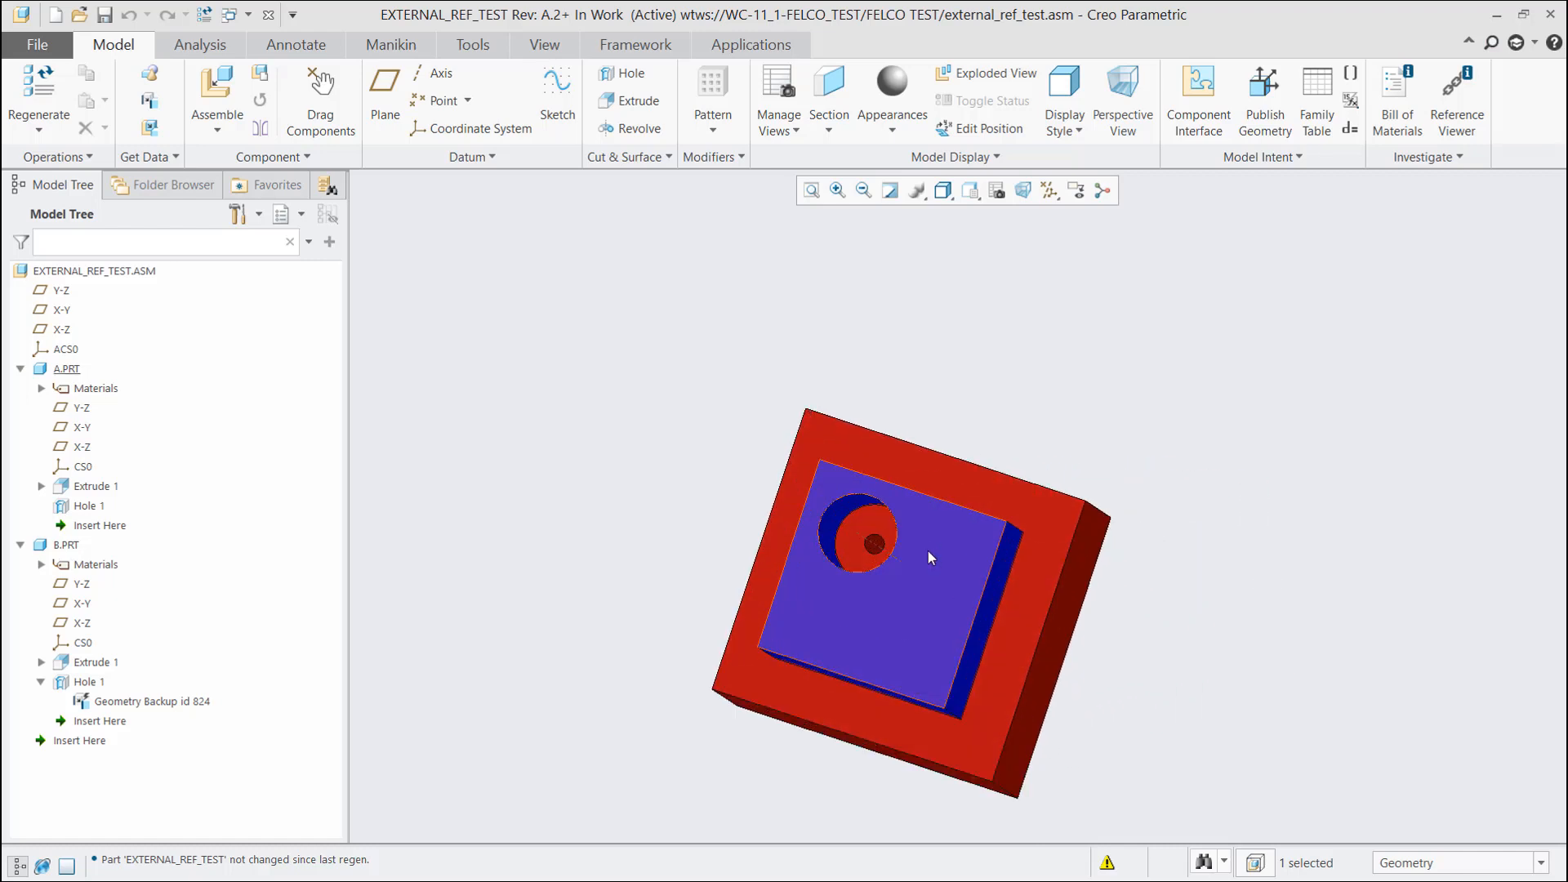
pyautogui.moveTo(929, 557)
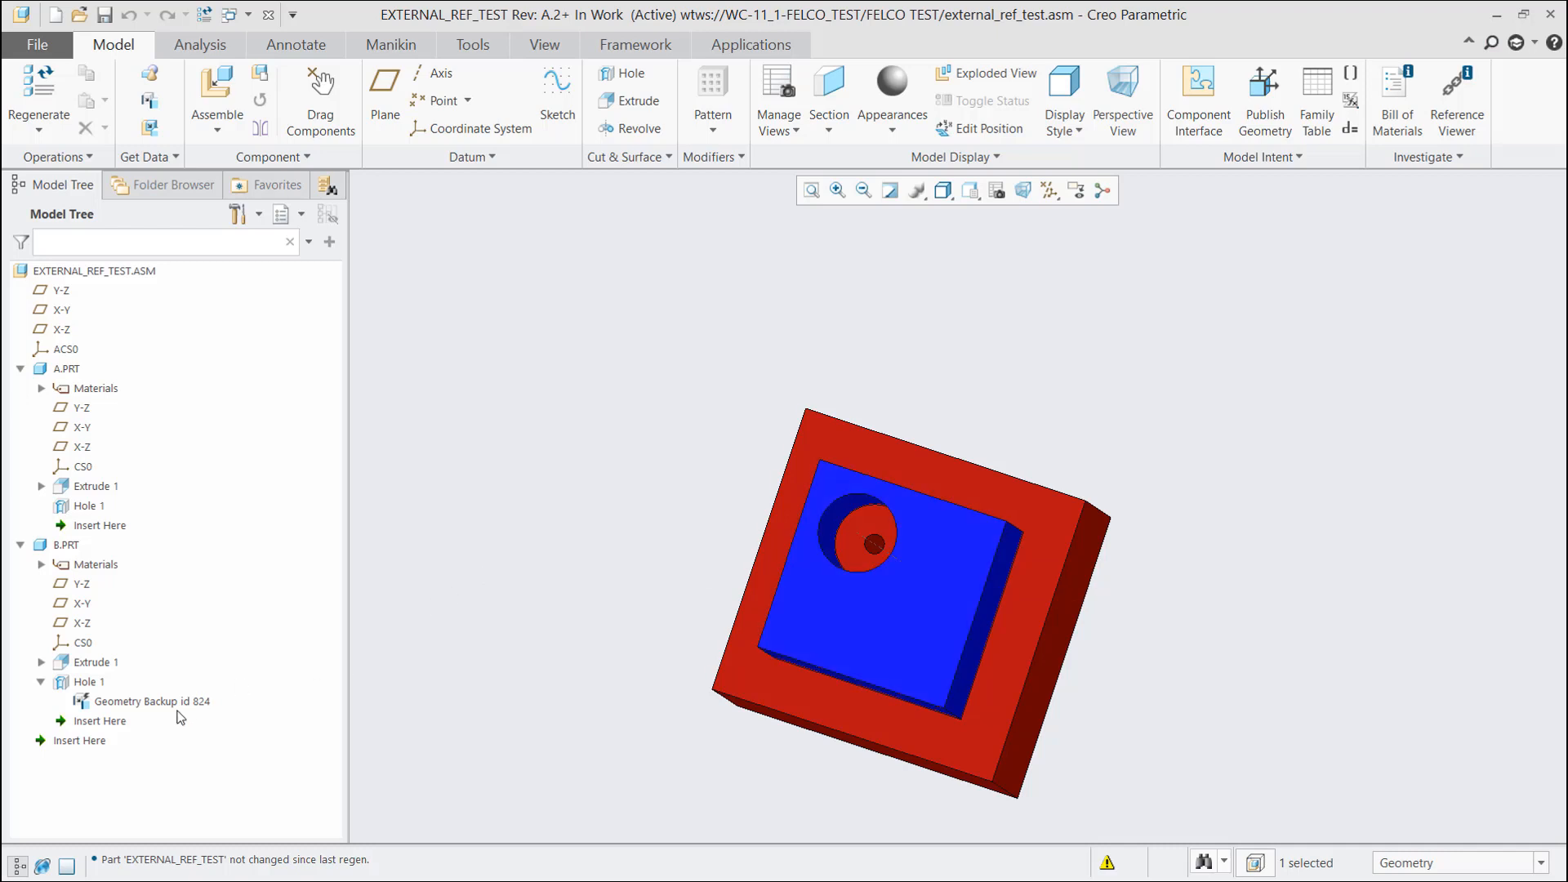
pyautogui.rightClick(152, 700)
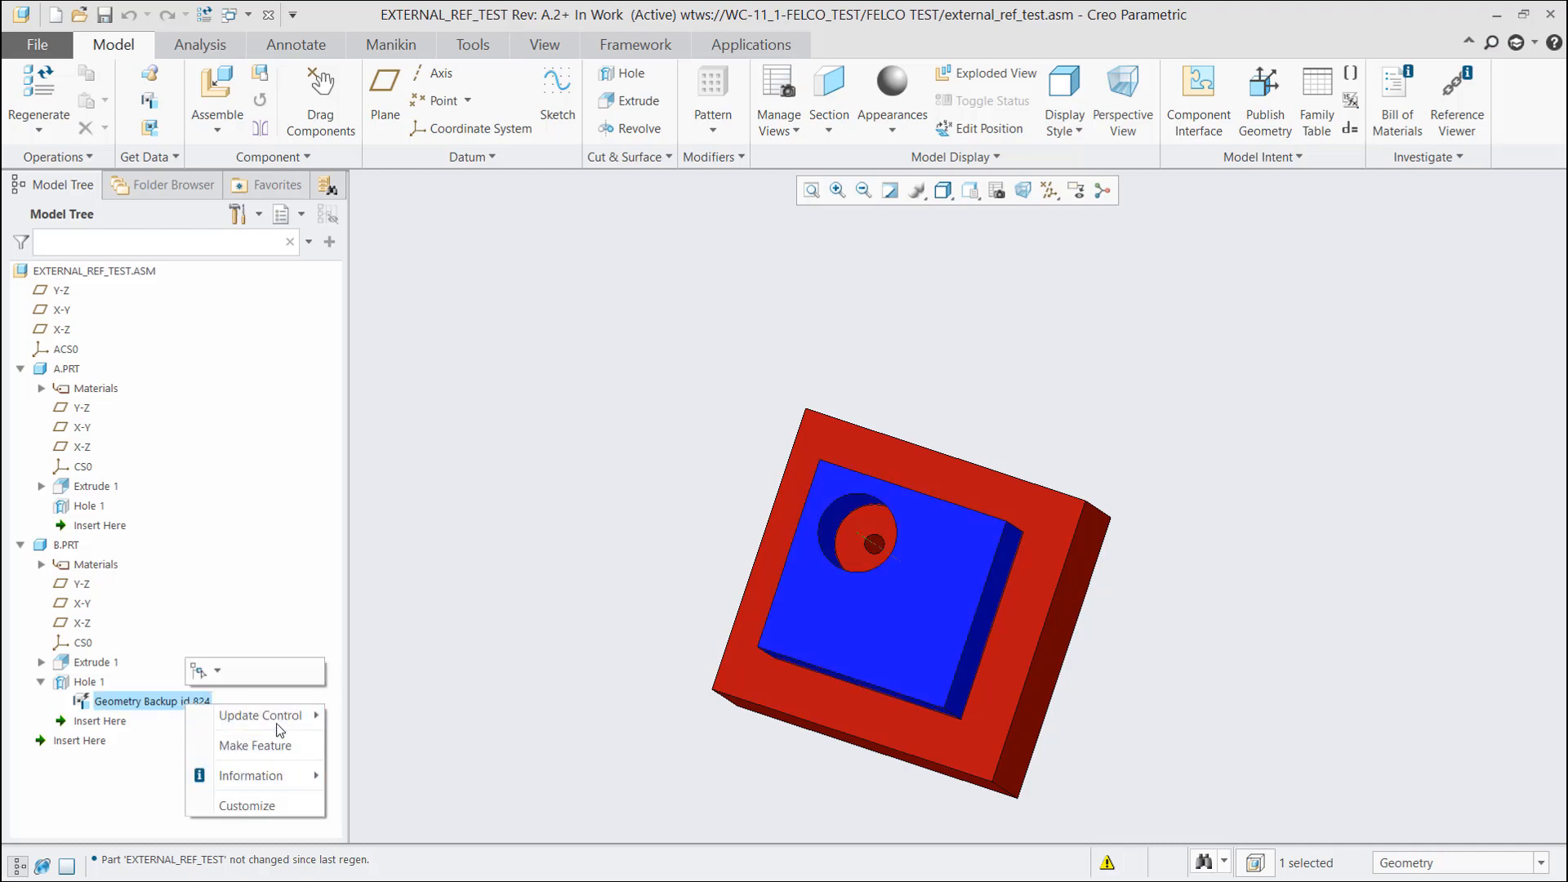
pyautogui.click(262, 715)
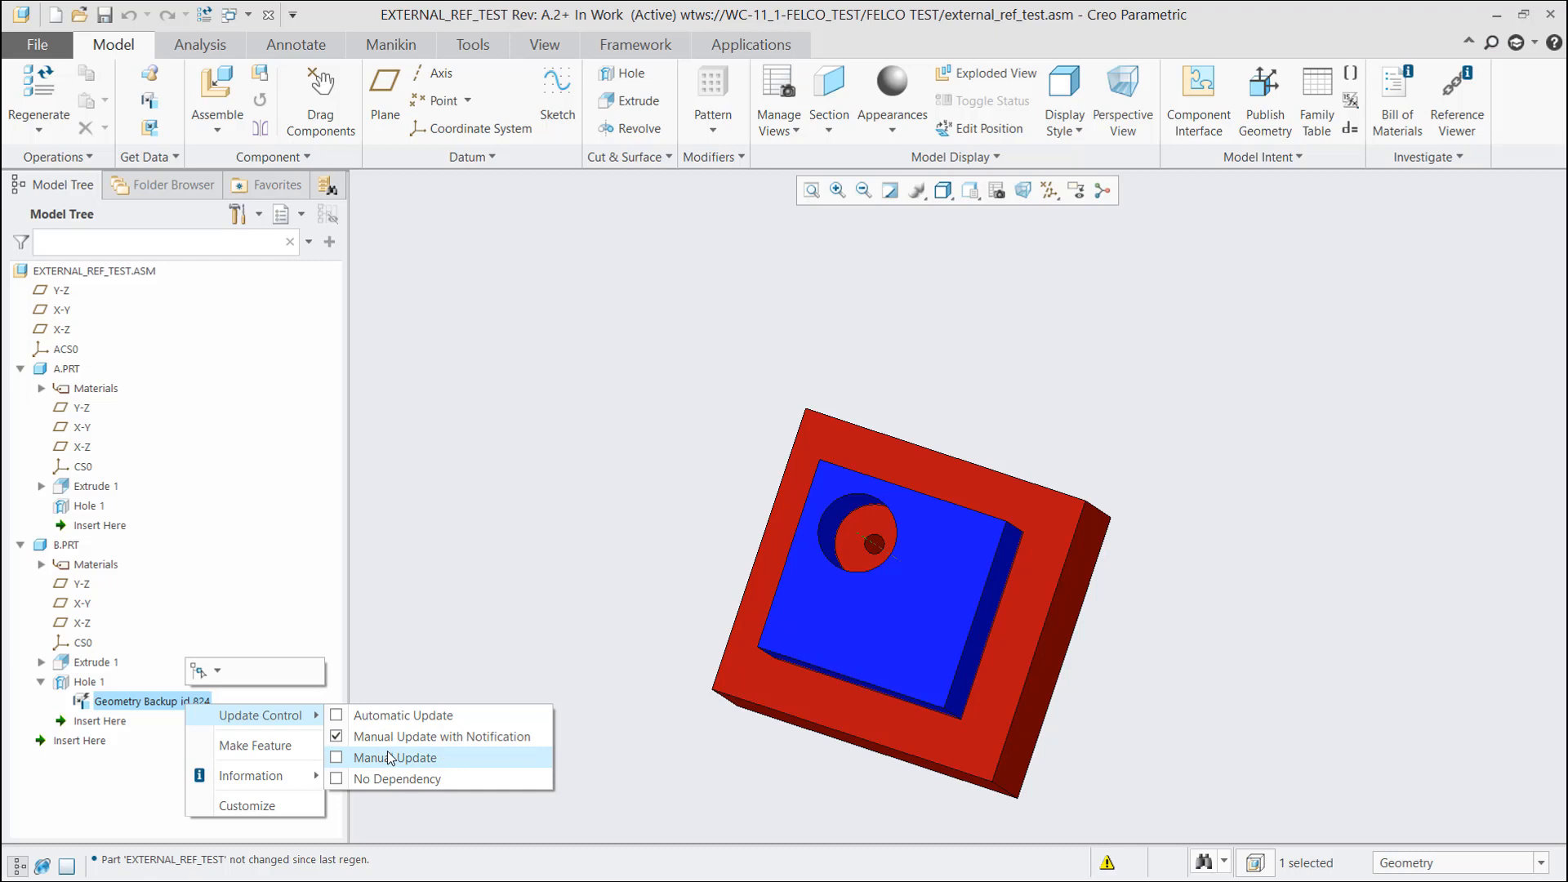
pyautogui.moveTo(385, 759)
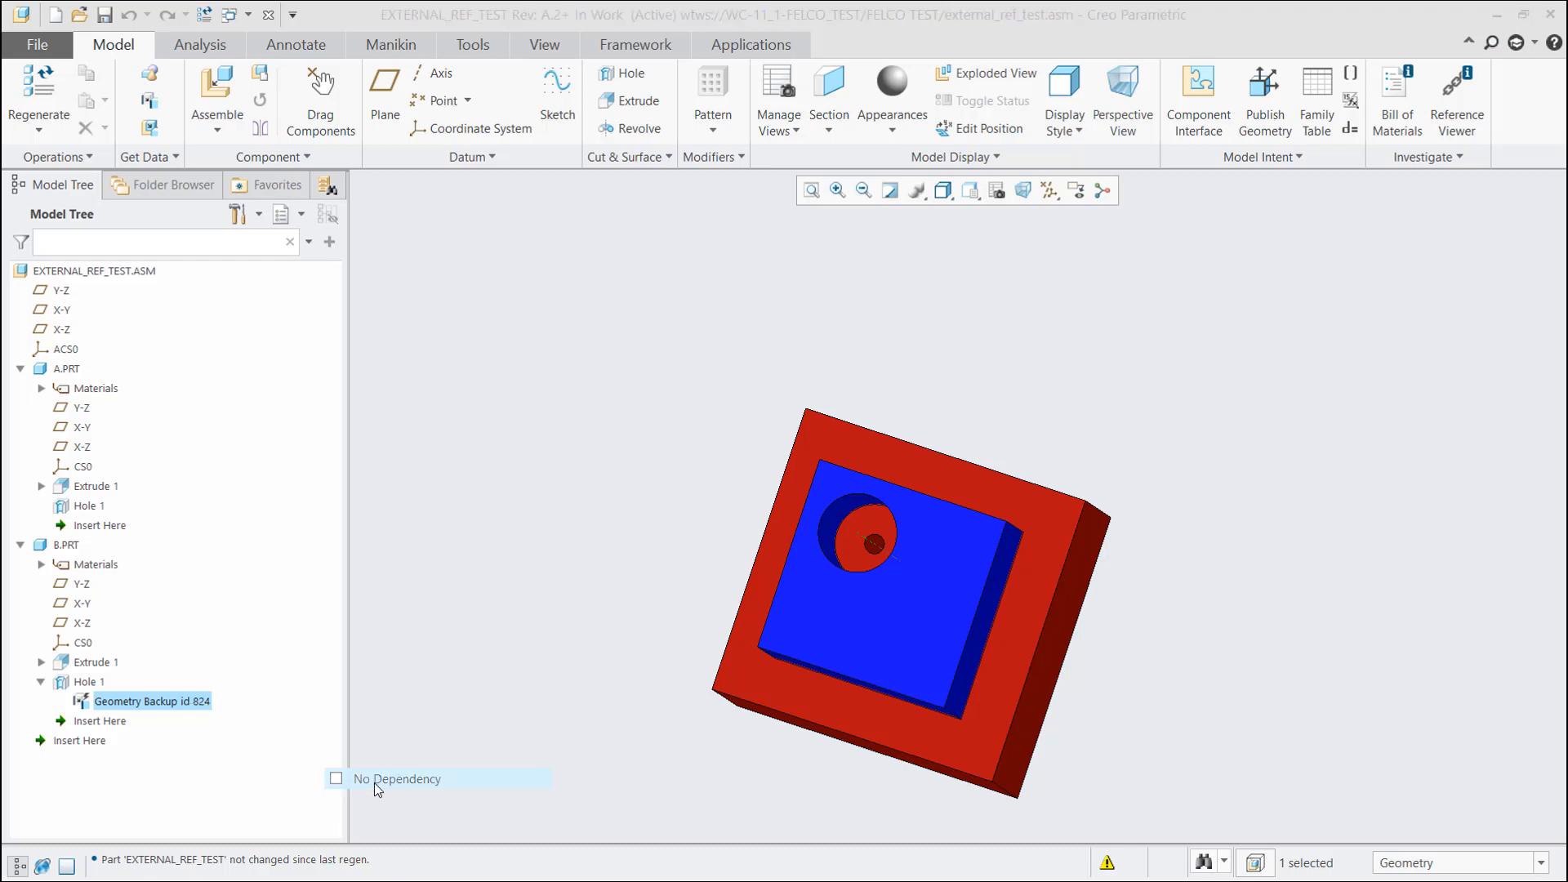
pyautogui.click(337, 778)
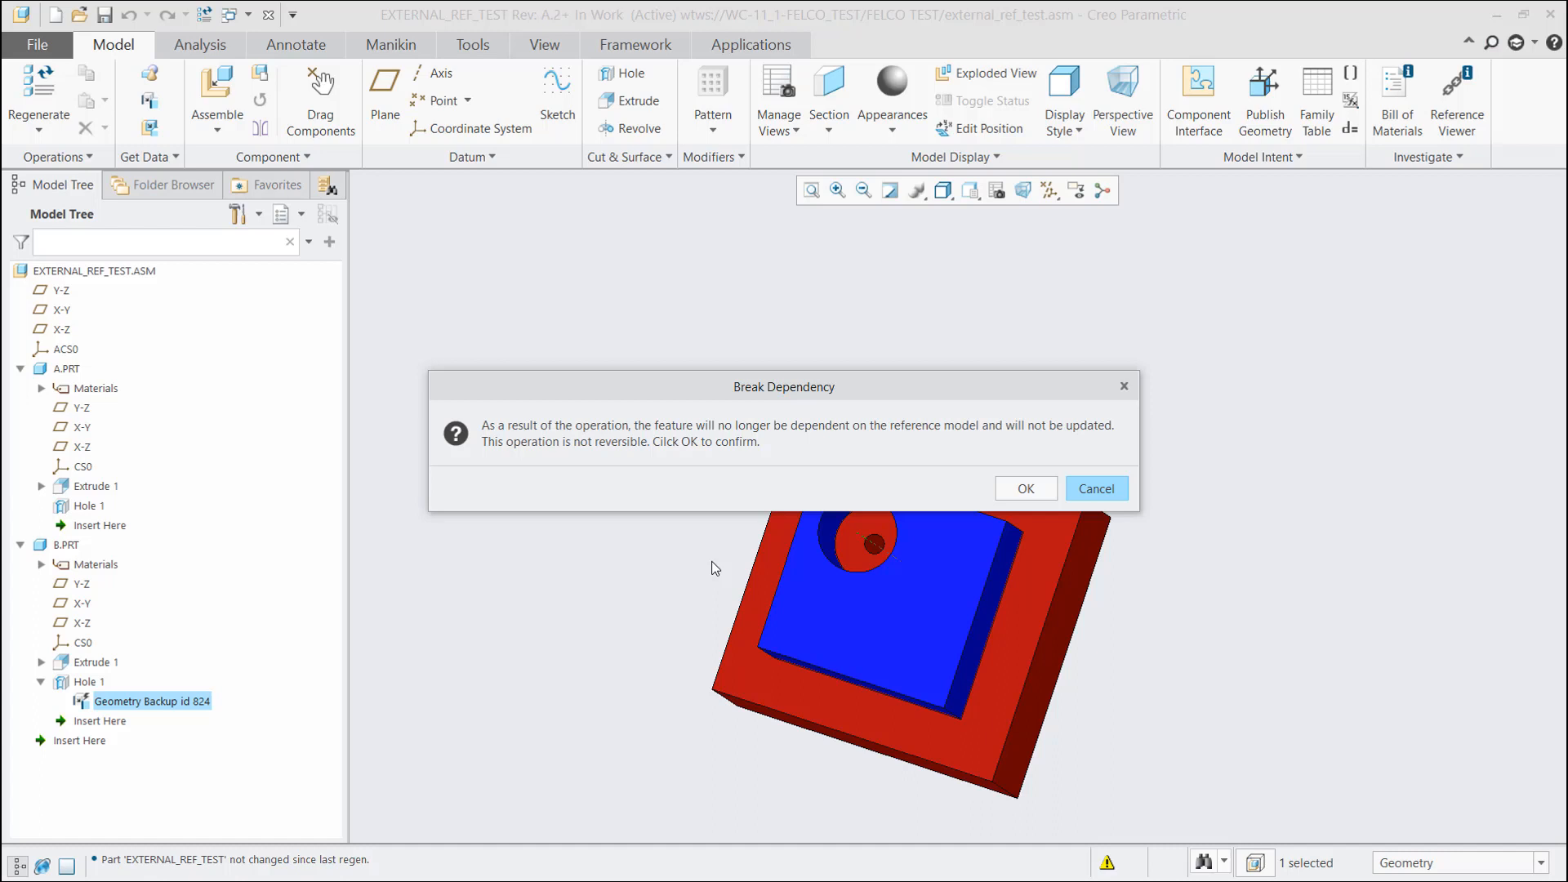
pyautogui.click(1024, 488)
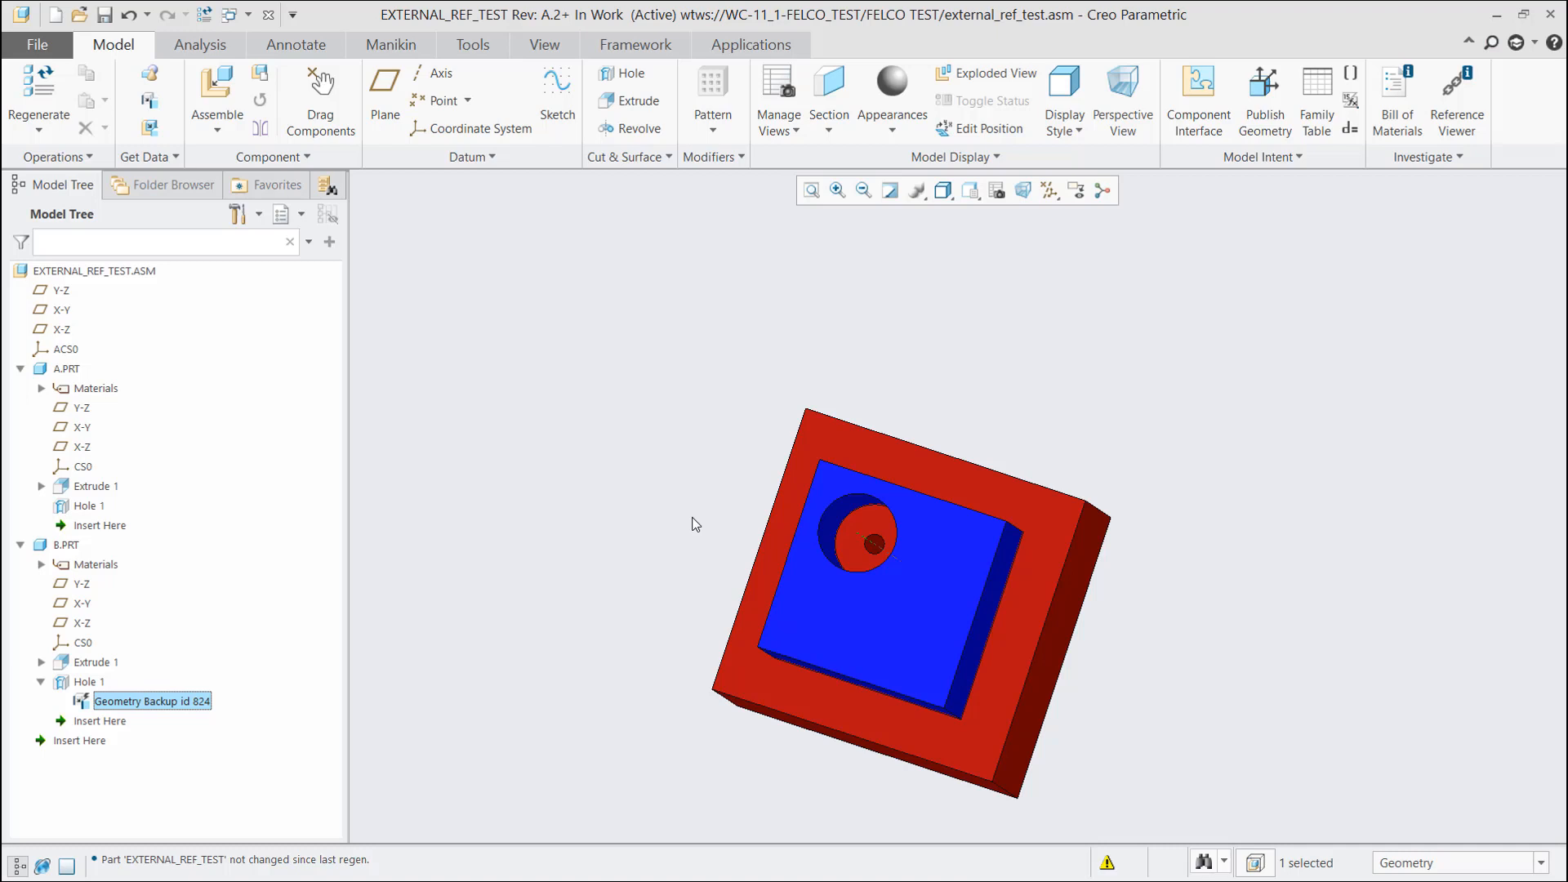
pyautogui.moveTo(76, 548)
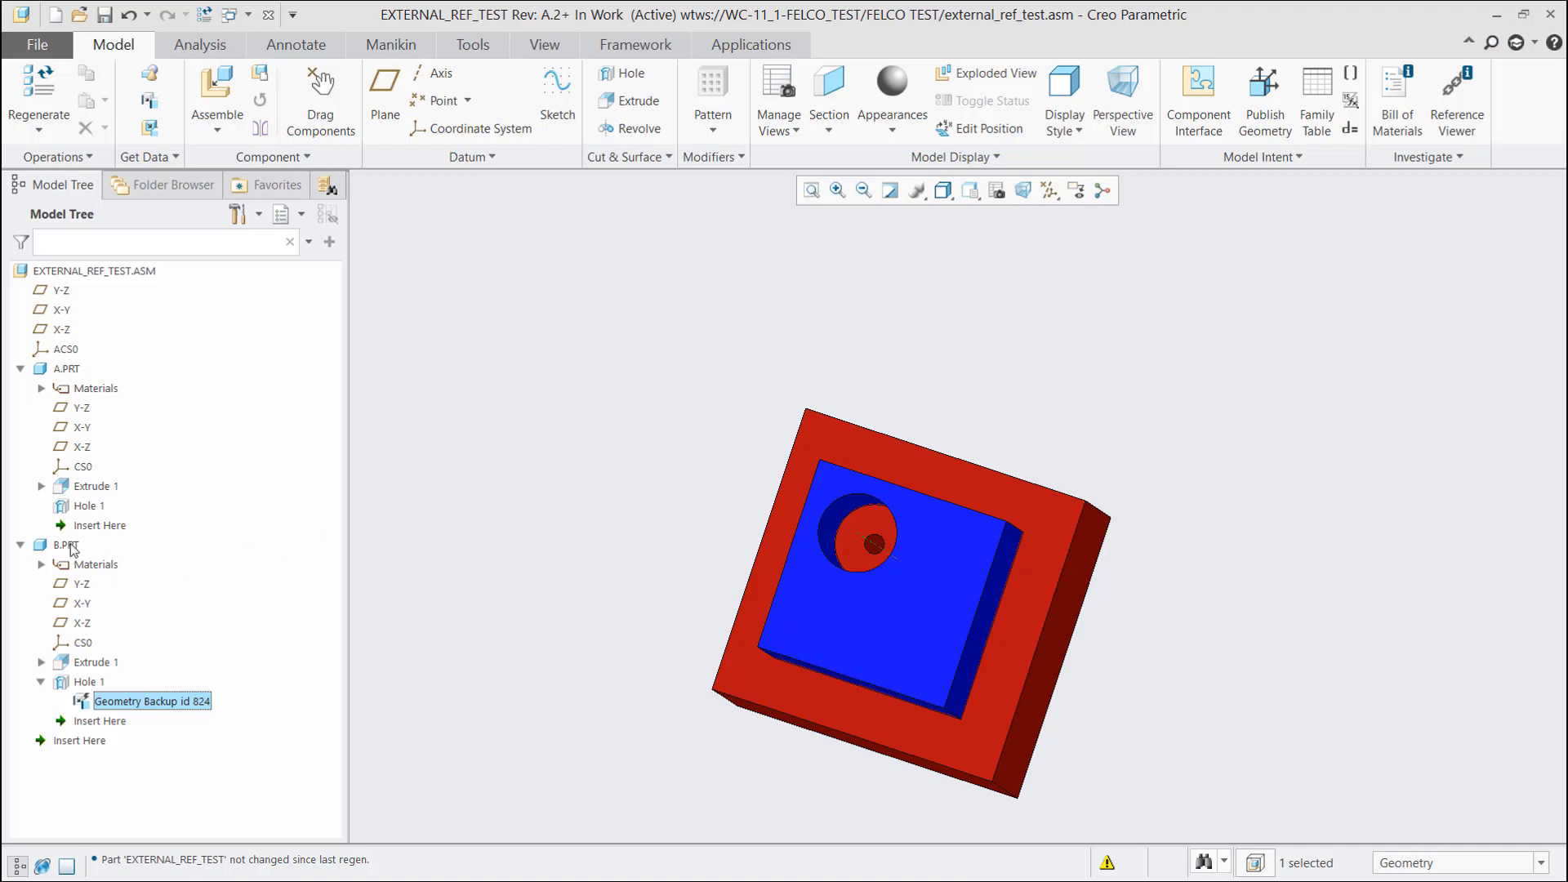
# Check in B.PRT from the Model Tree, then bring up A.PRT's actions to check it in
pyautogui.rightClick(67, 544)
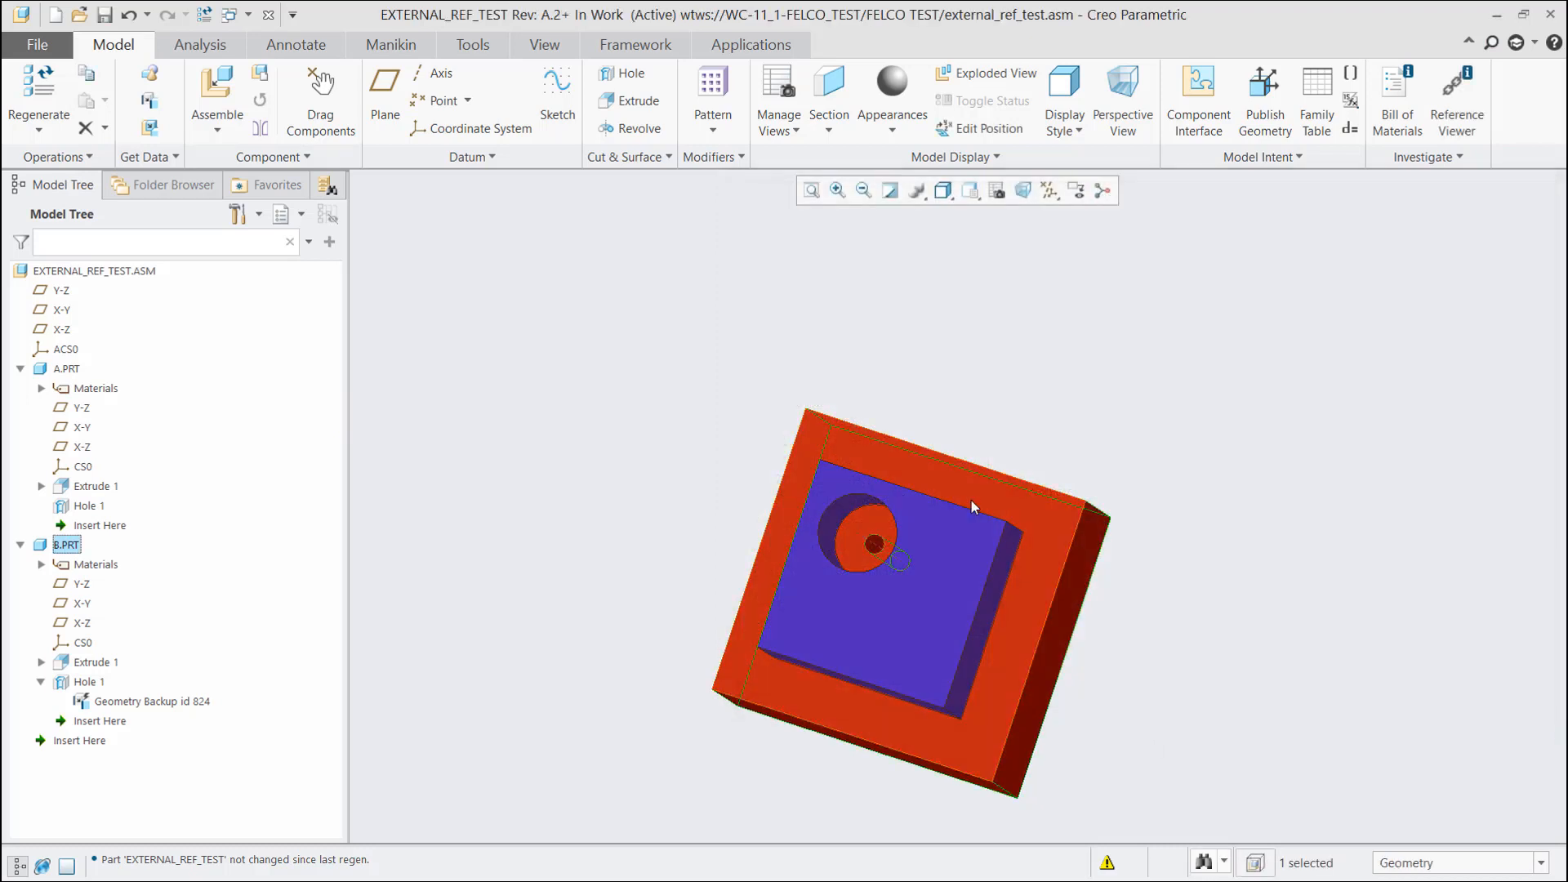
pyautogui.click(700, 411)
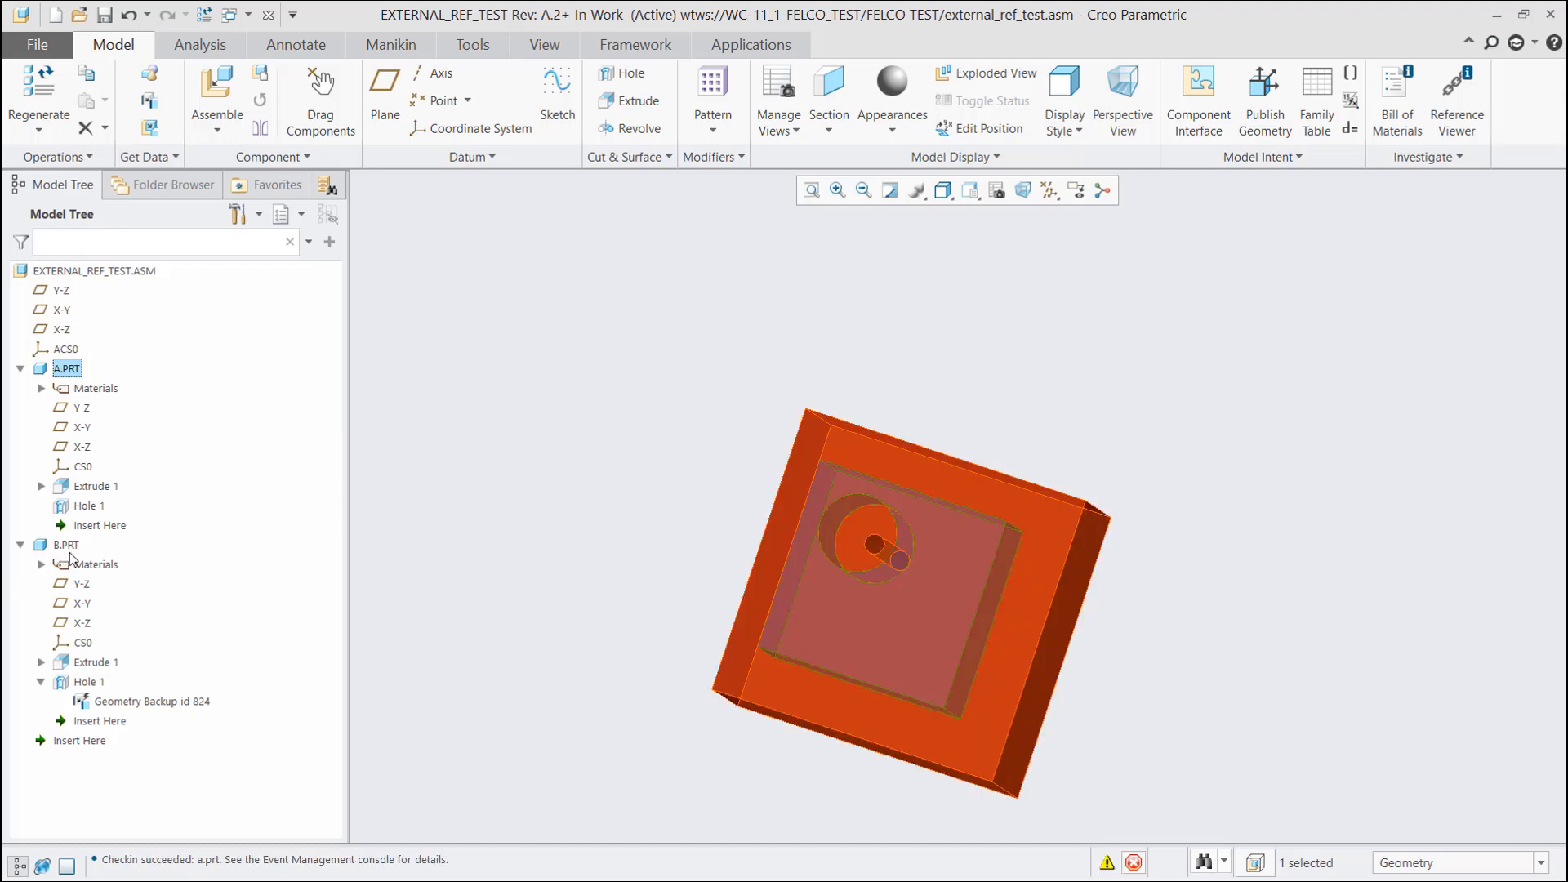
pyautogui.rightClick(65, 544)
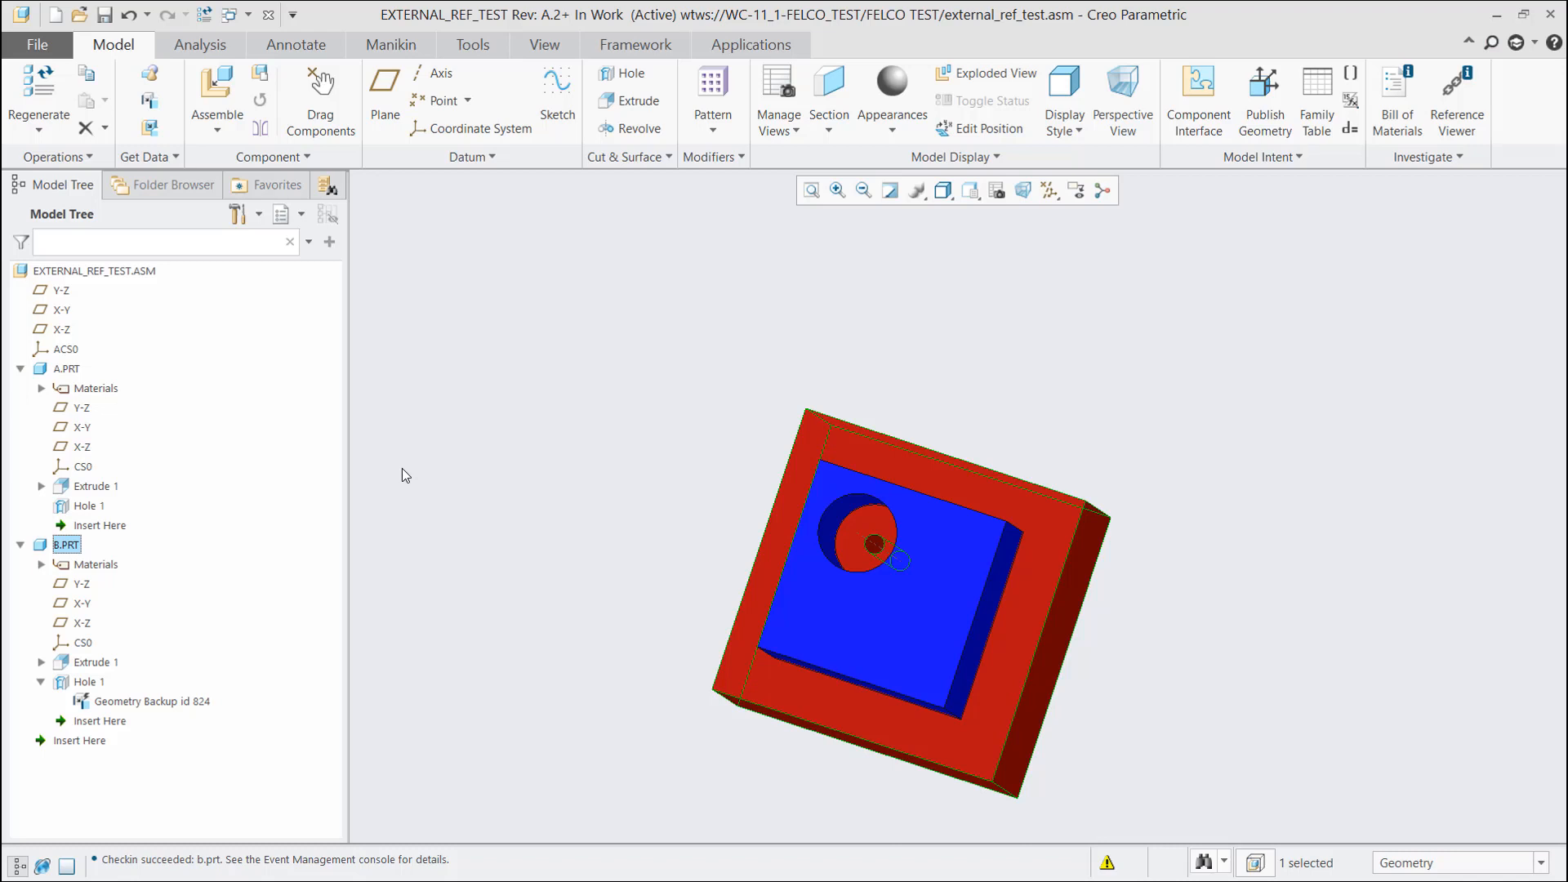
pyautogui.moveTo(186, 645)
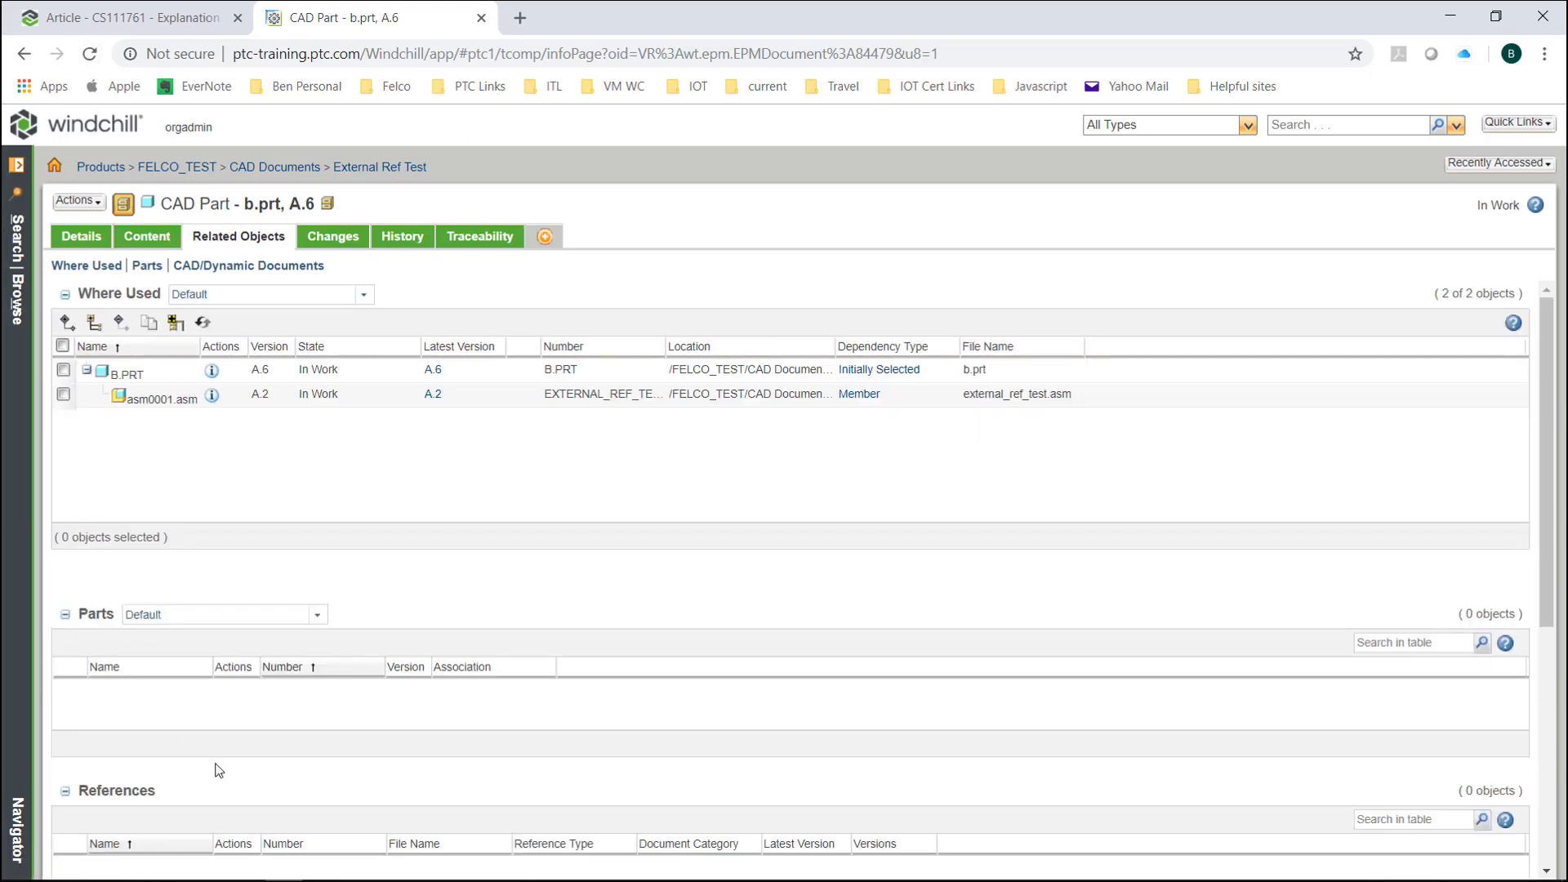
# Choose Add to Workspace from b.prt's Actions menu, collecting B.PRT version A.6
pyautogui.scroll(-3)
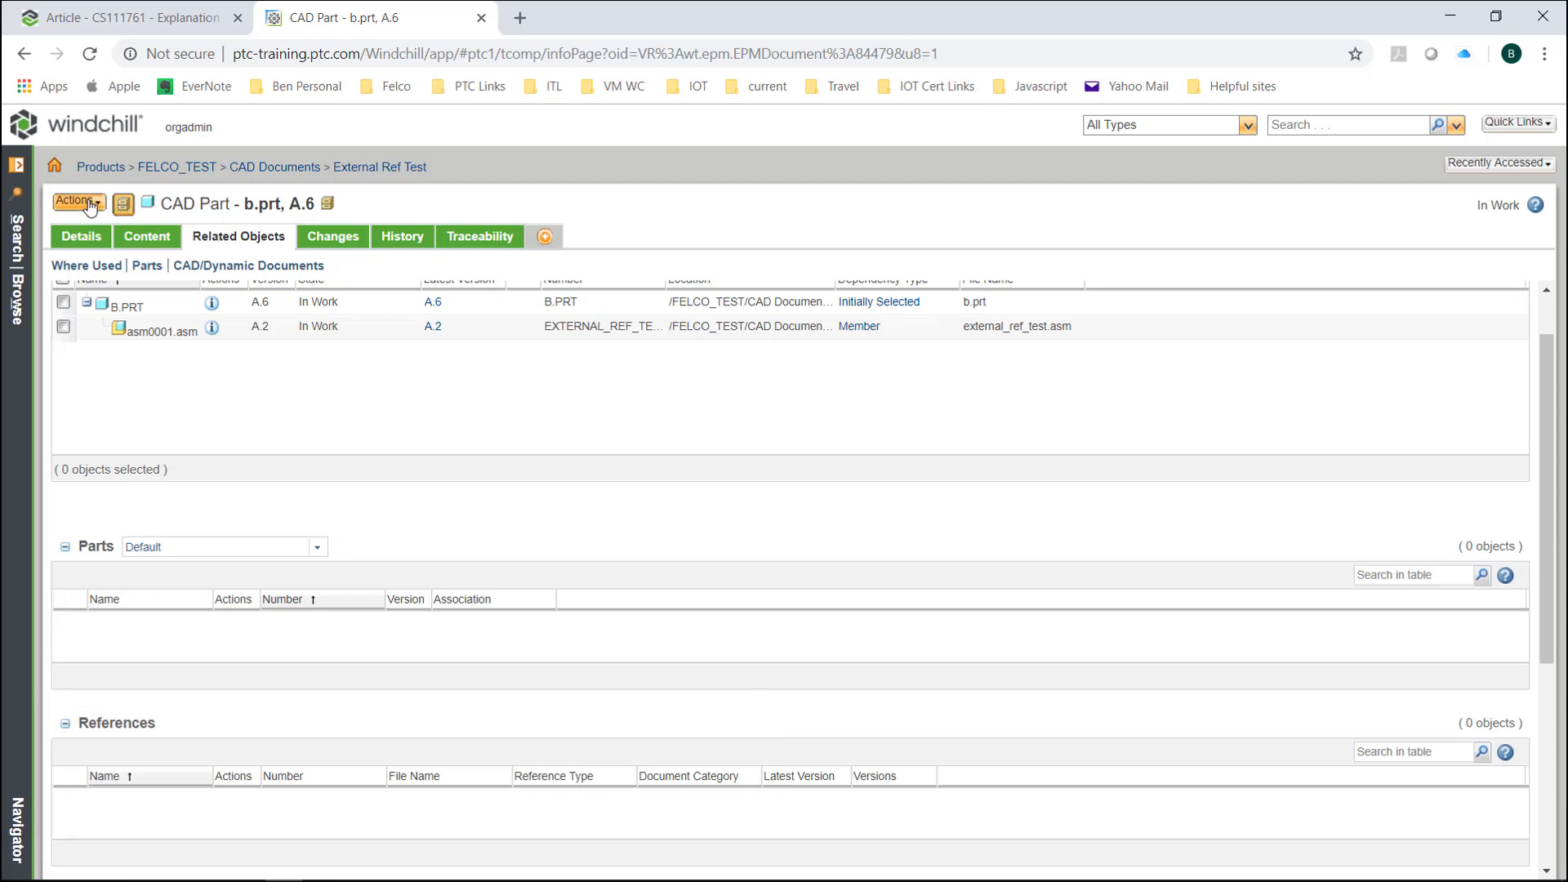
pyautogui.click(76, 201)
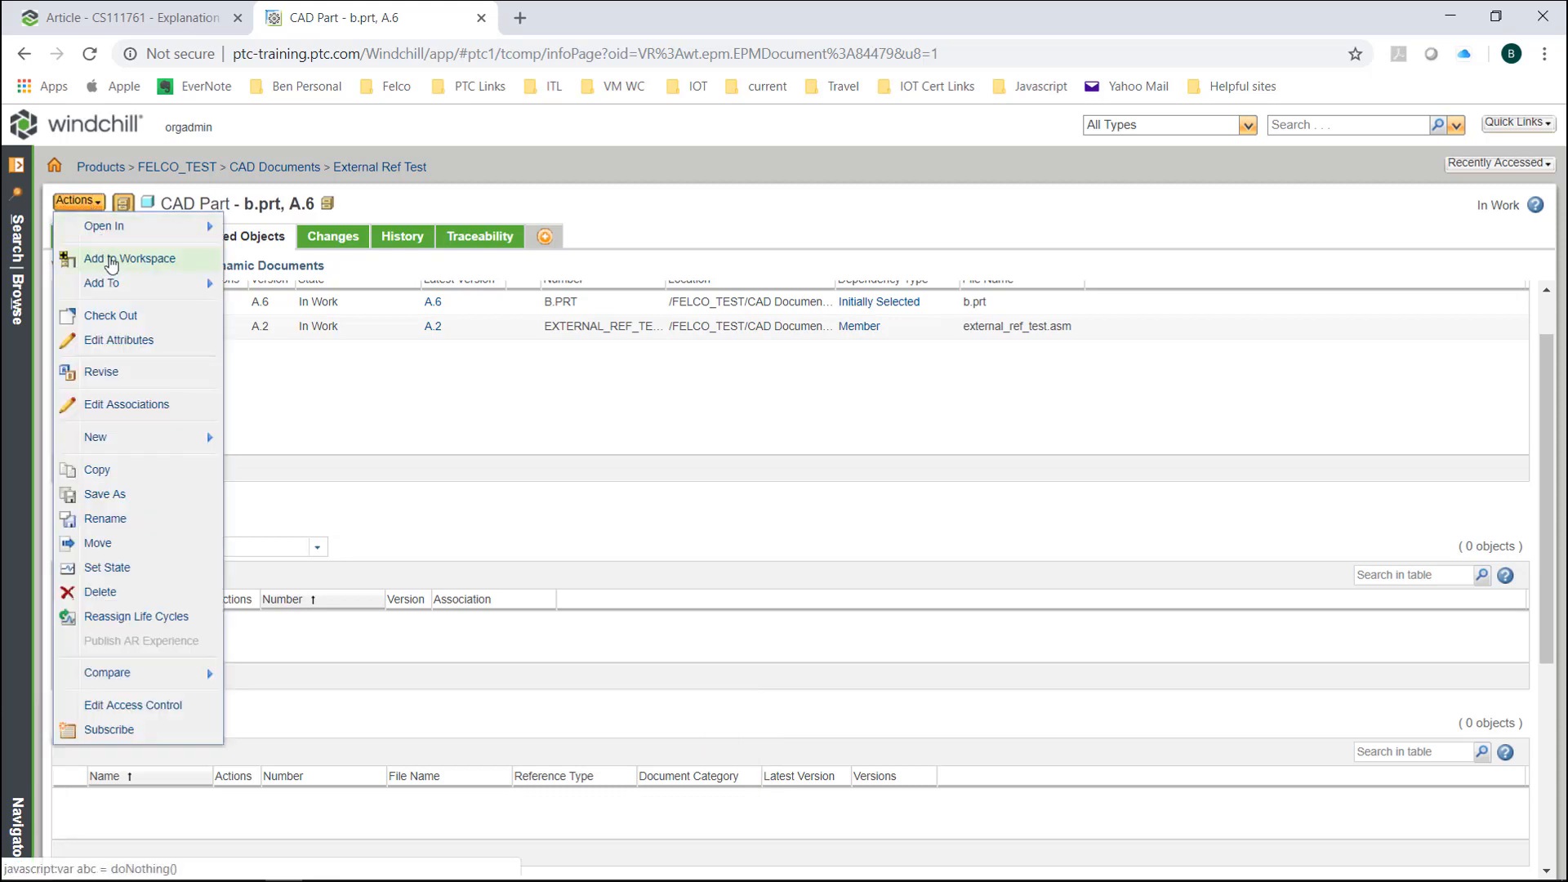
pyautogui.click(129, 258)
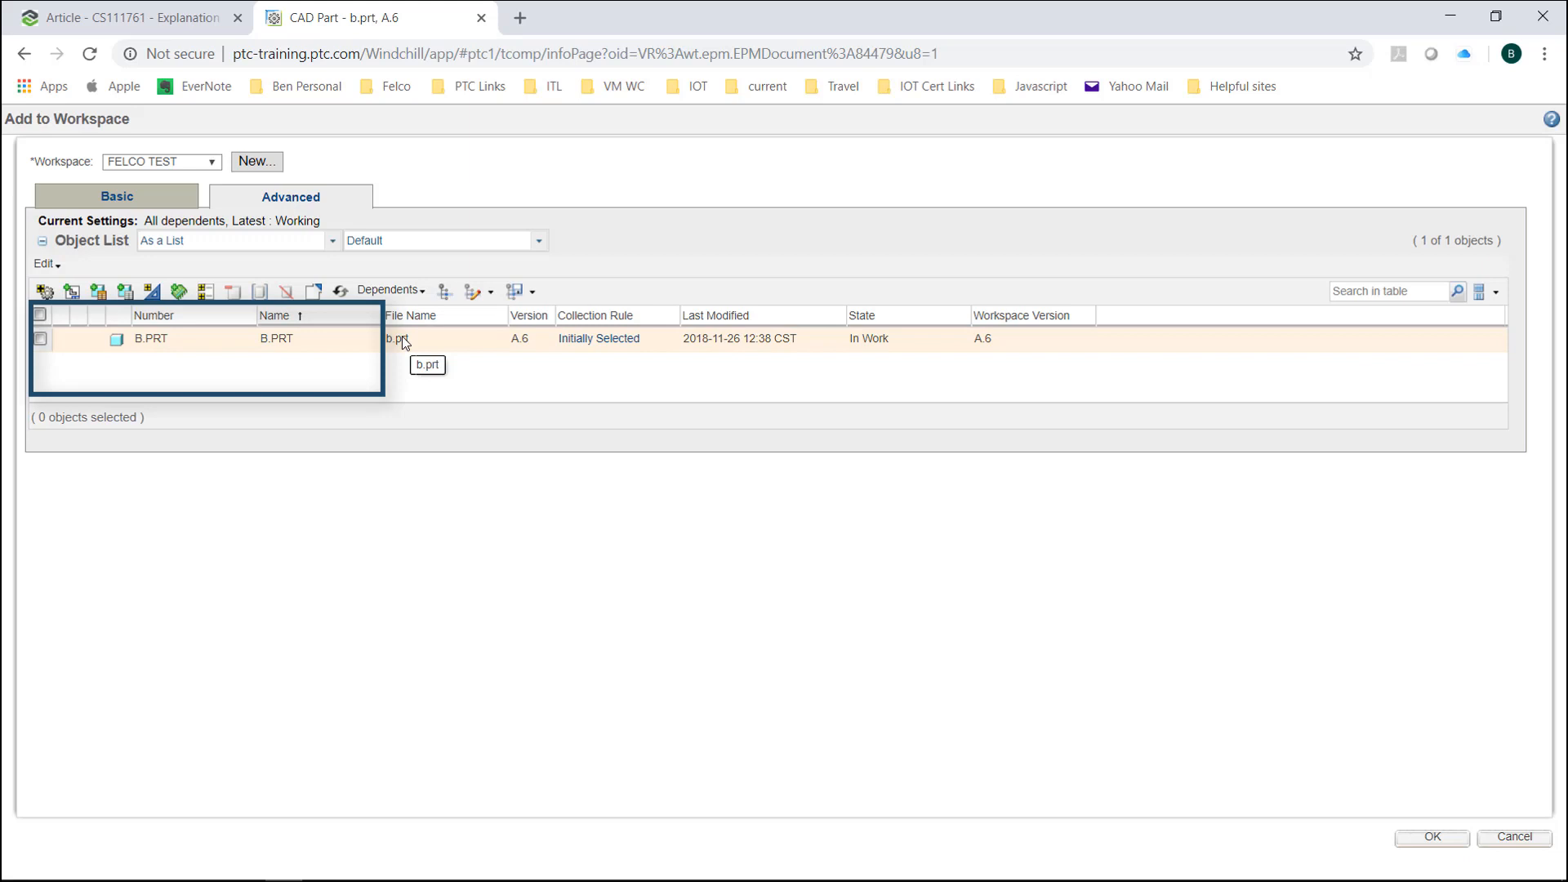
pyautogui.moveTo(405, 343)
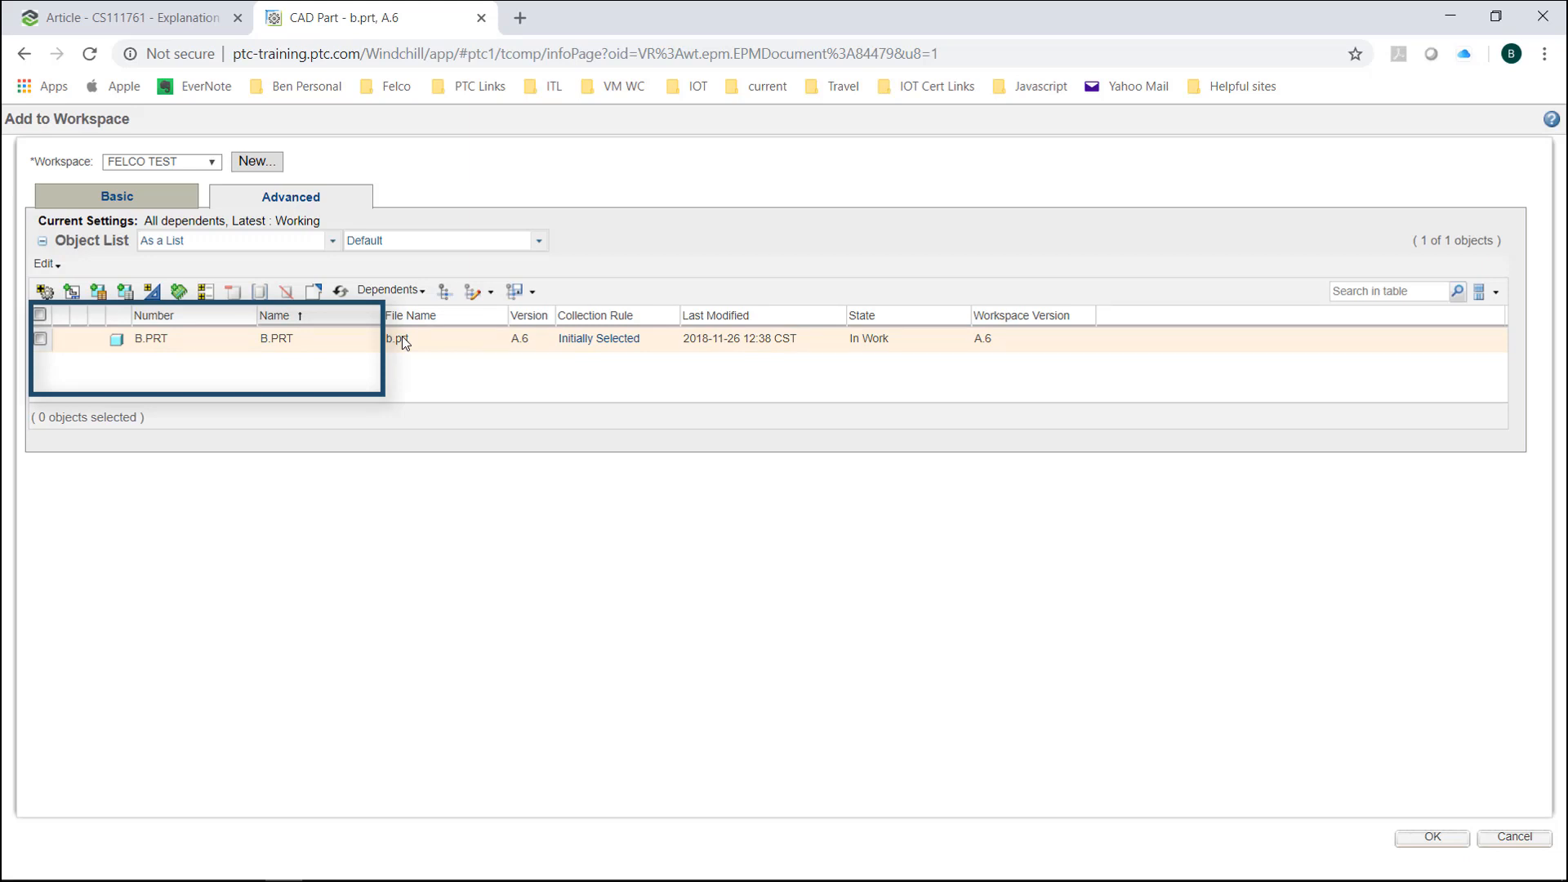